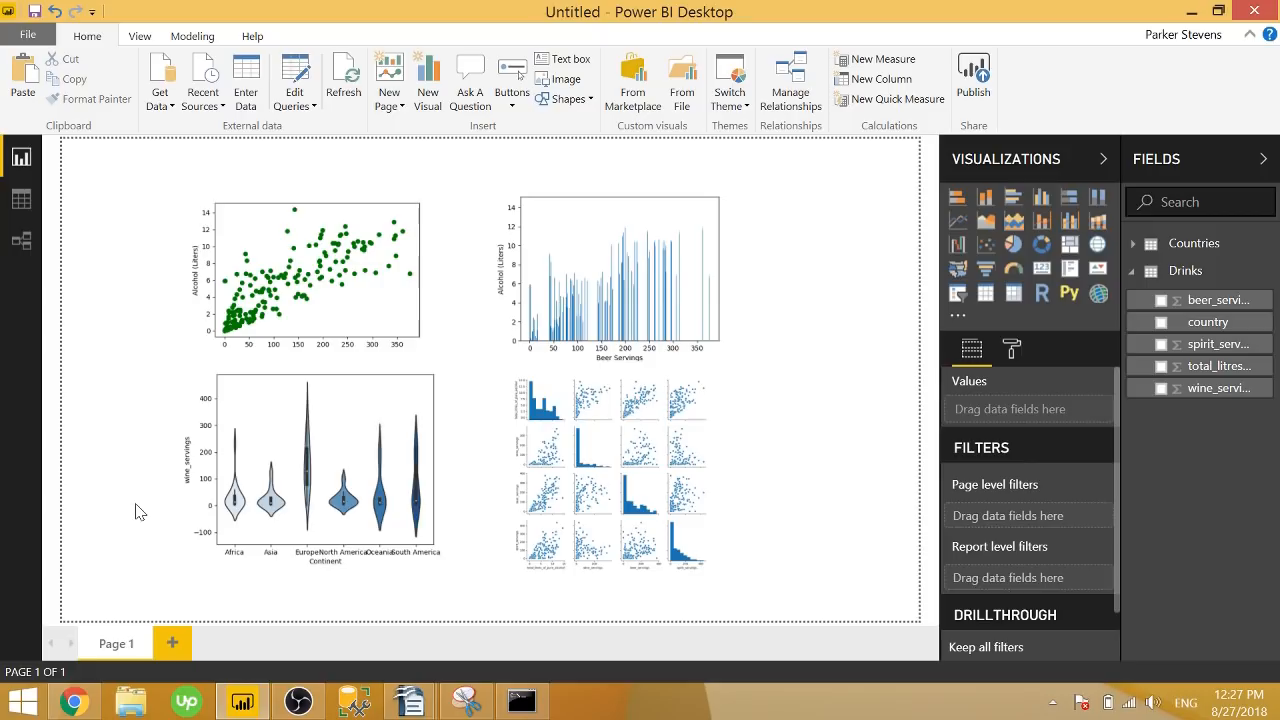
mouse_move(130, 392)
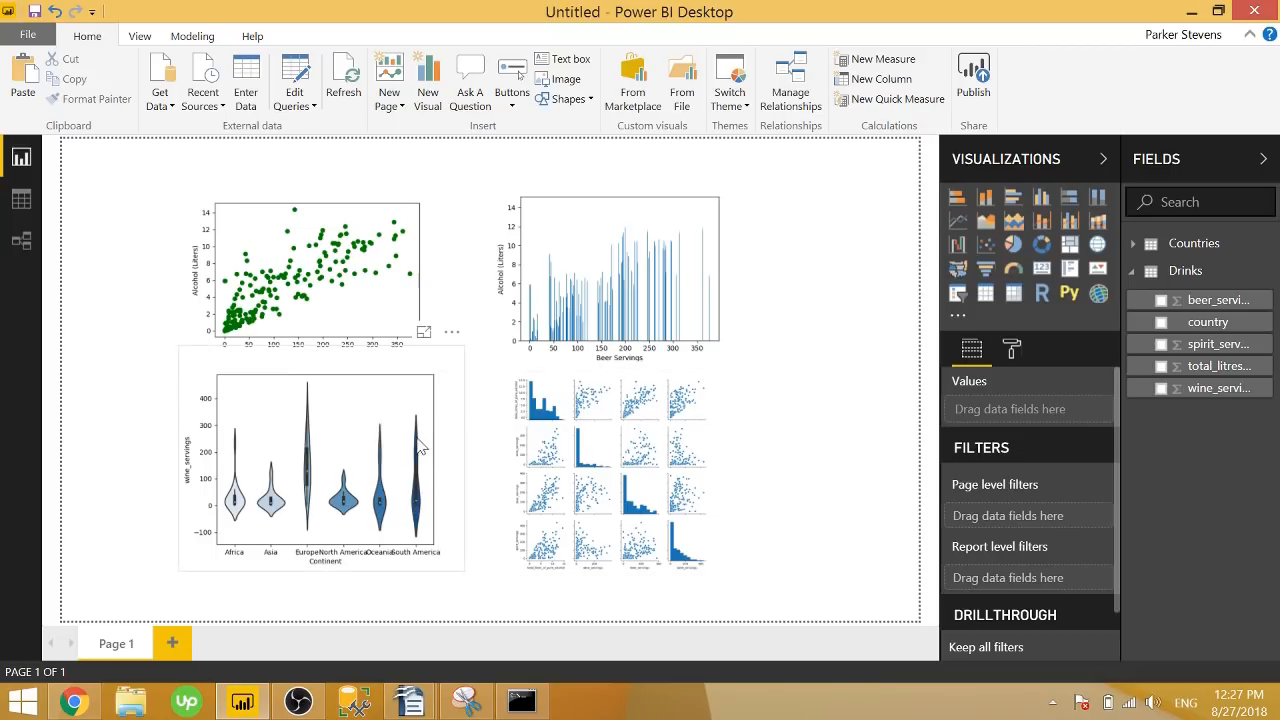
mouse_move(304, 424)
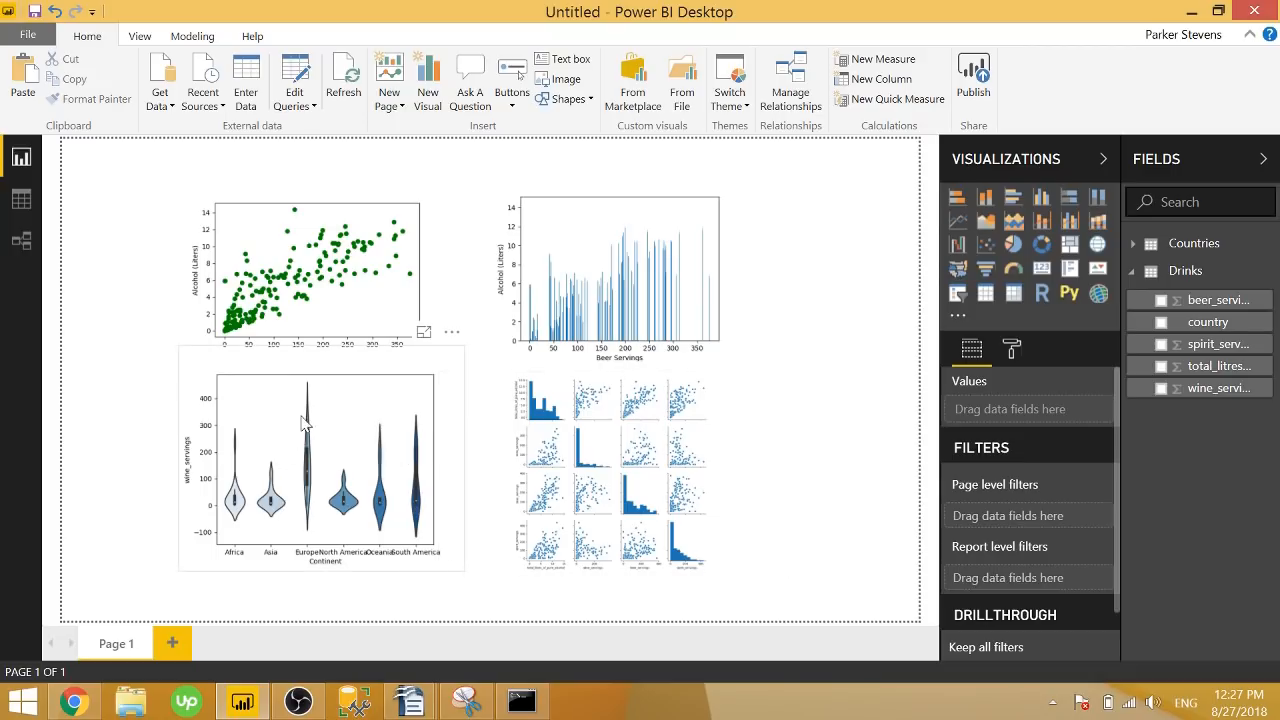
mouse_move(320, 510)
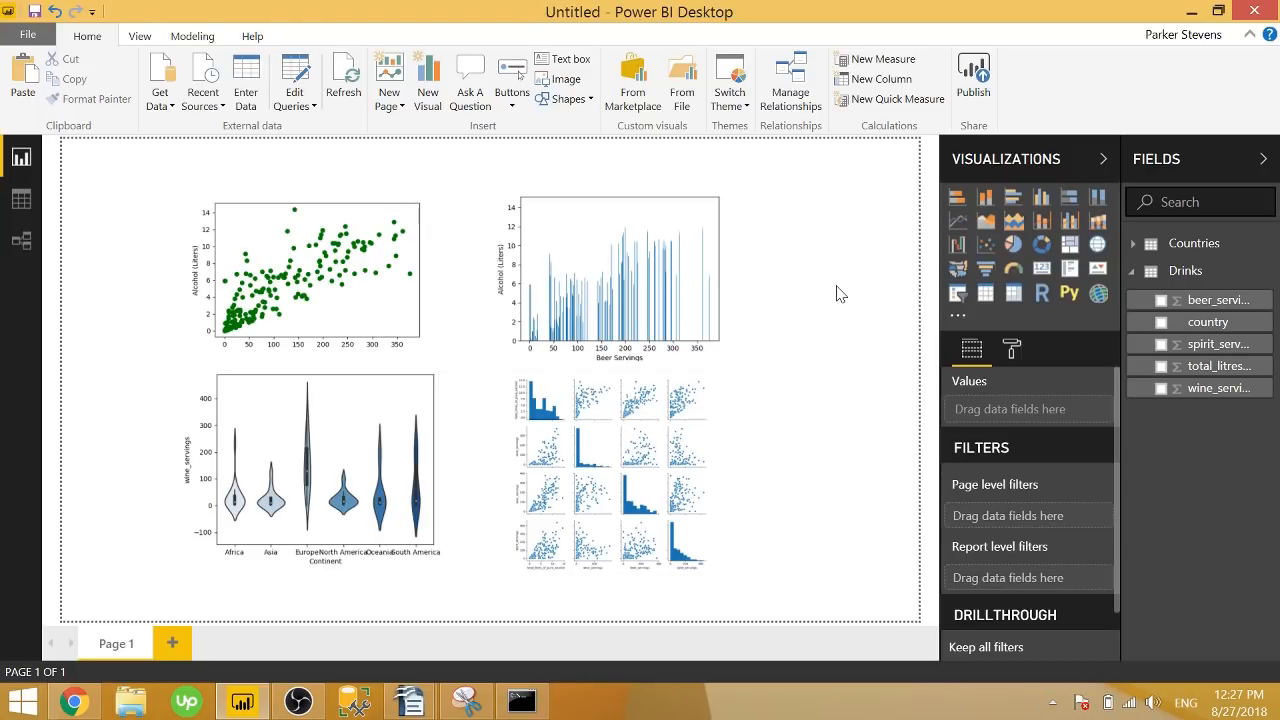
mouse_move(1184, 288)
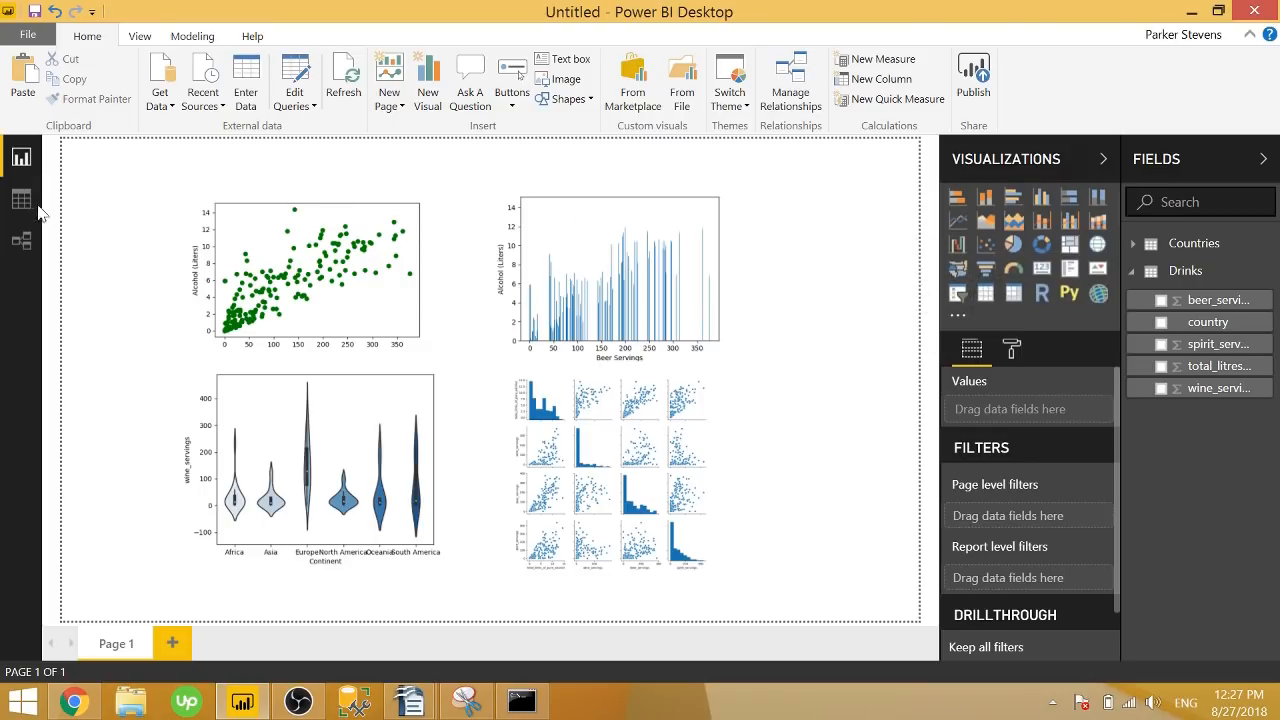
- Switch to Data view to see the Drinks table's 193 country rows
click(22, 200)
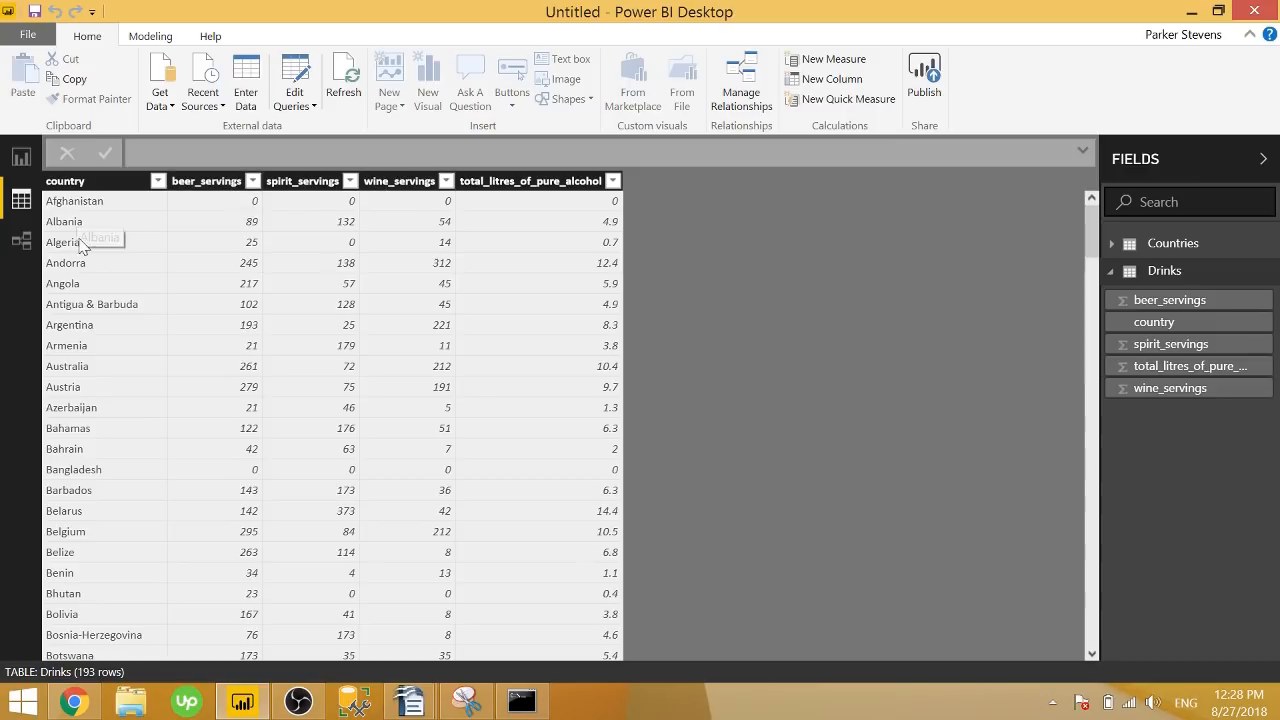
mouse_move(504, 294)
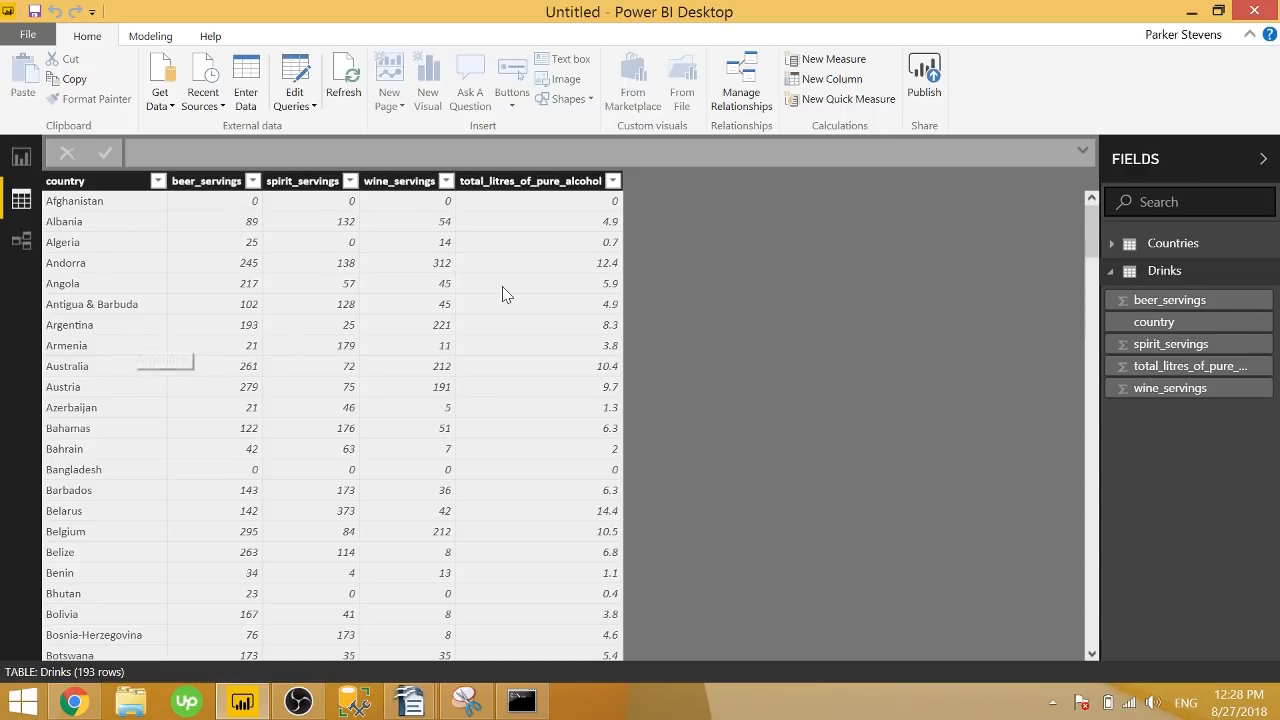
mouse_move(578, 228)
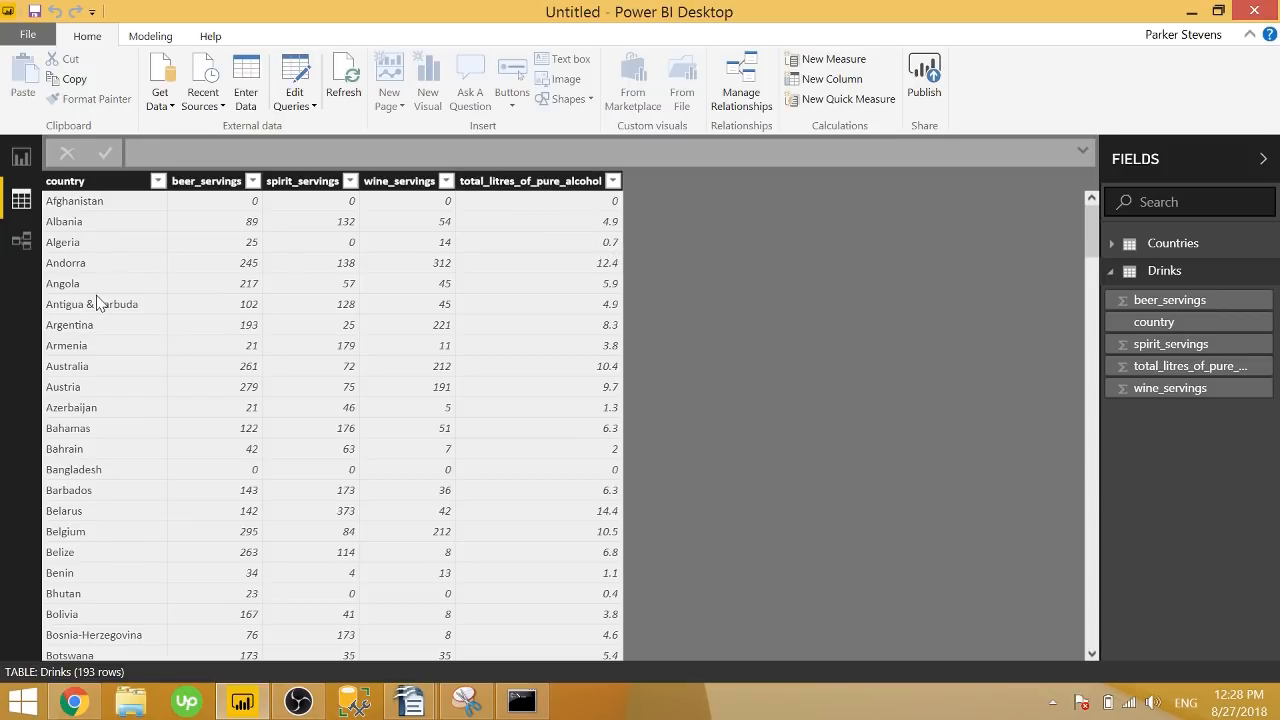
mouse_move(248, 288)
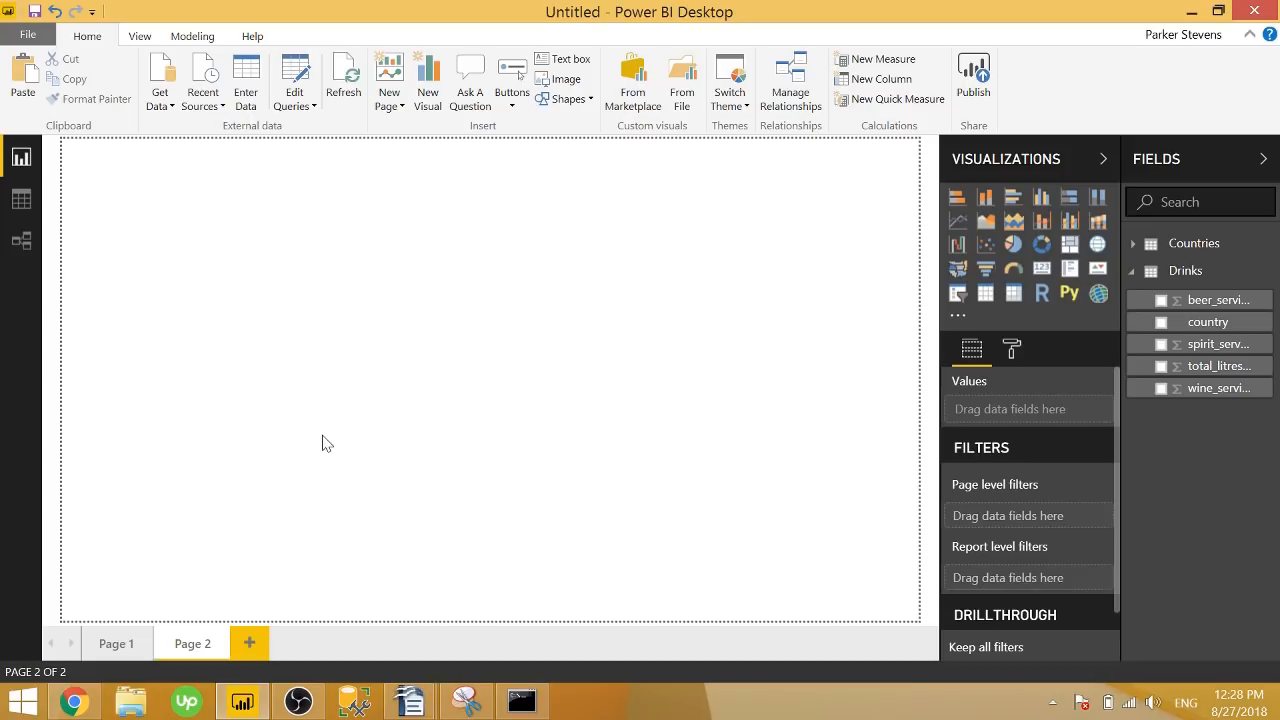
mouse_move(608, 458)
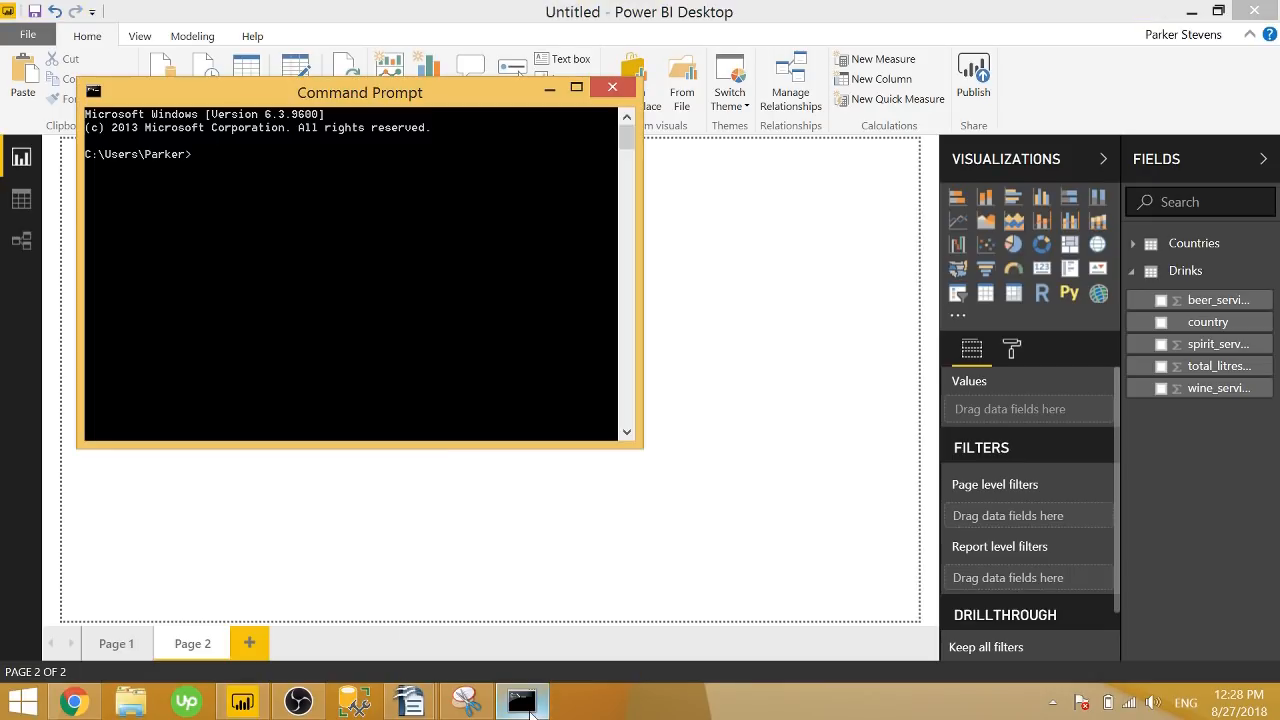
mouse_move(378, 248)
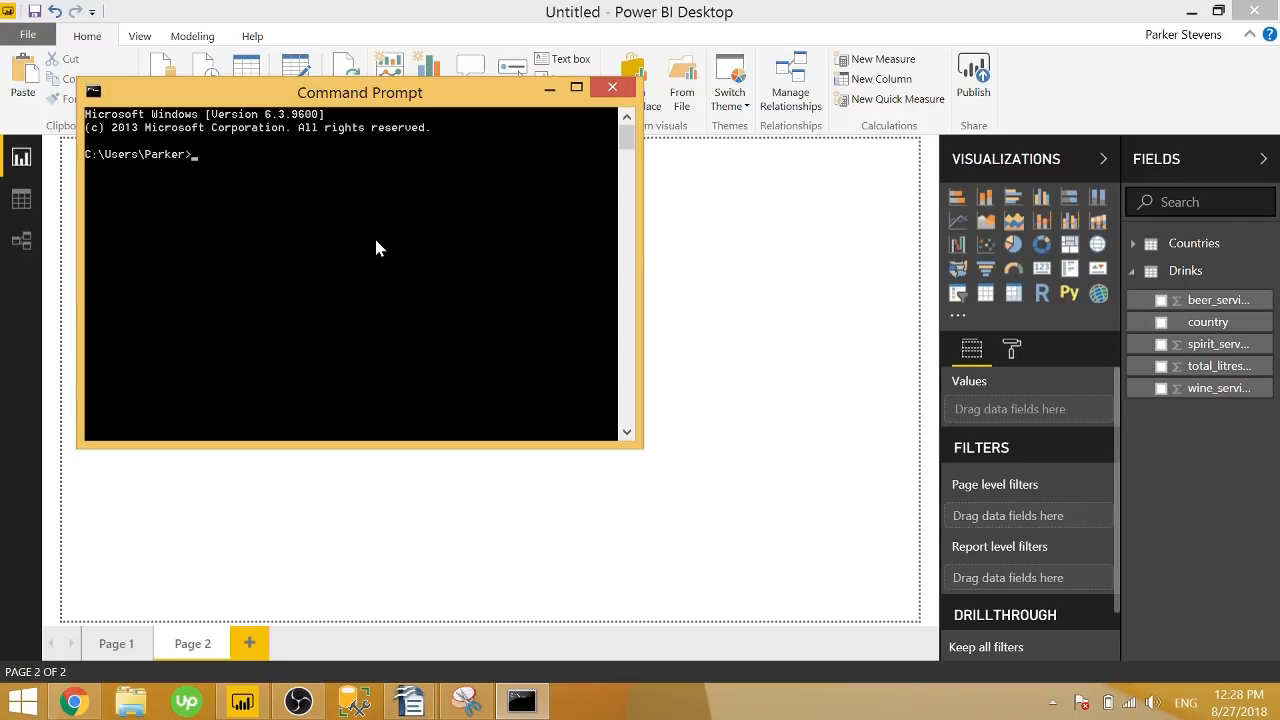
- Run py -m pip install matplotlib, confirming the requirements are already satisfied
text(py)
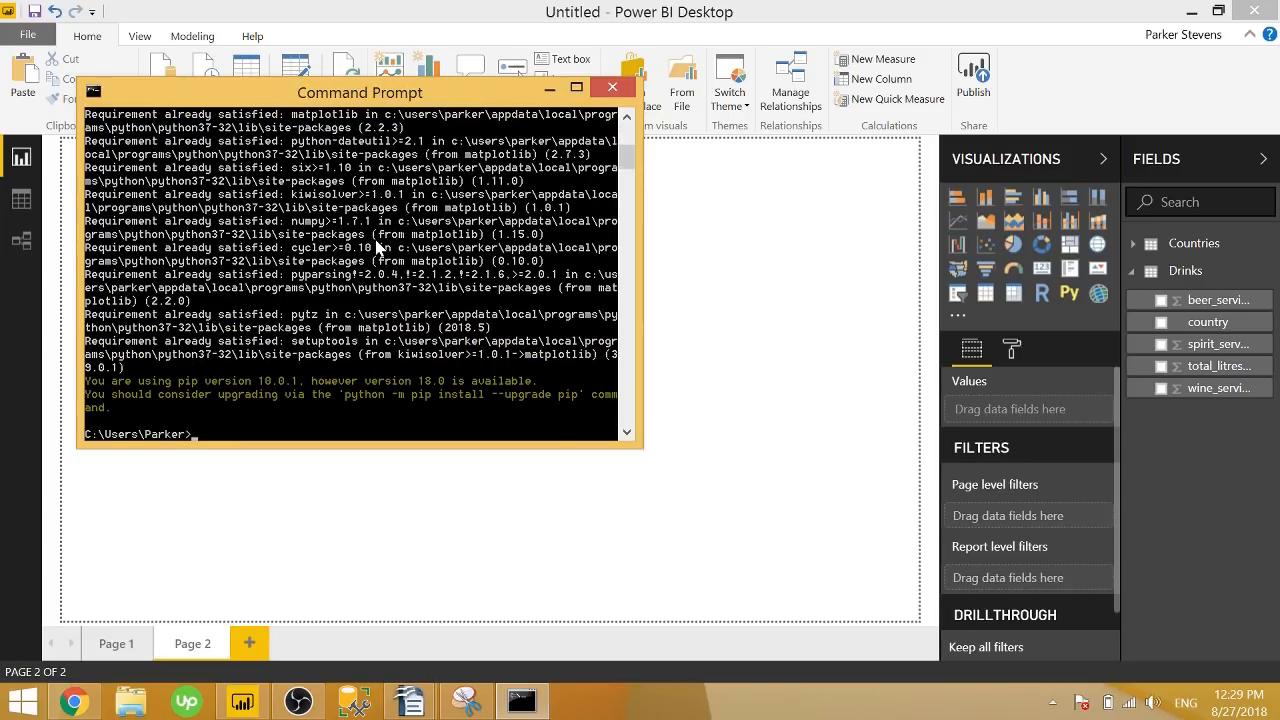
mouse_move(742, 278)
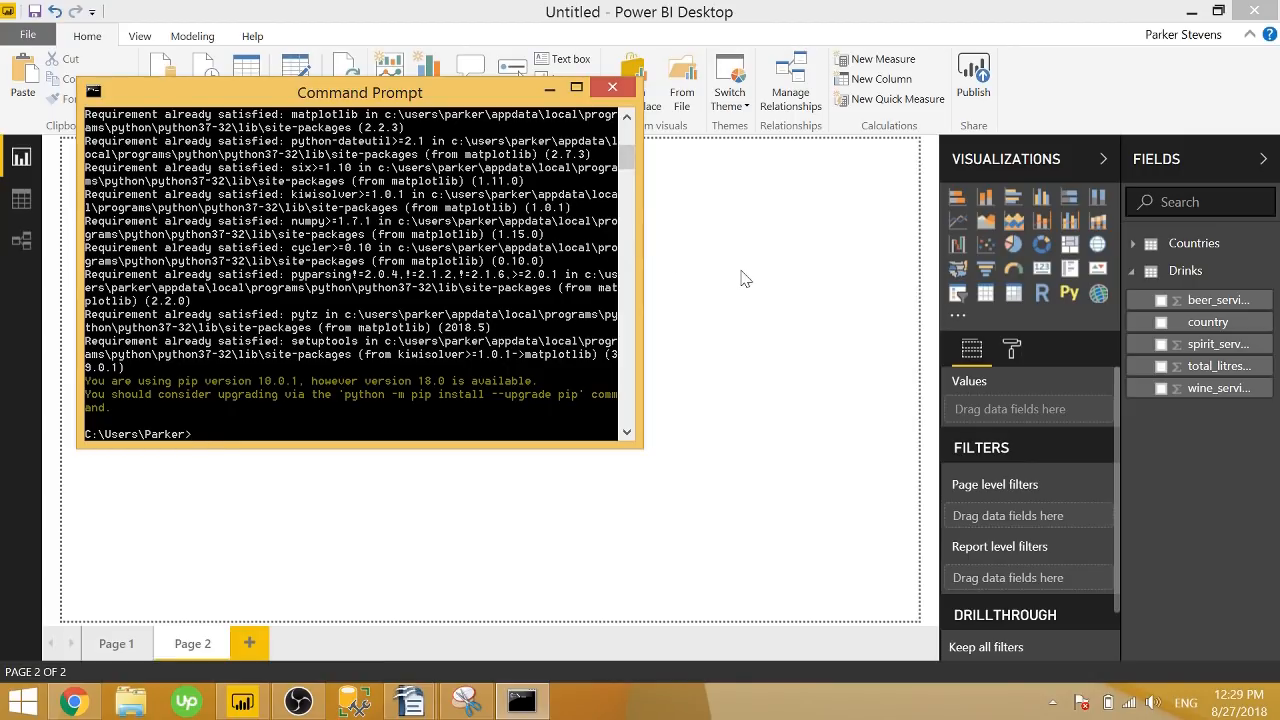
- Return to the blank report page and insert a Python script visual
click(612, 88)
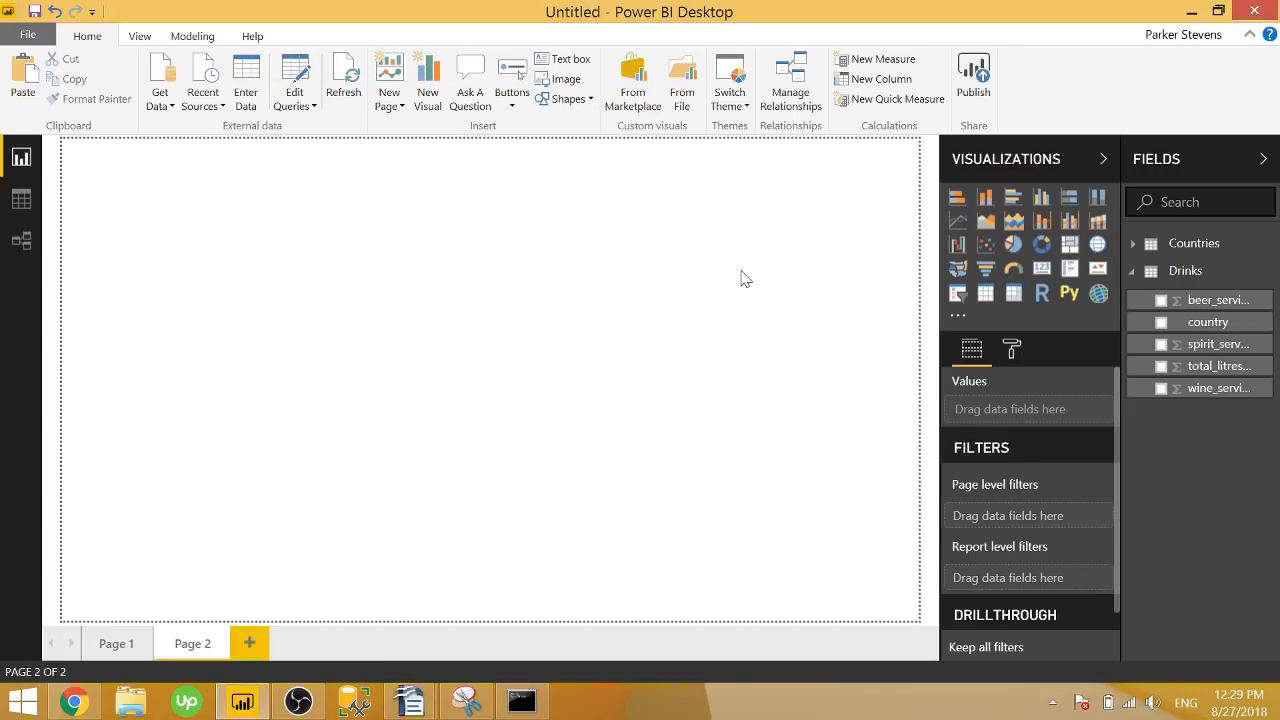
mouse_move(1068, 292)
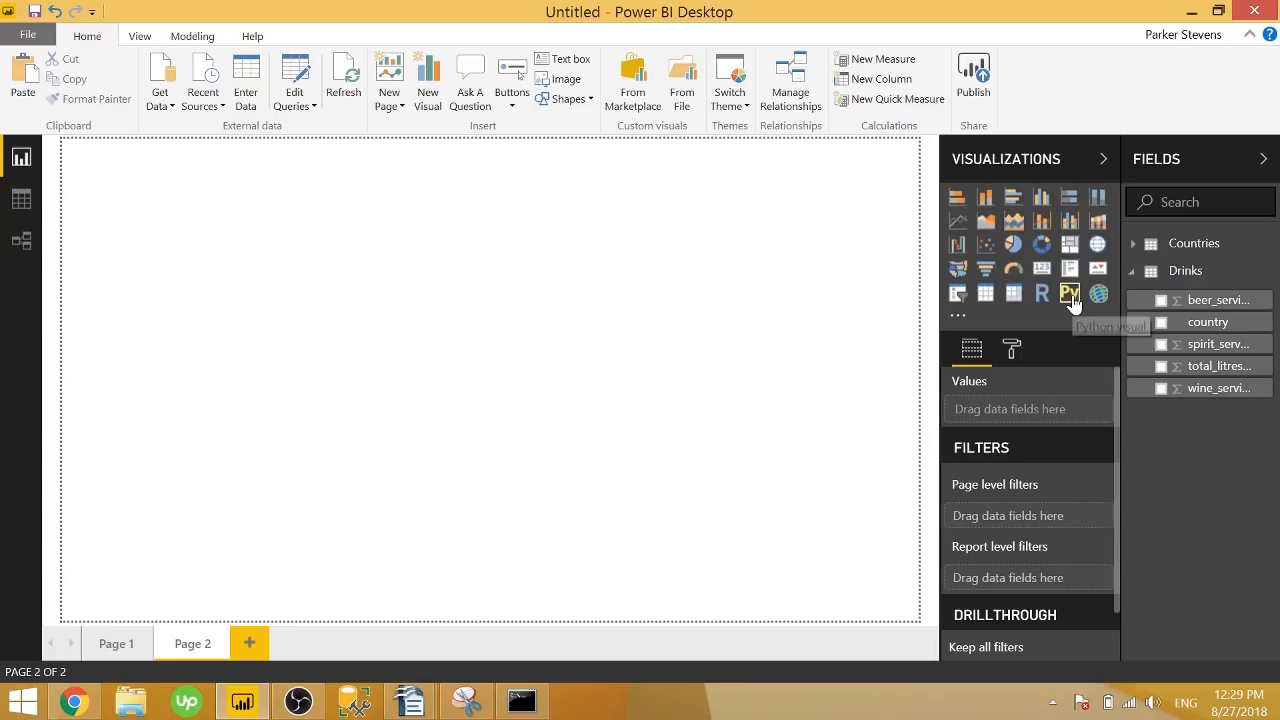
click(1070, 292)
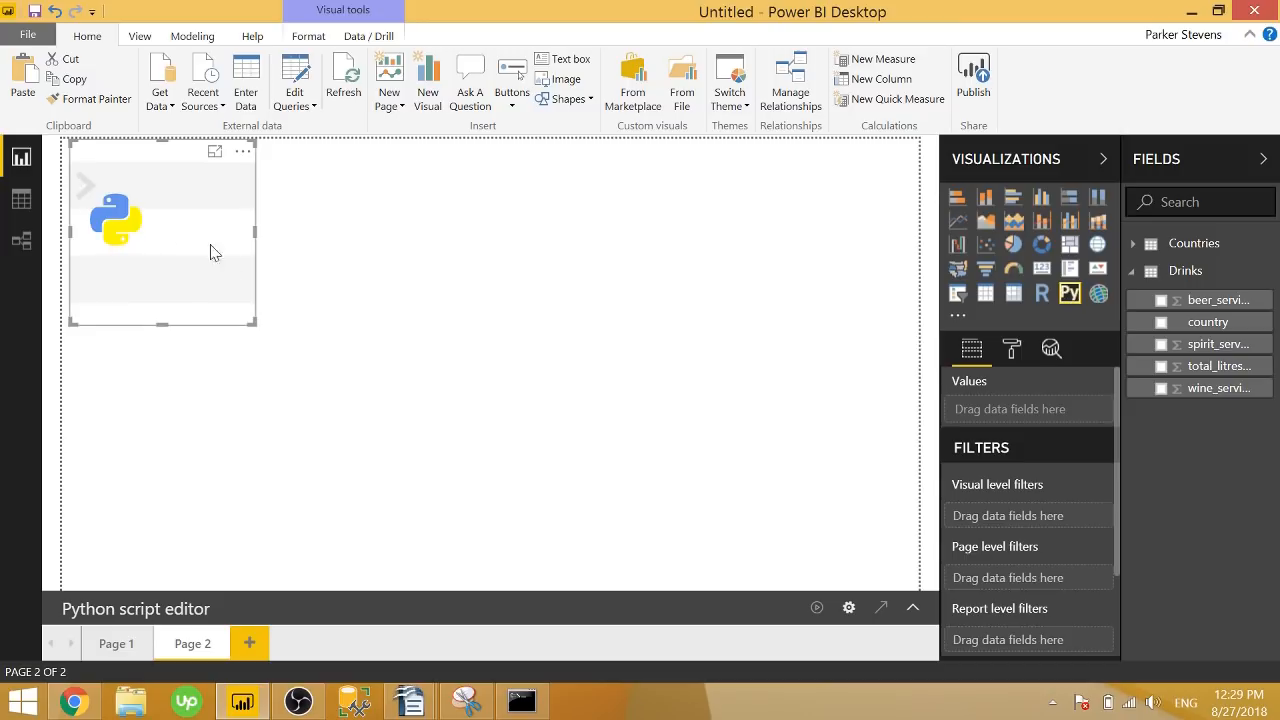
mouse_move(204, 244)
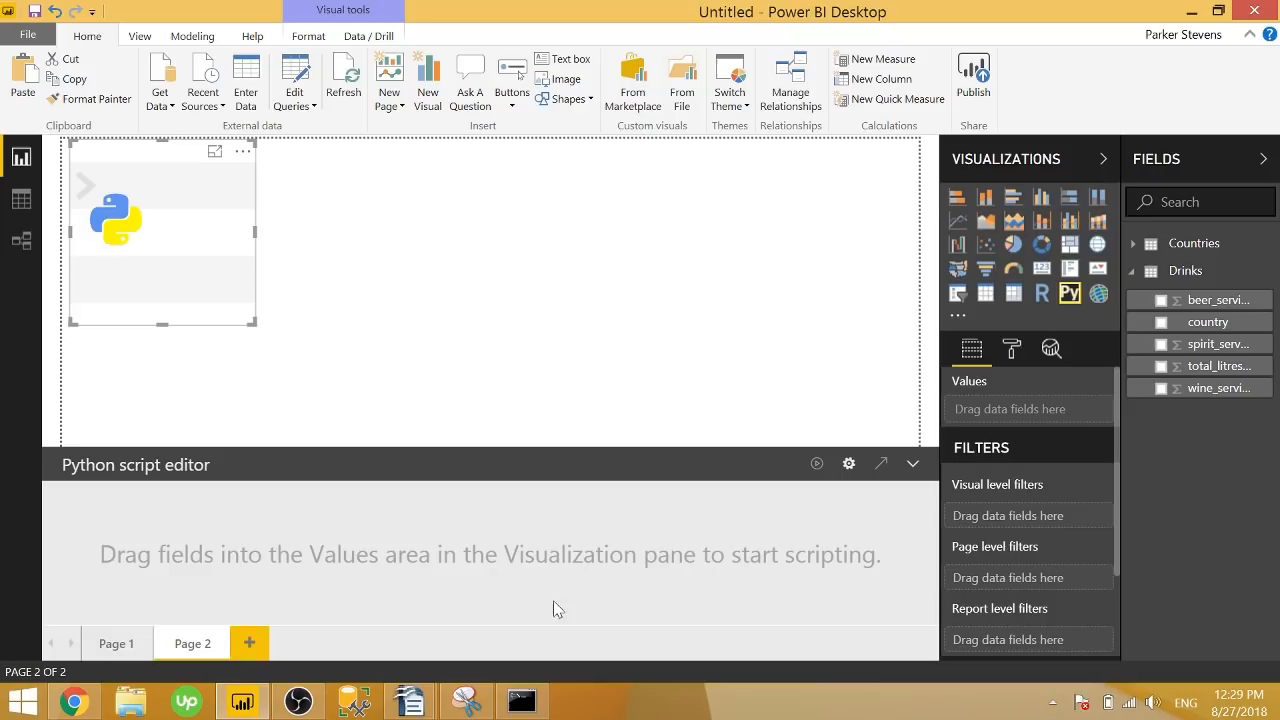
mouse_move(528, 550)
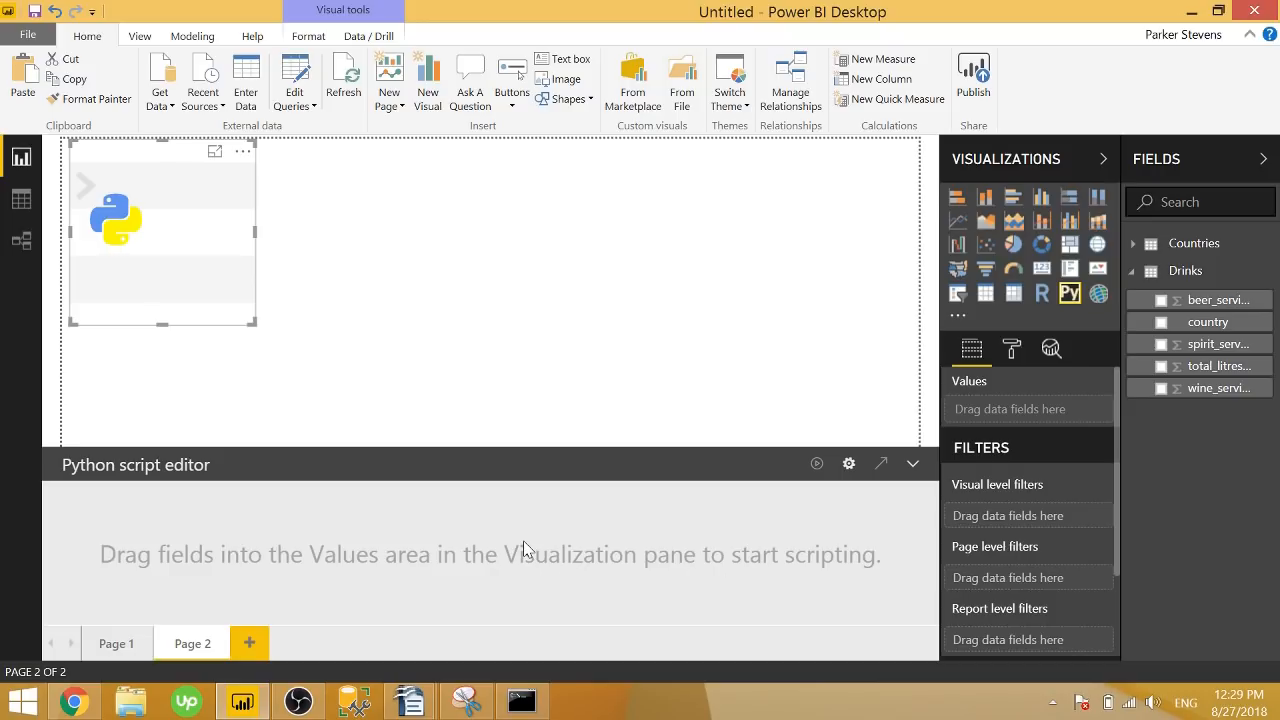
mouse_move(1012, 292)
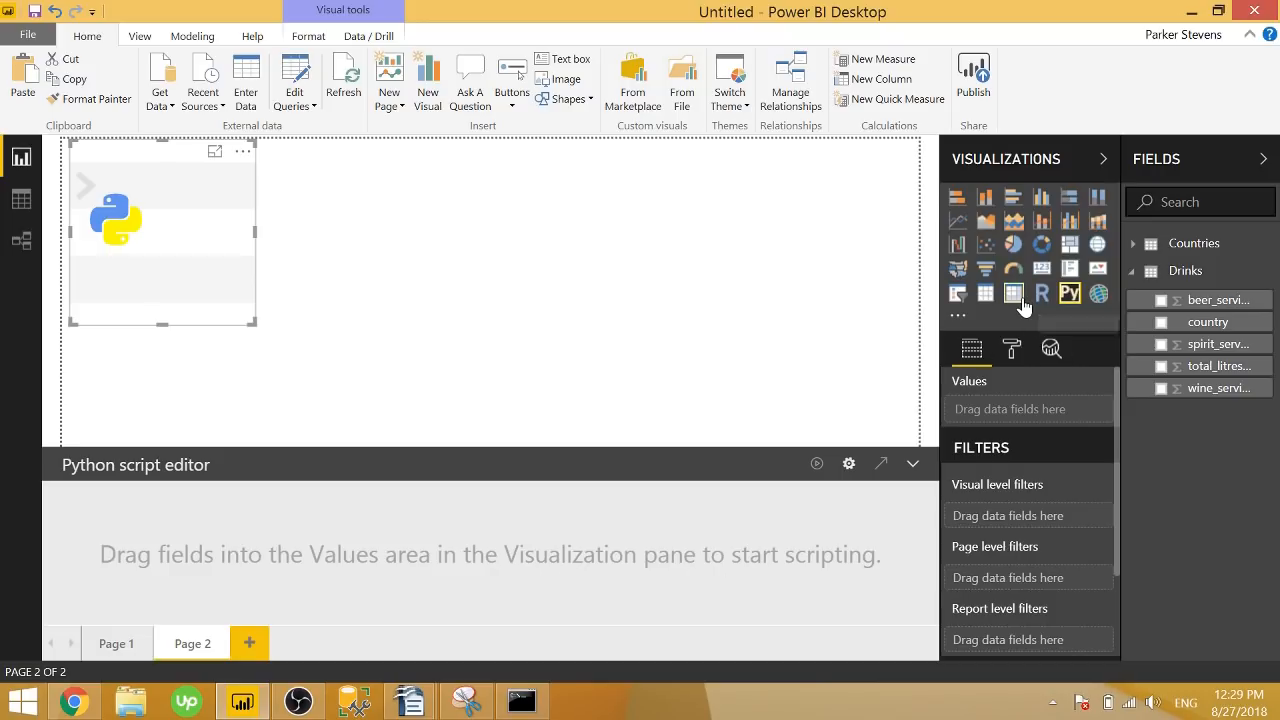
mouse_move(1012, 292)
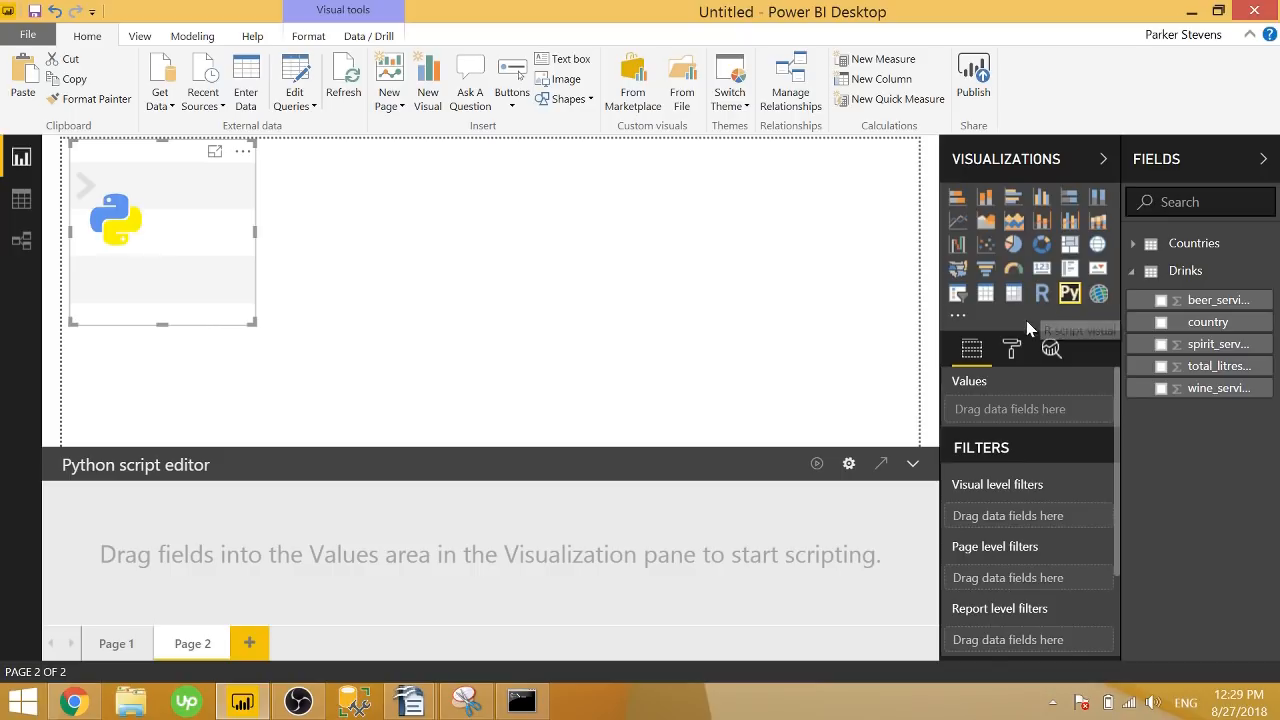
mouse_move(300, 262)
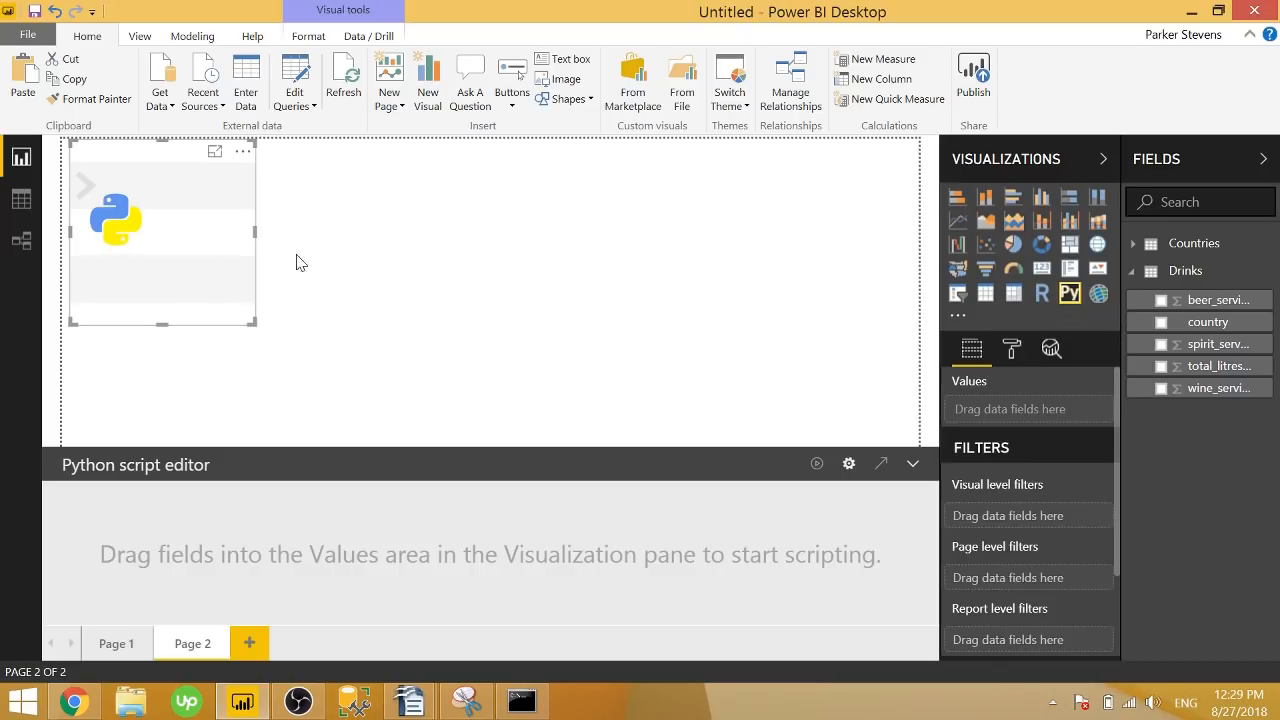
mouse_move(184, 254)
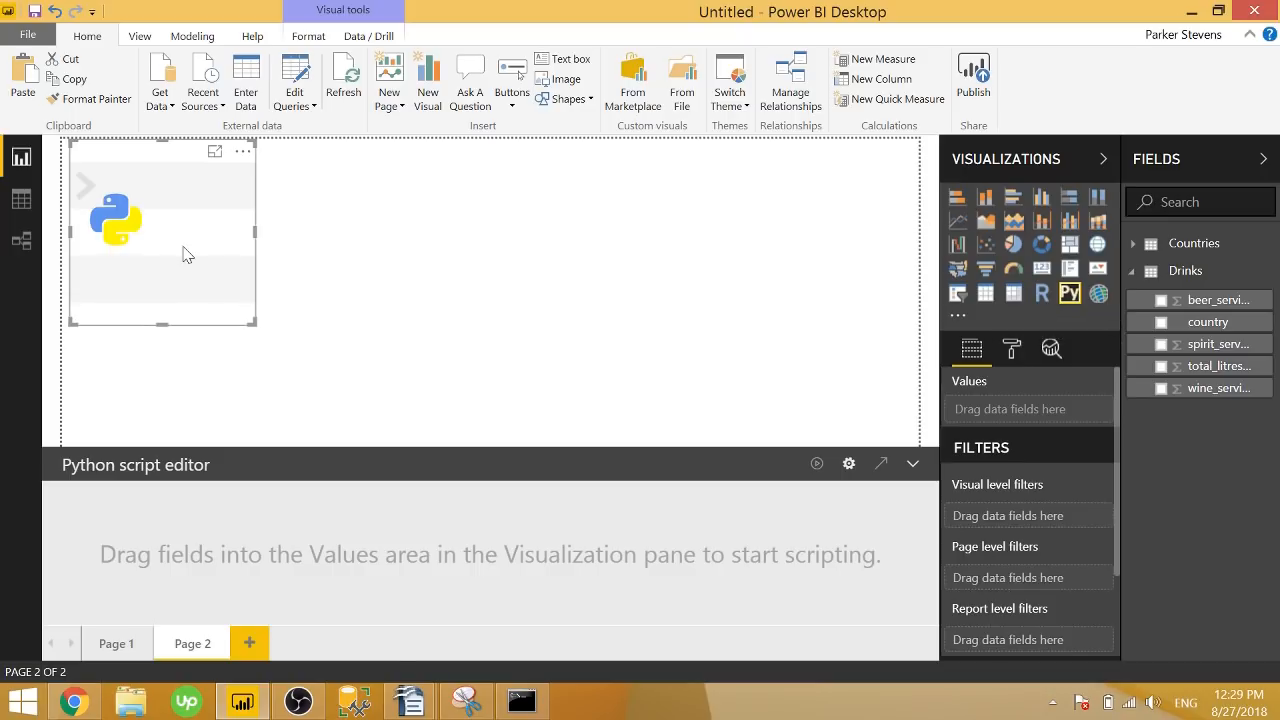
mouse_move(1218, 300)
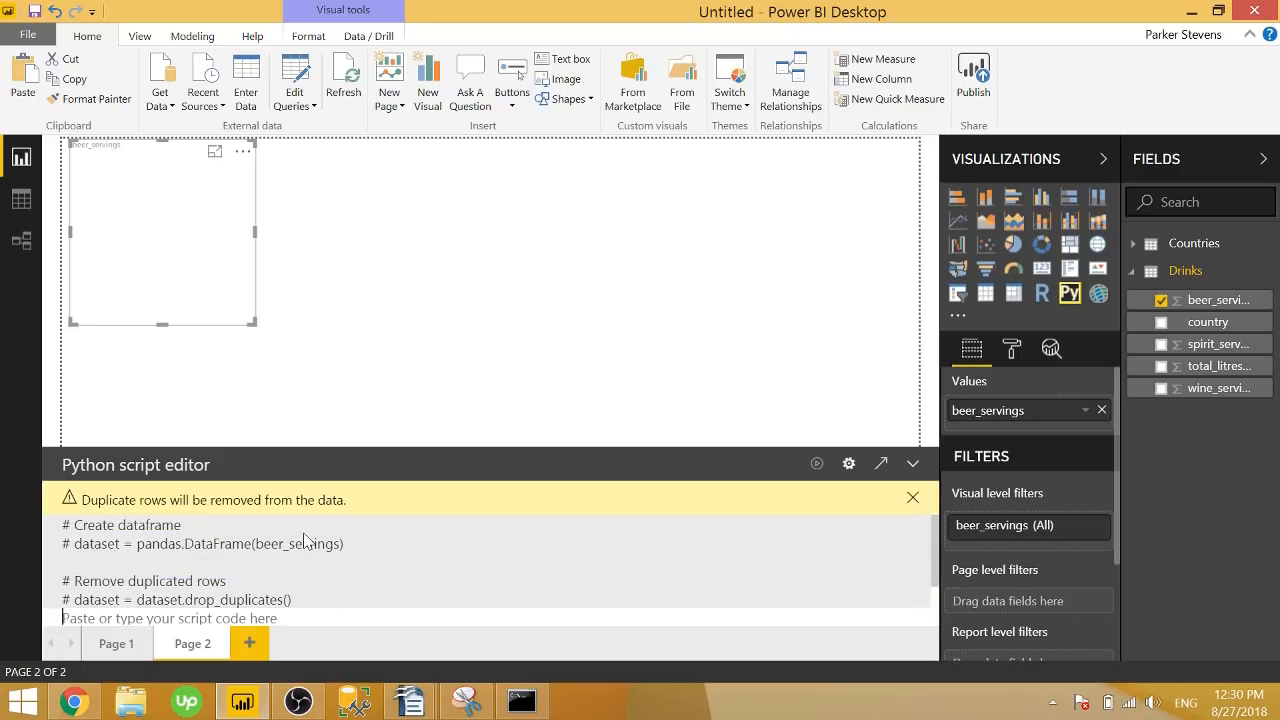
mouse_move(1150, 424)
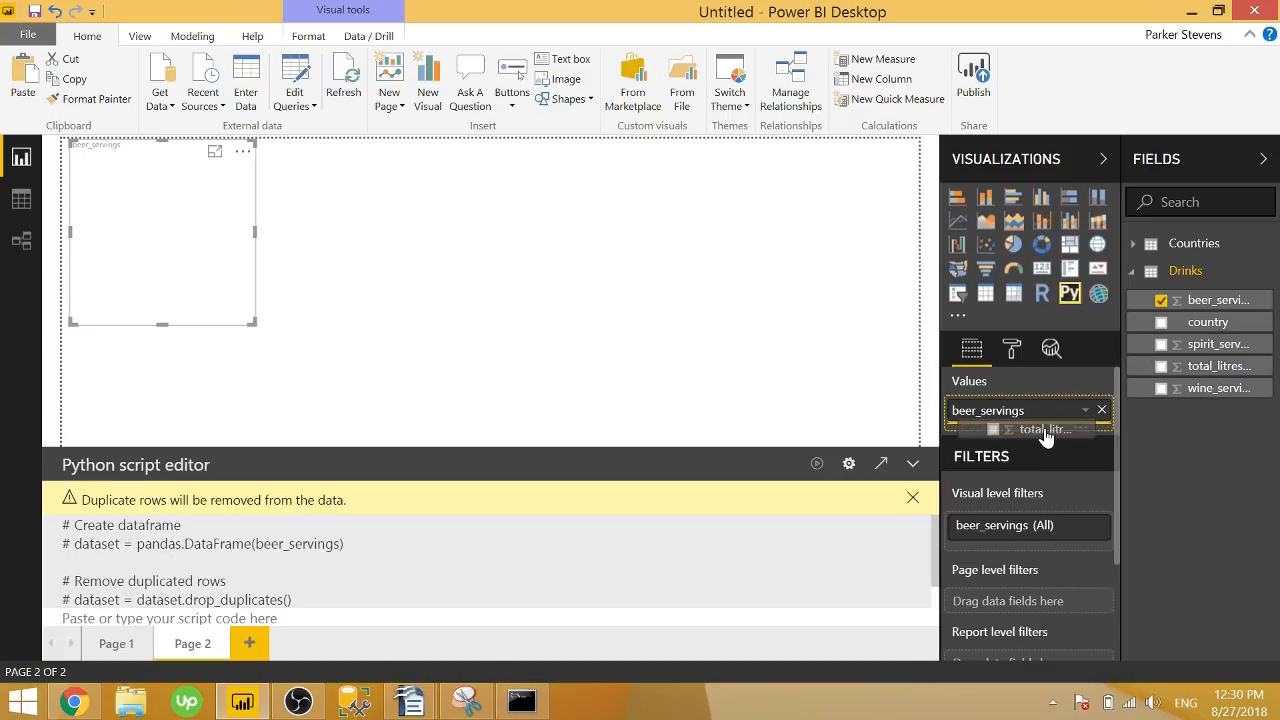
- Add total_litres_of_pure_alcohol to the Python visual's Values alongside beer_servings
click(1160, 364)
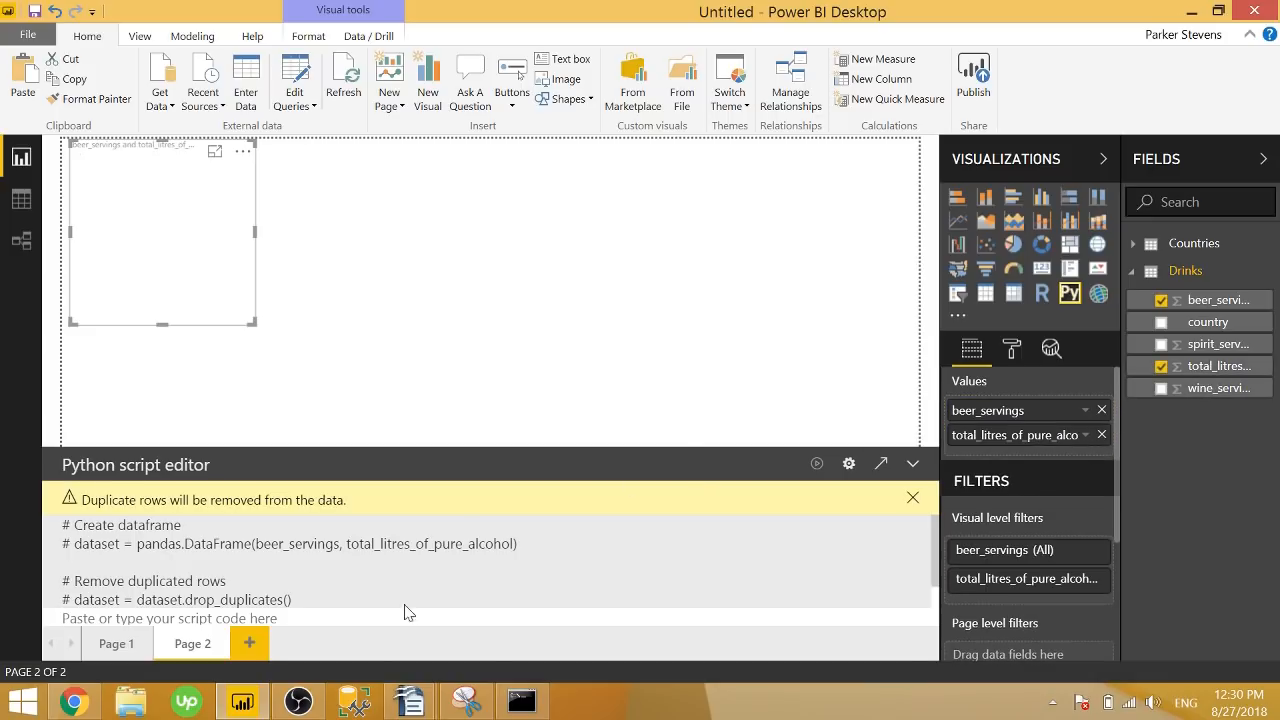
mouse_move(390, 612)
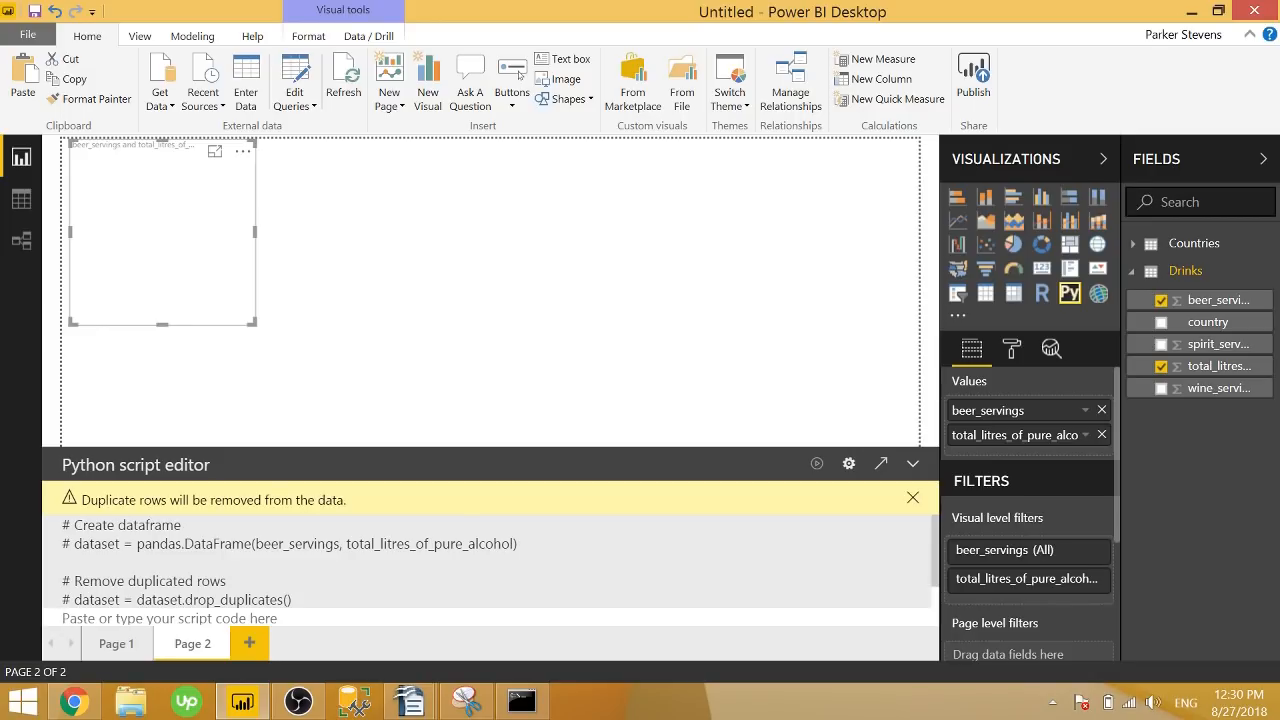
- Write the line import matplotlib.pyplot as plt in the script editor
text(import m)
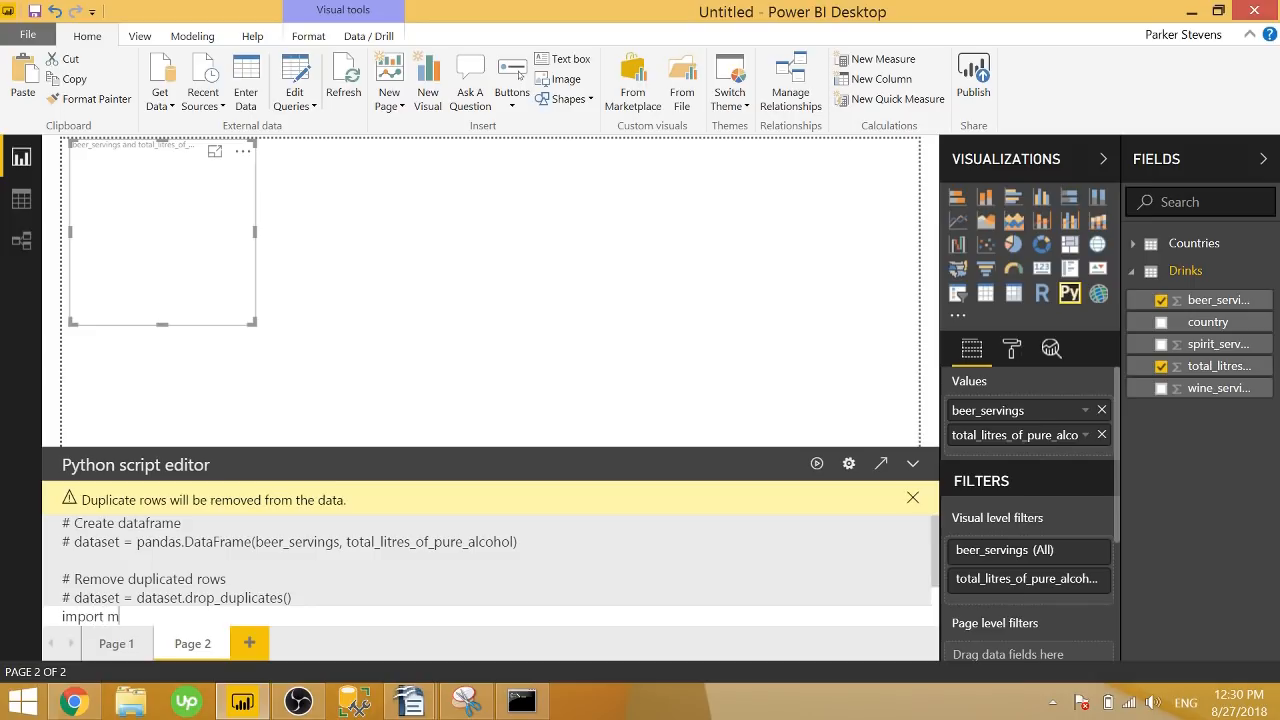
text(atplotlib)
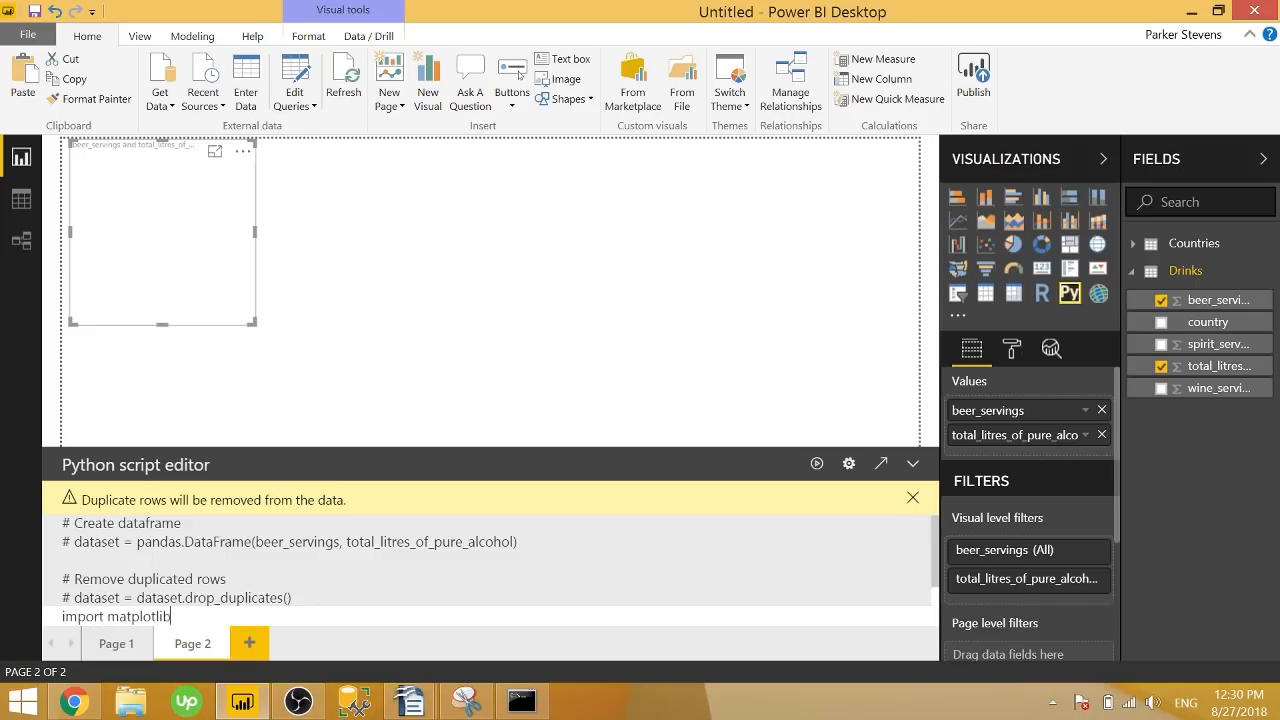
text(.pyplot)
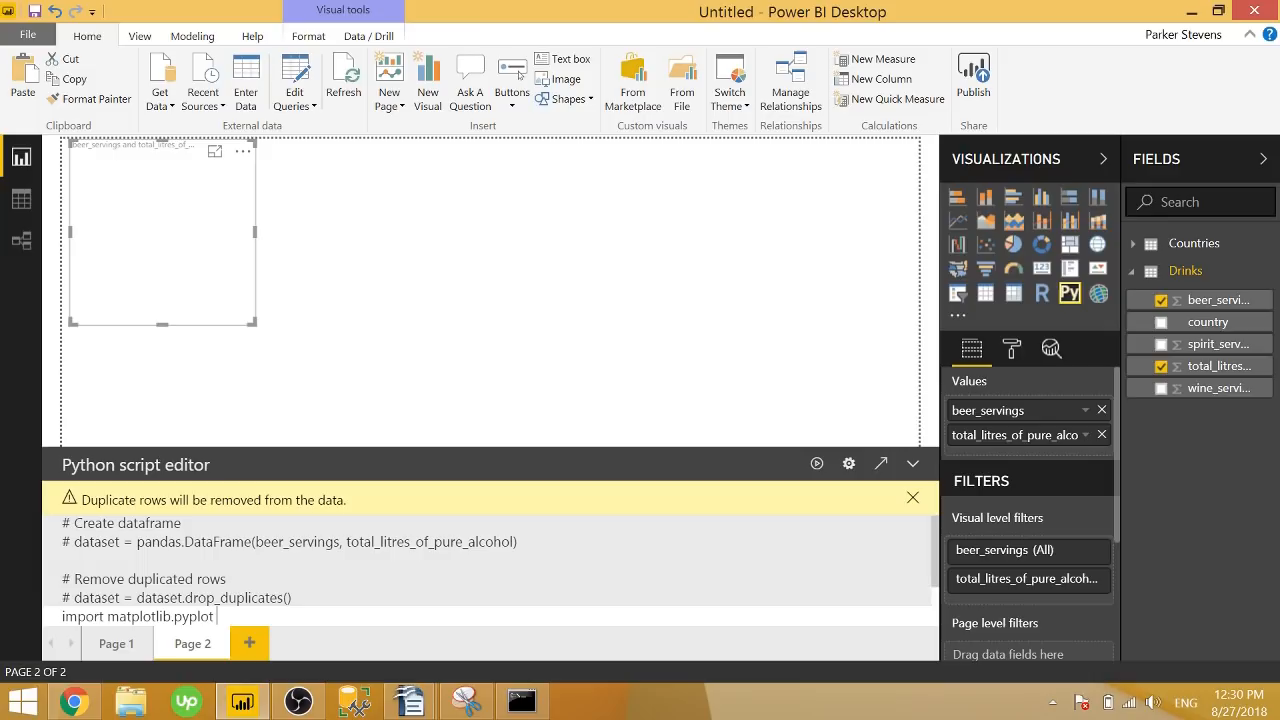
text(as plt)
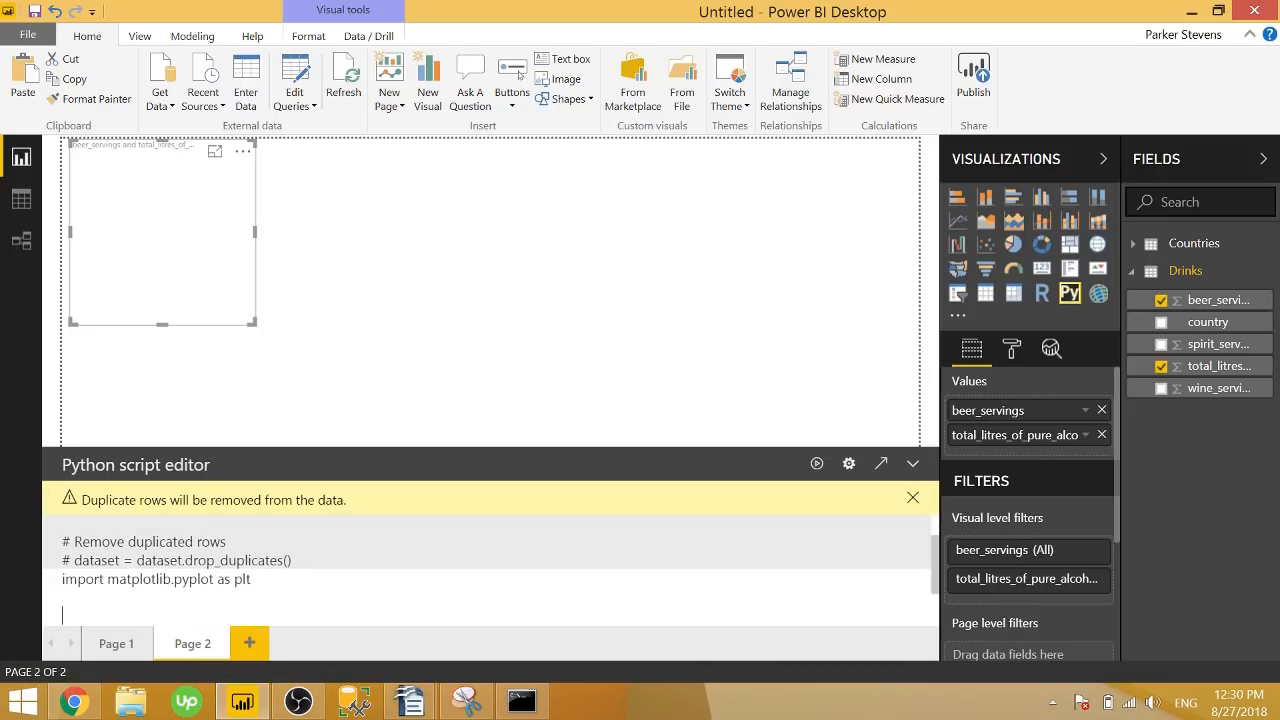
- Write plt.plot(dataset.beer_servings, dataset.total_litres_of_pure_alcohol) below the import
text(plt.plot()
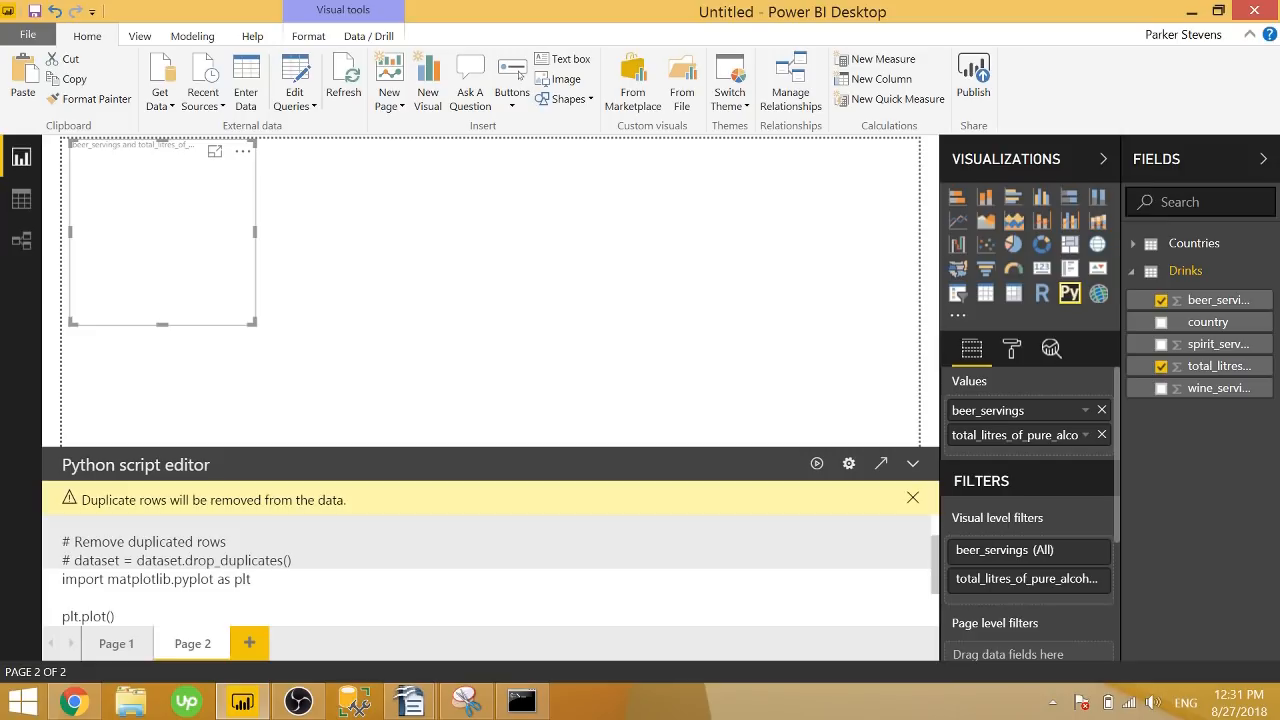
click(110, 616)
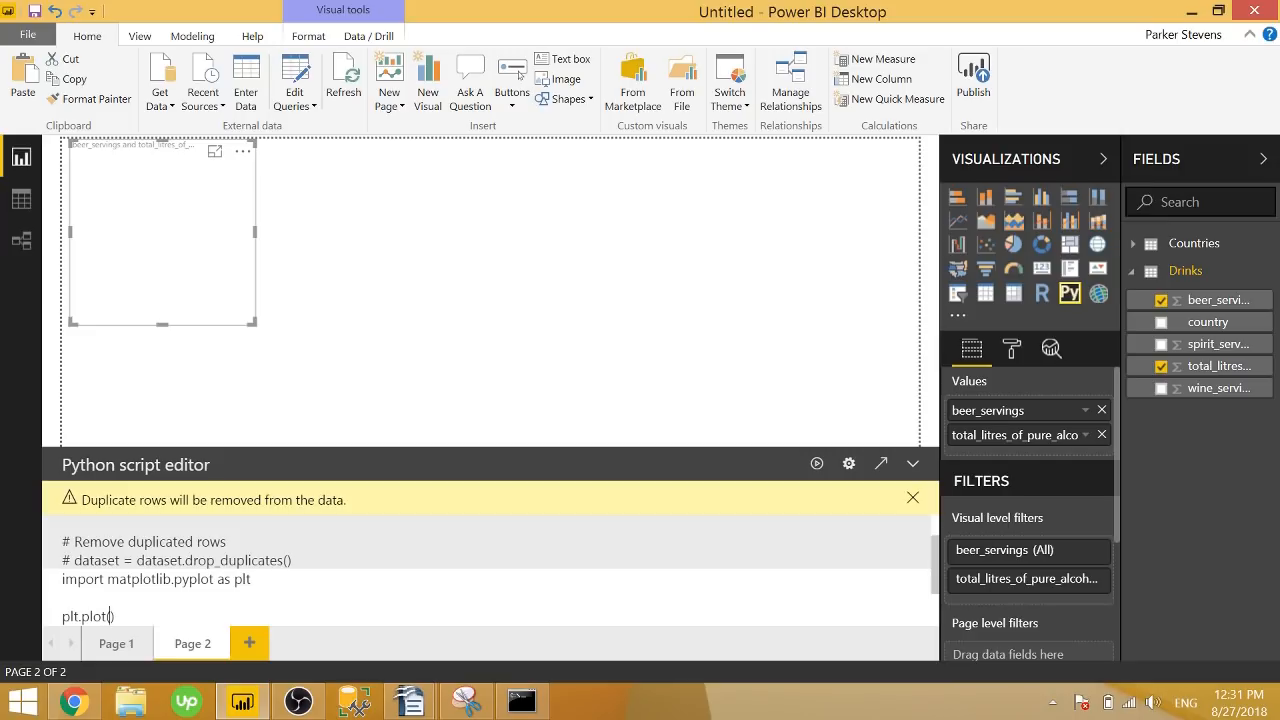
text(dataset.beer)
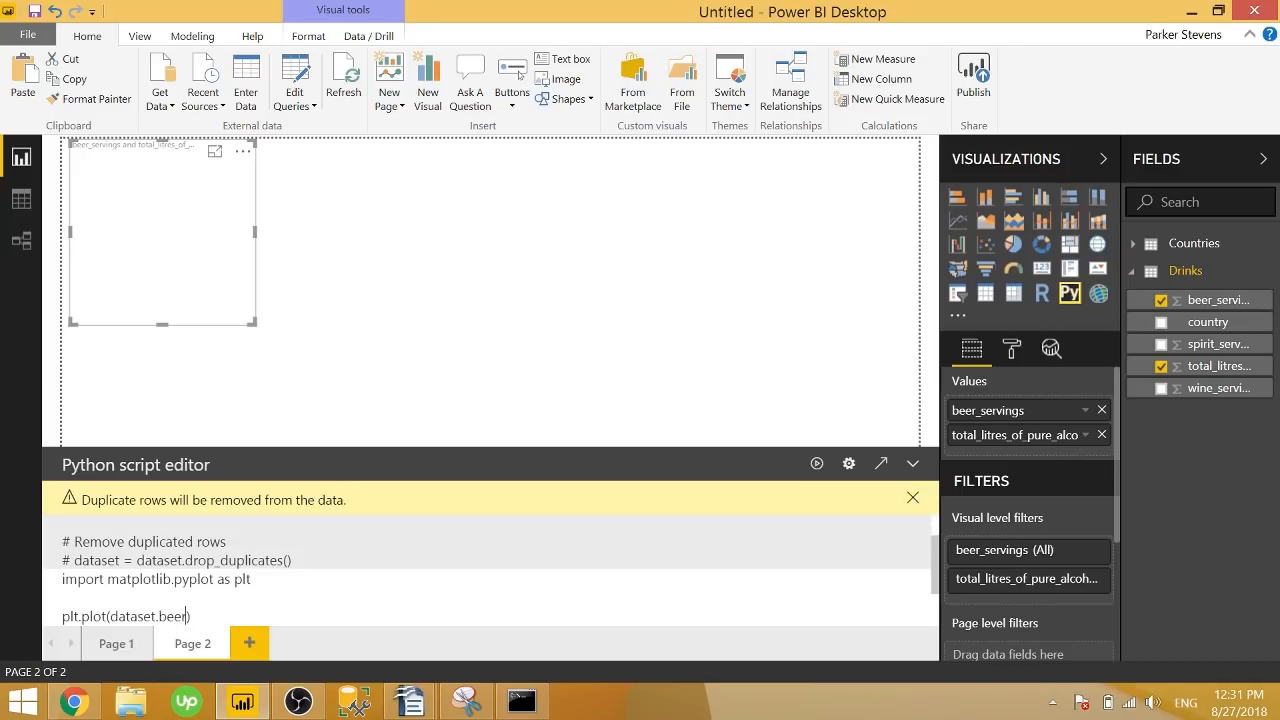
text(servi)
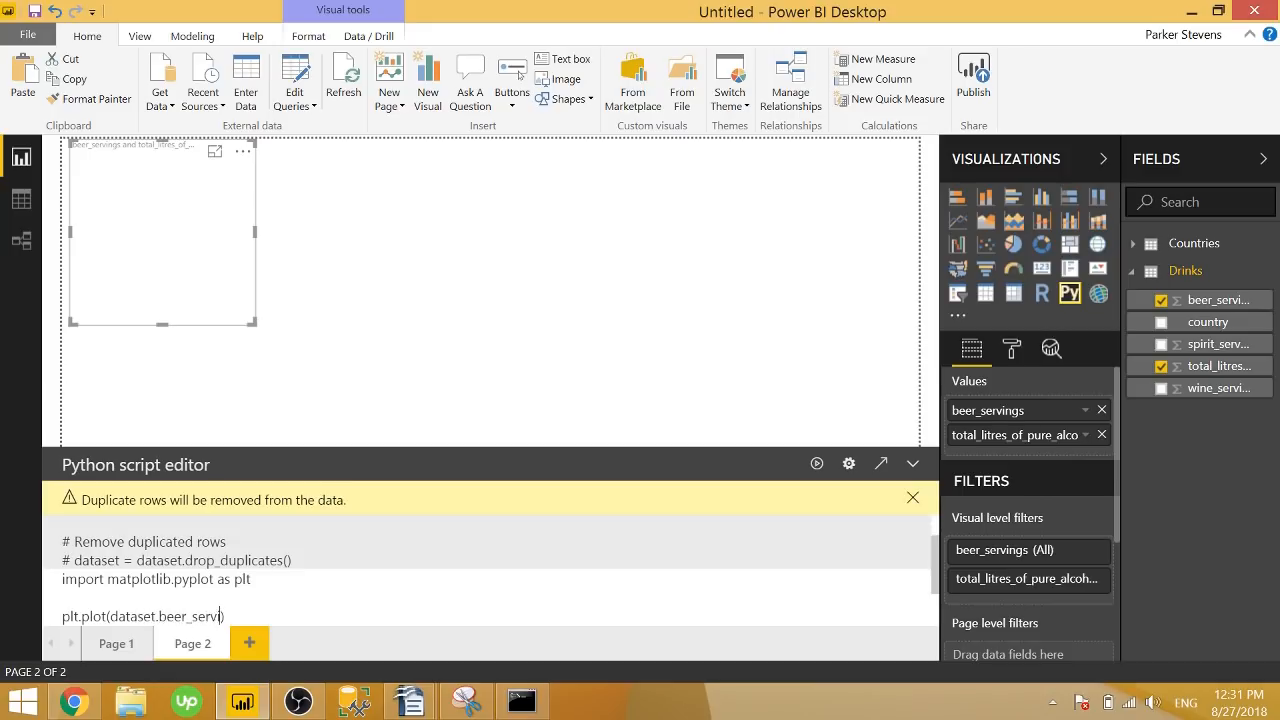
text(ngs))
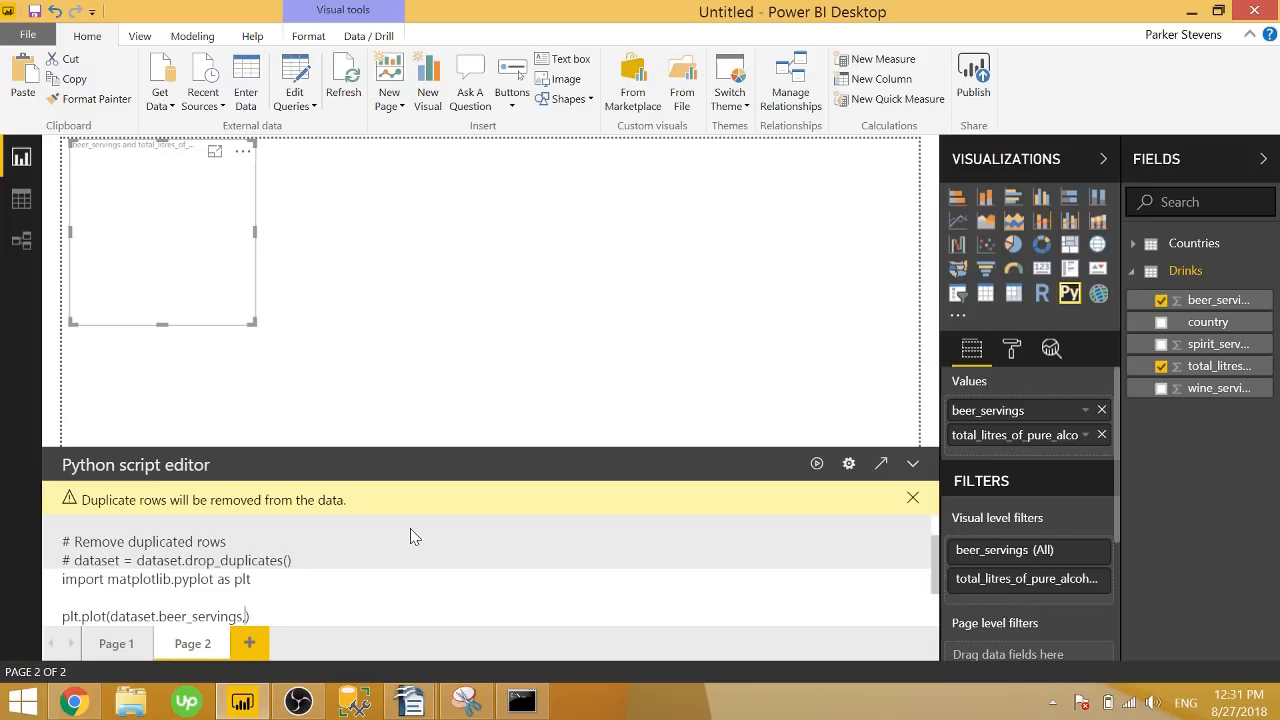
text(,dataset.)
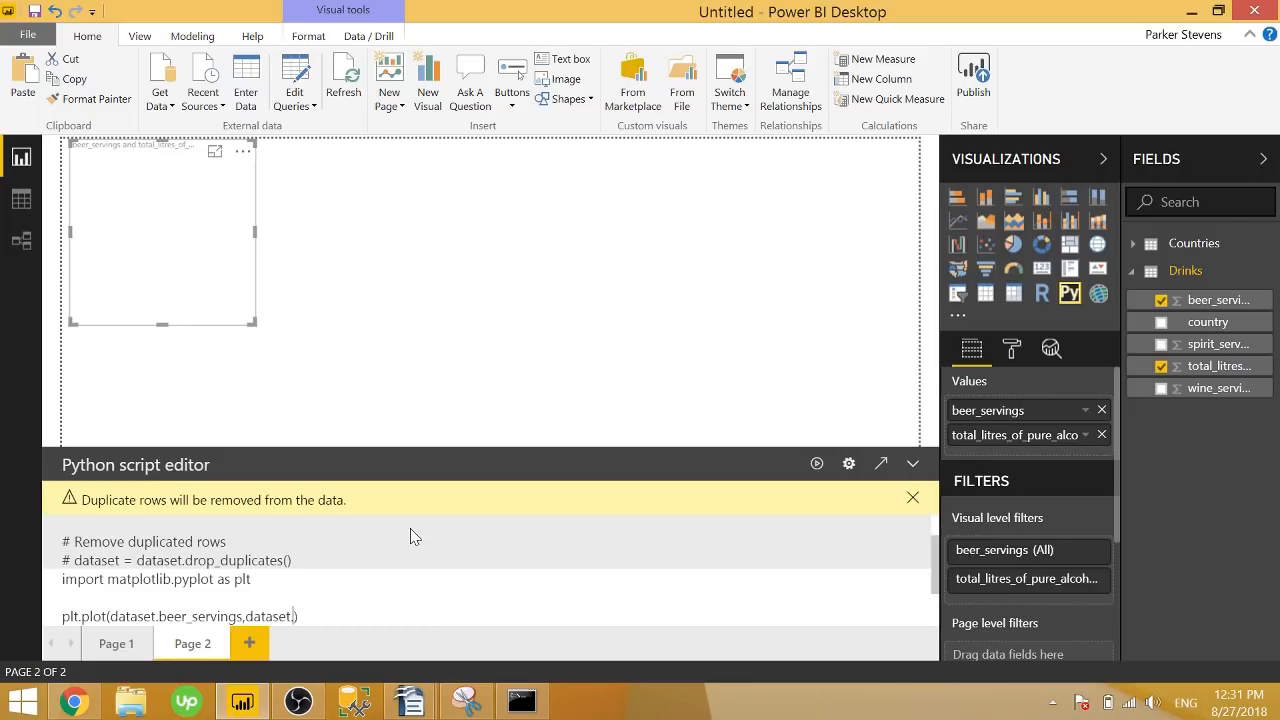
text(total_)
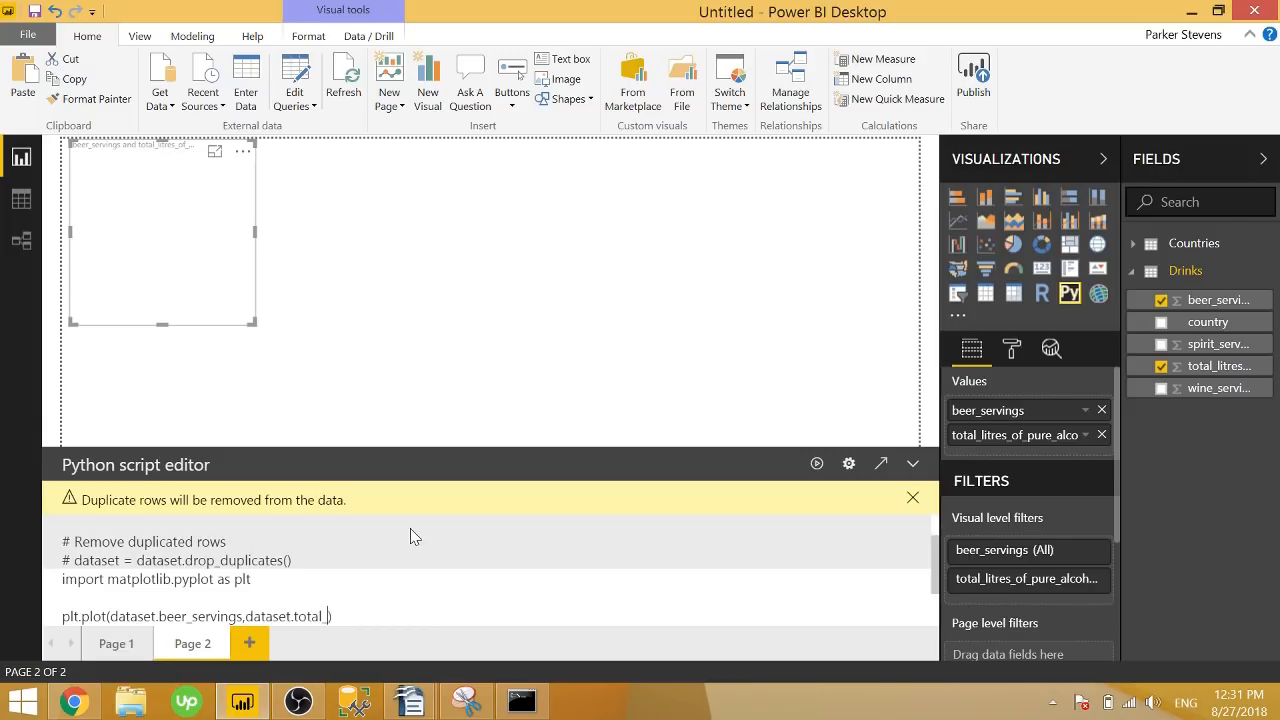
text(lit))
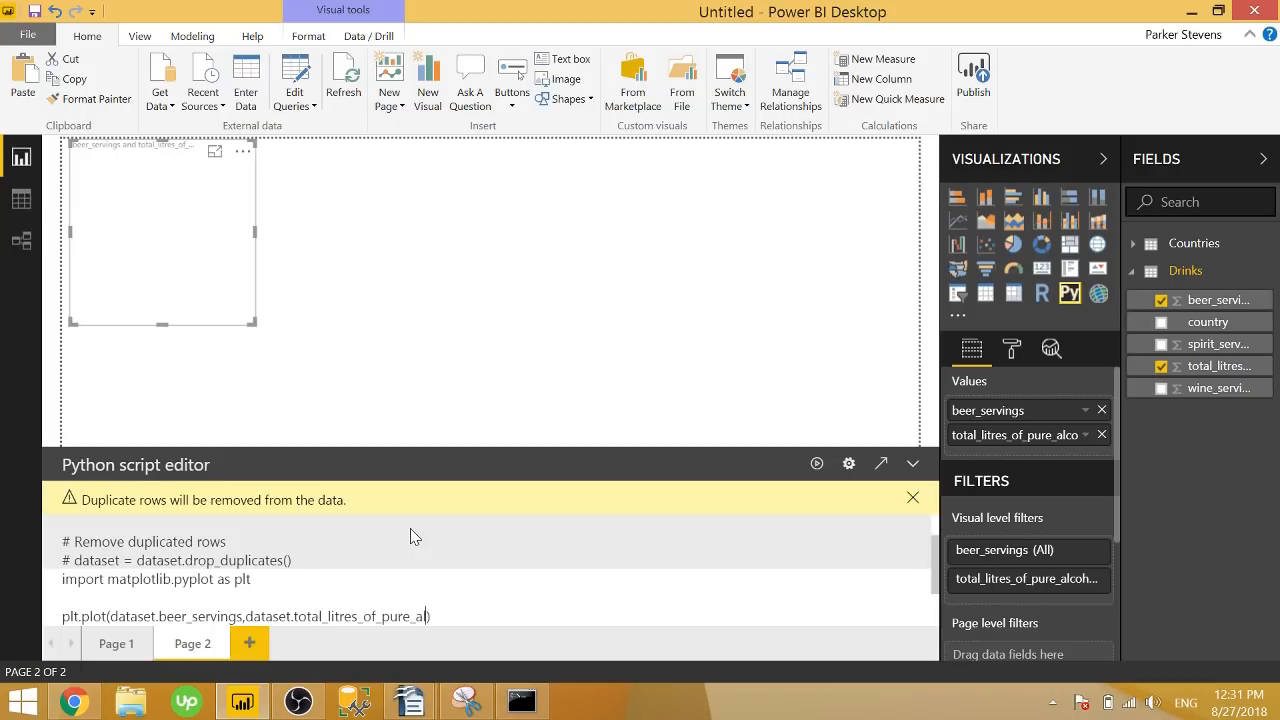
text(cholo))
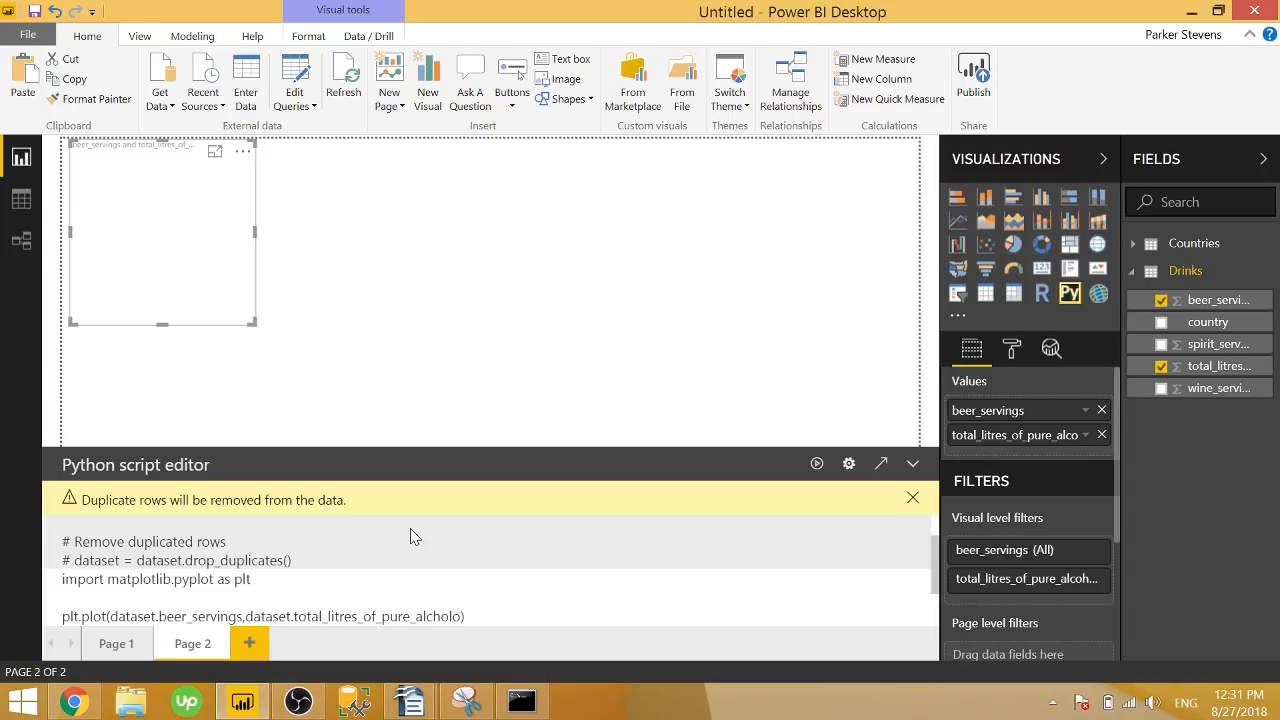
key(Backspace)
text(o)
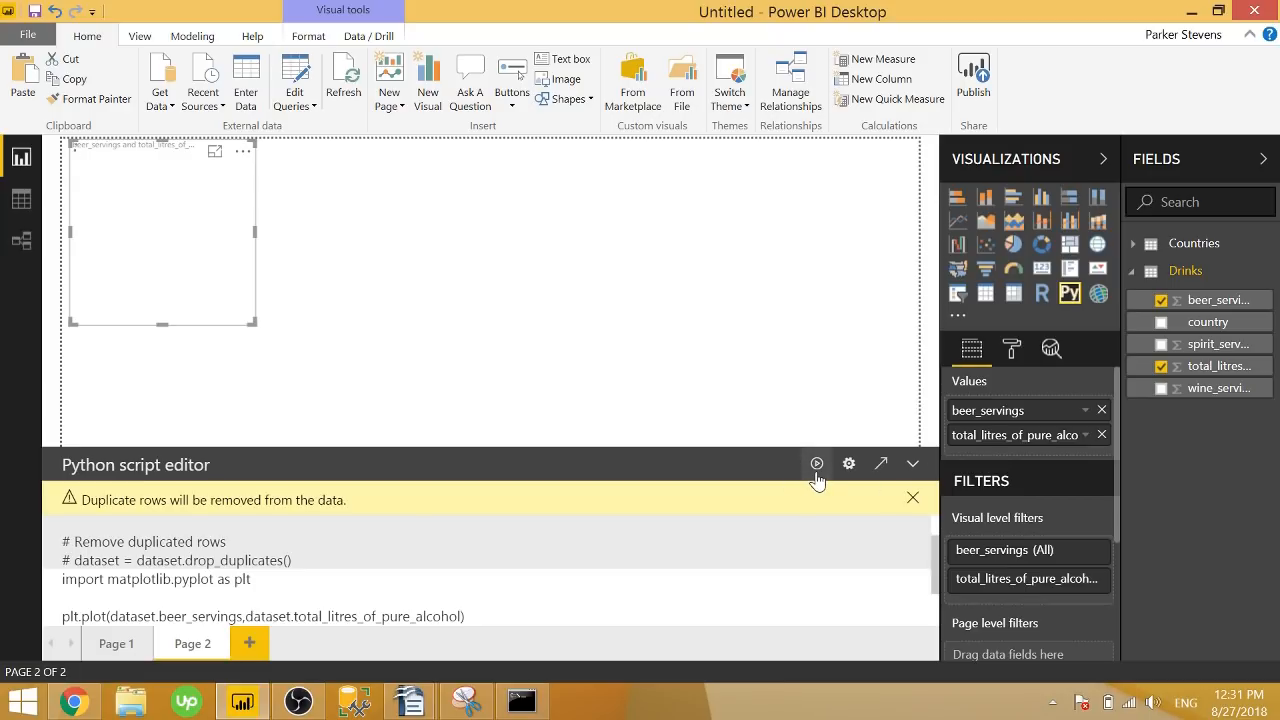
- Add plt.show() to the script and run it so the visual draws a line chart
click(816, 464)
text(p)
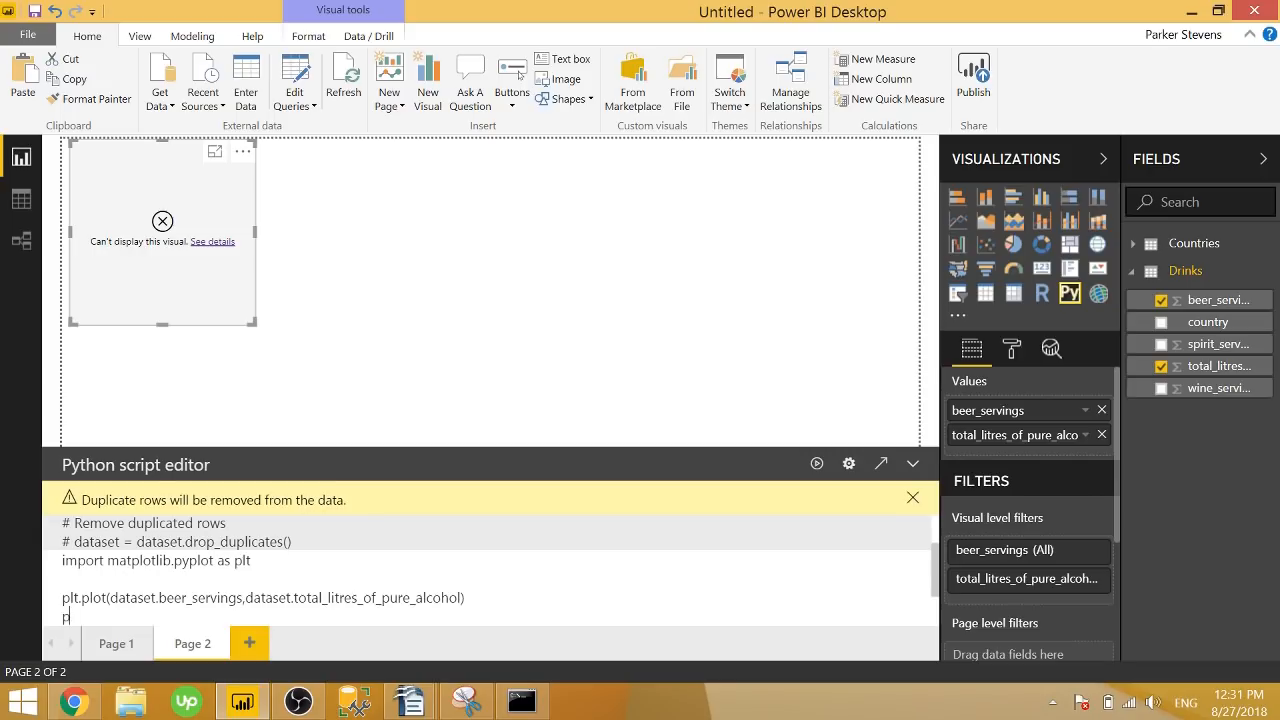
text(lt.show())
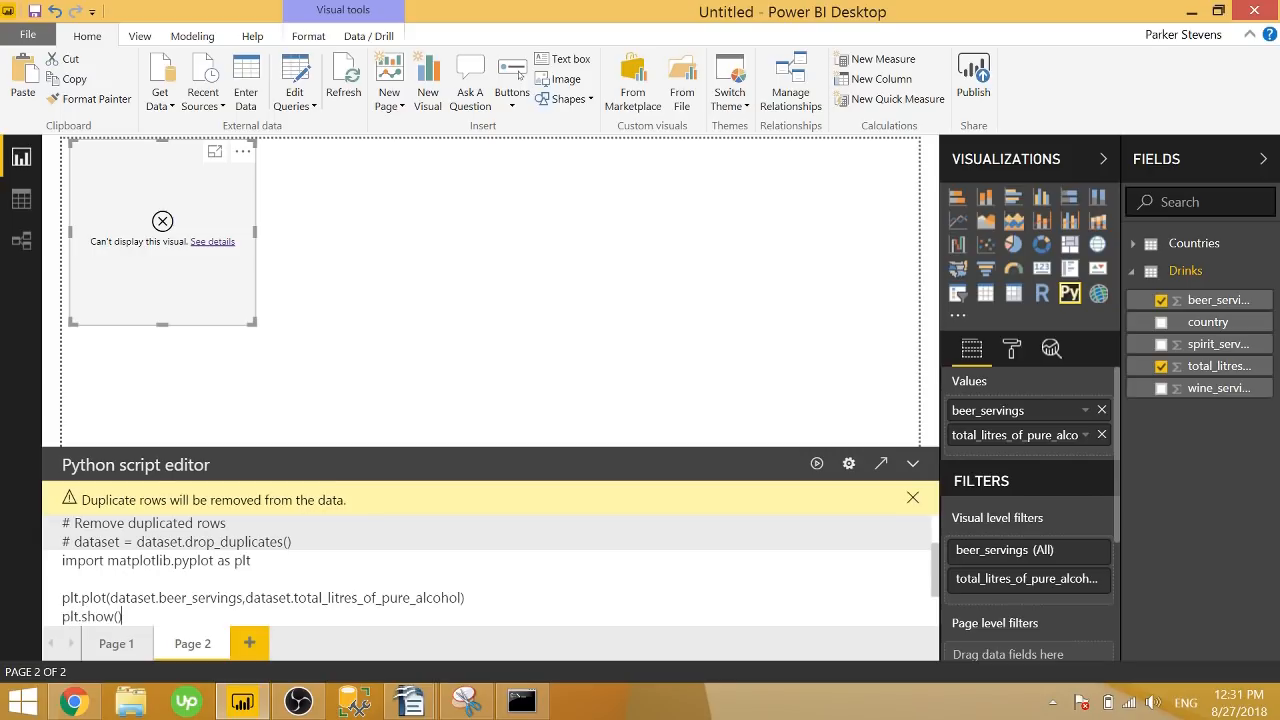
click(816, 464)
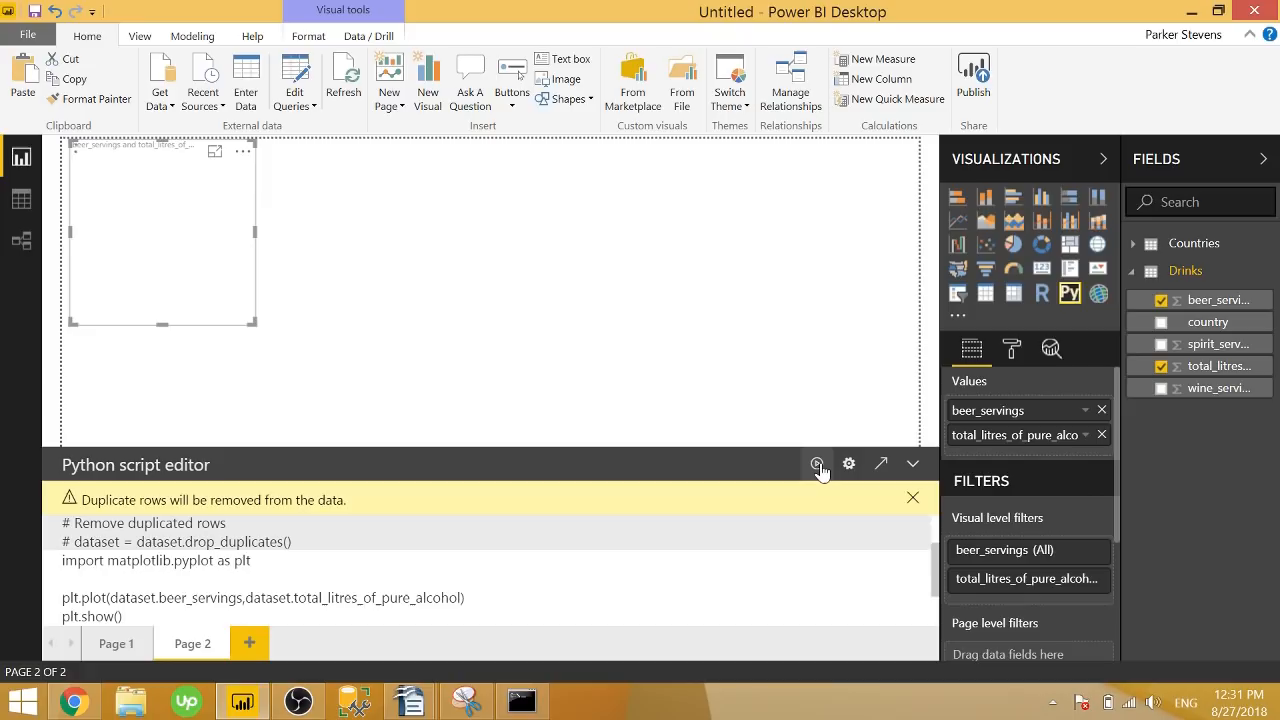
click(816, 464)
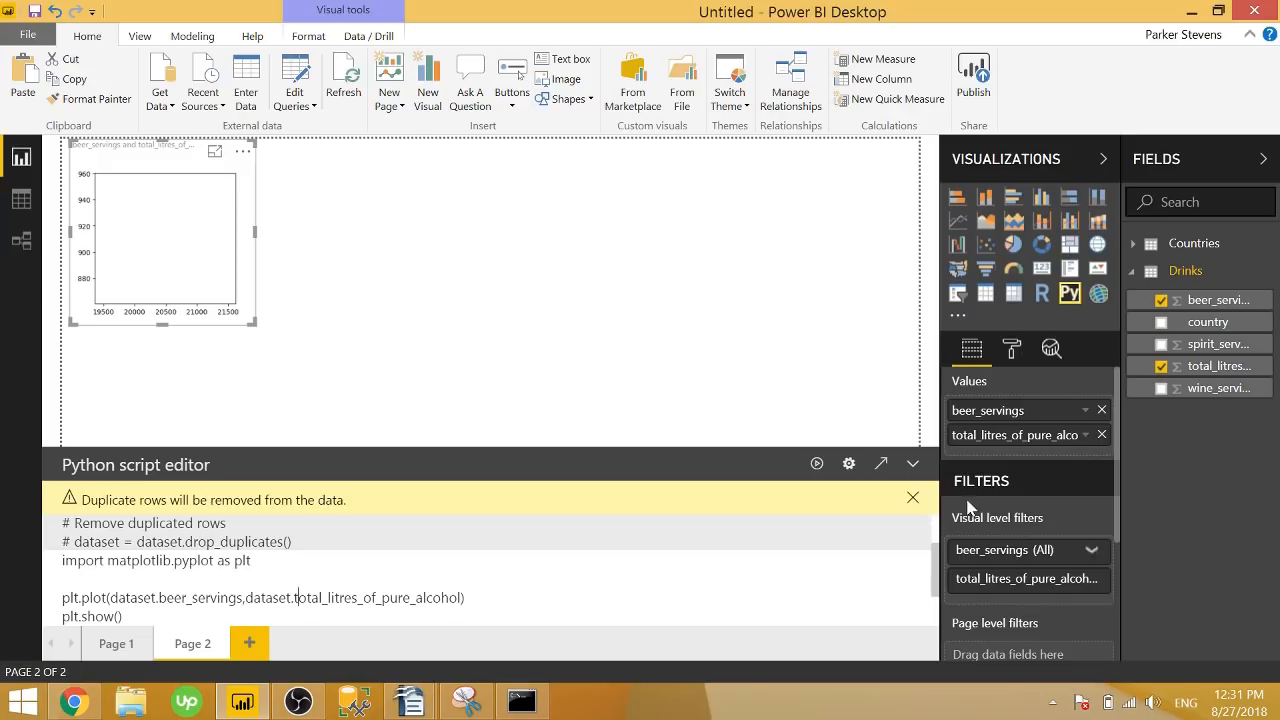
mouse_move(1102, 410)
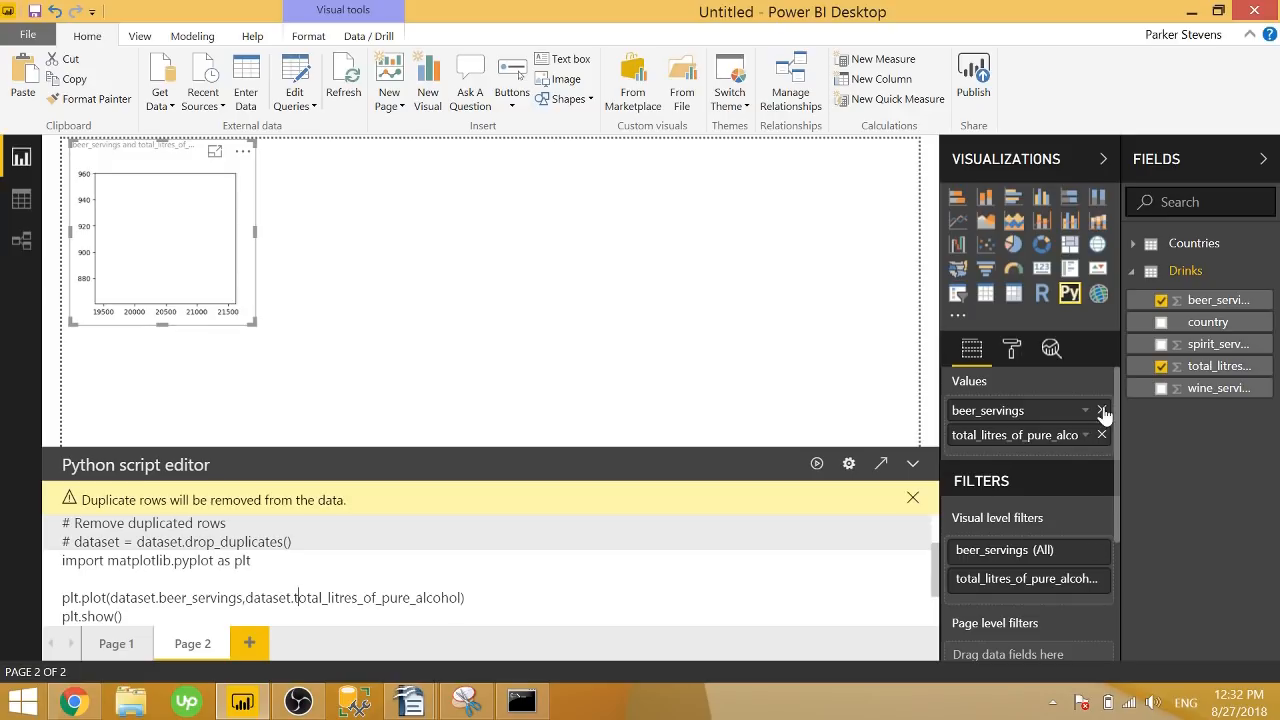
- Set the fields to Don't summarize and run the plot with an 'o-' format string
click(1086, 410)
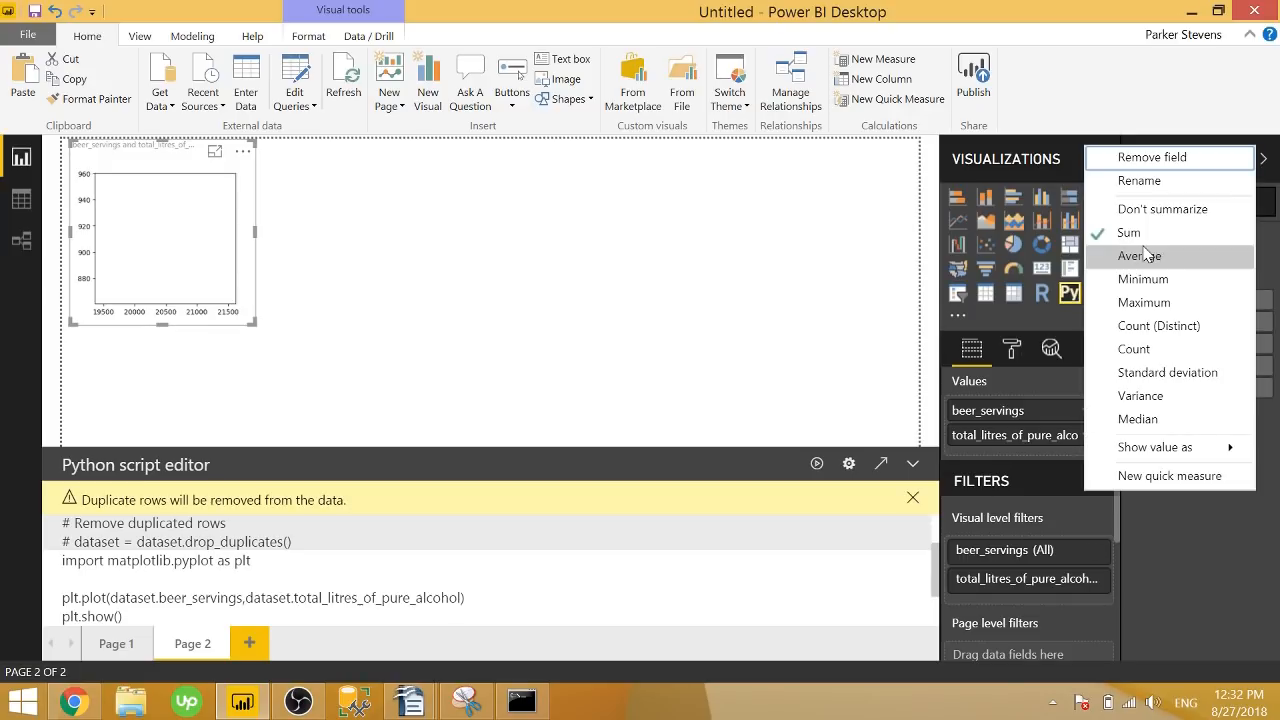
mouse_move(1160, 210)
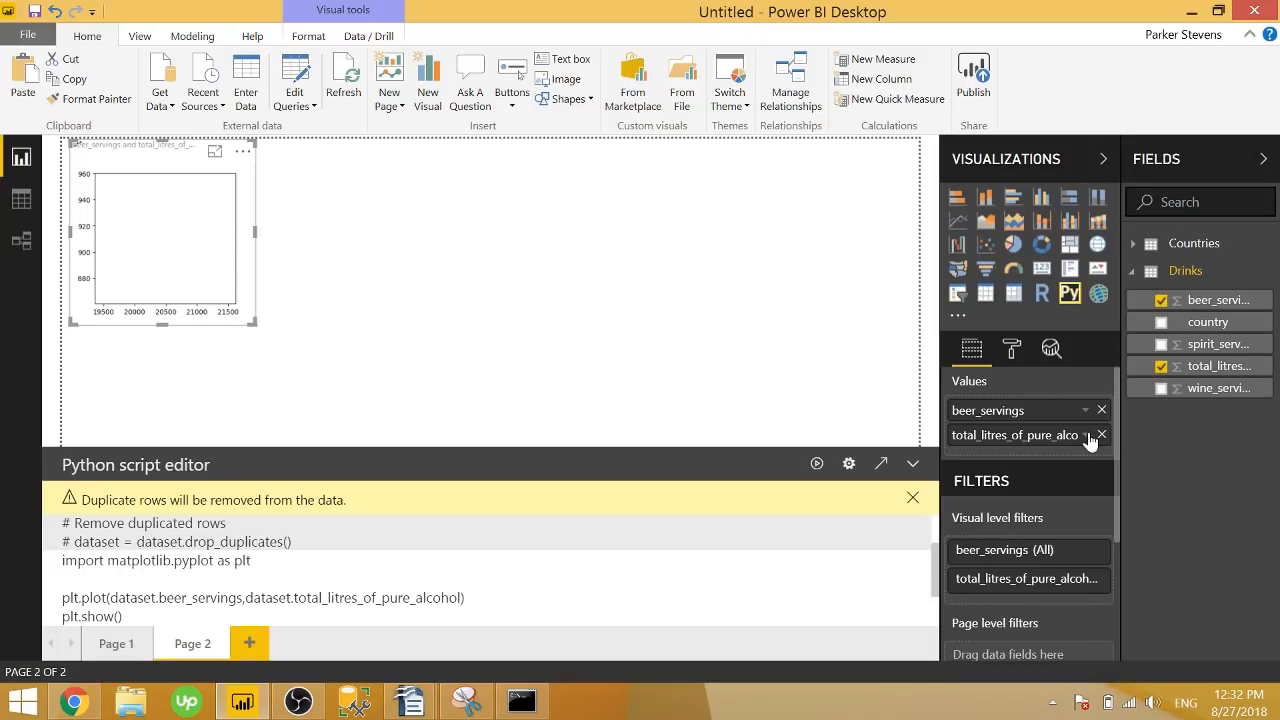
click(1084, 434)
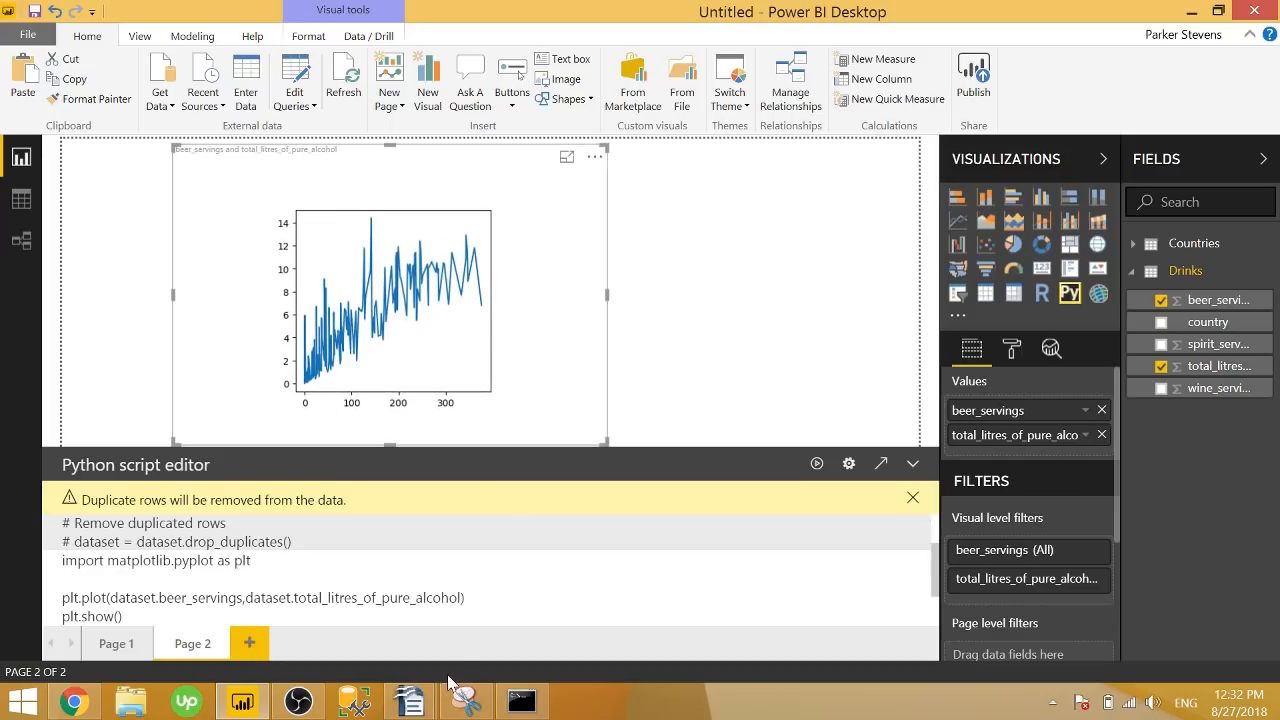
mouse_move(304, 336)
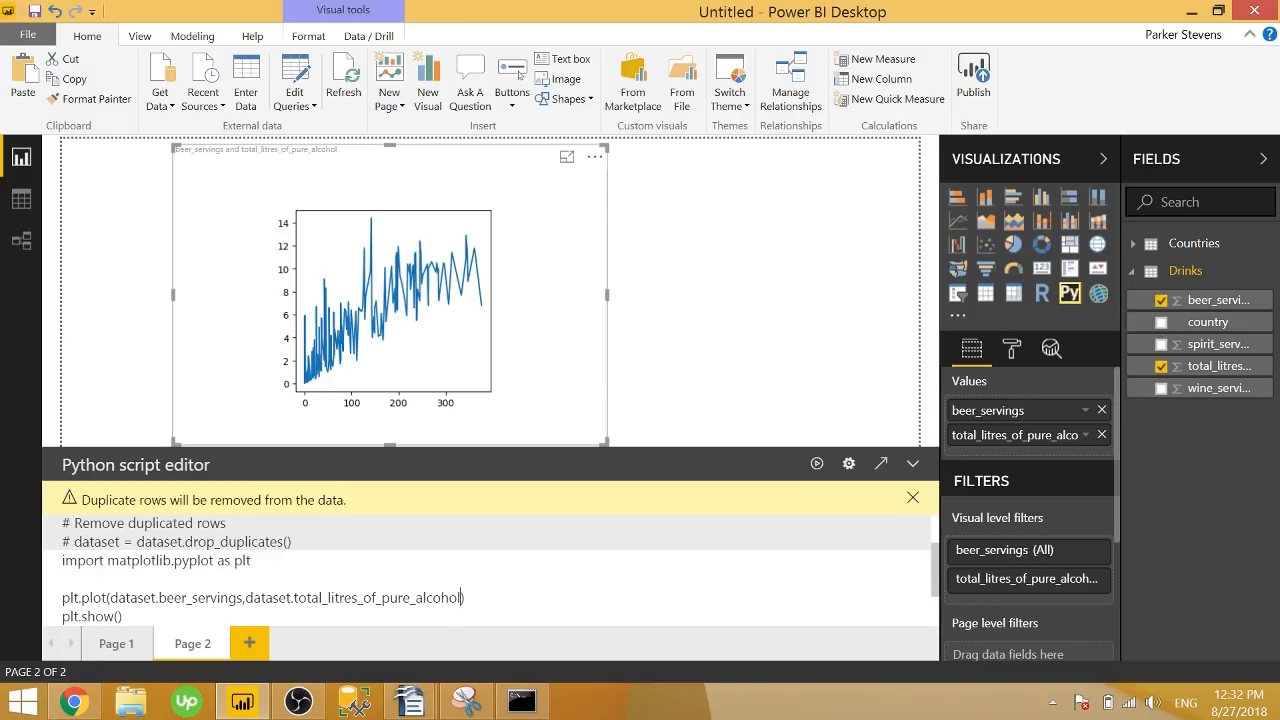
text(,)
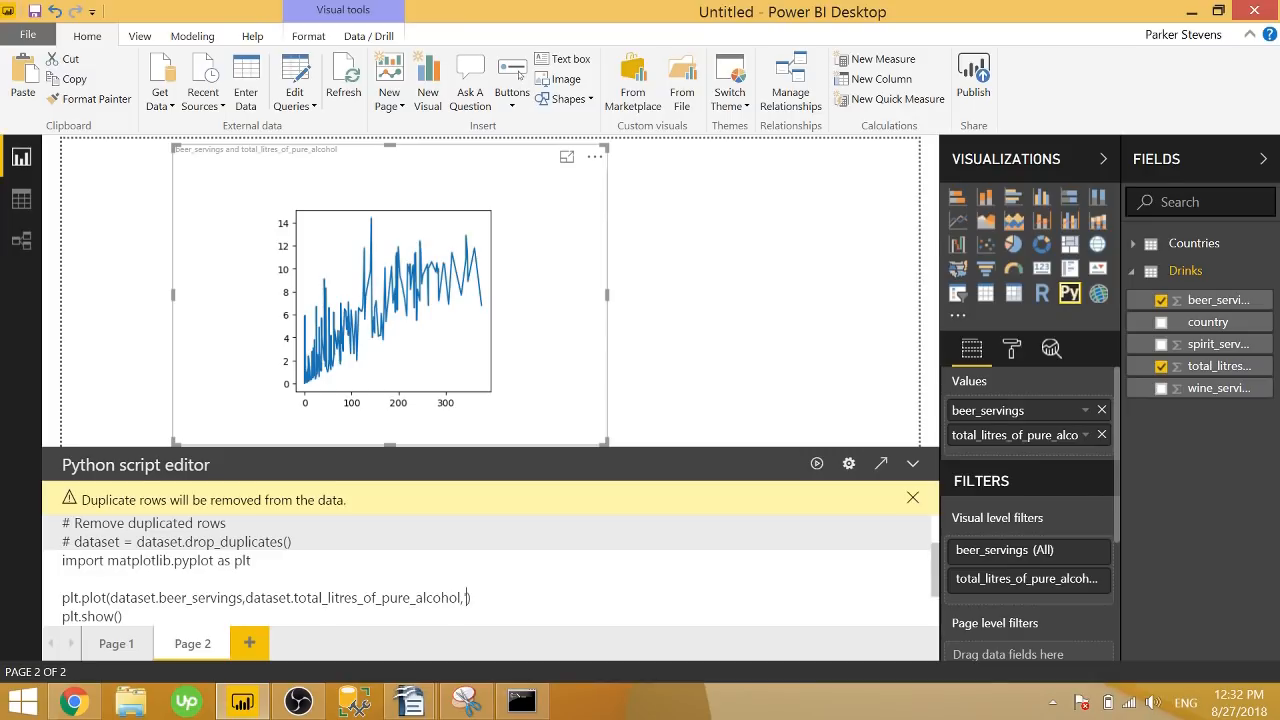
text('o)
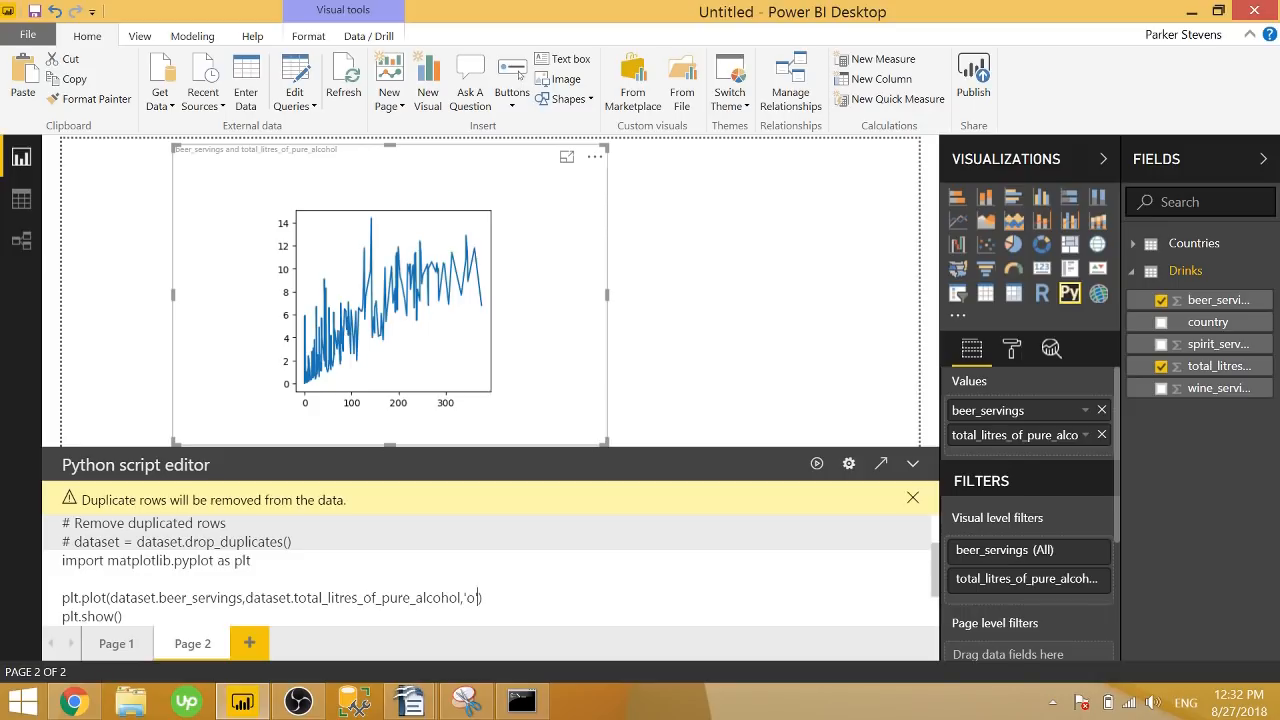
text())
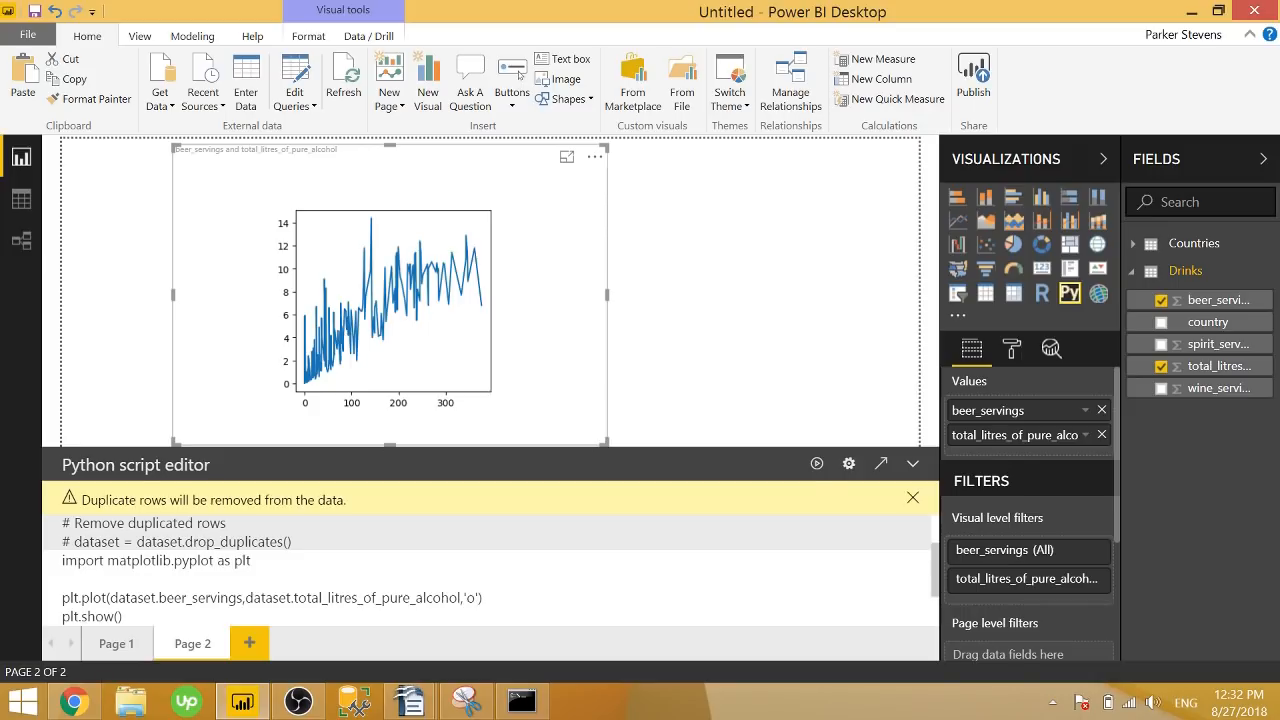
mouse_move(492, 654)
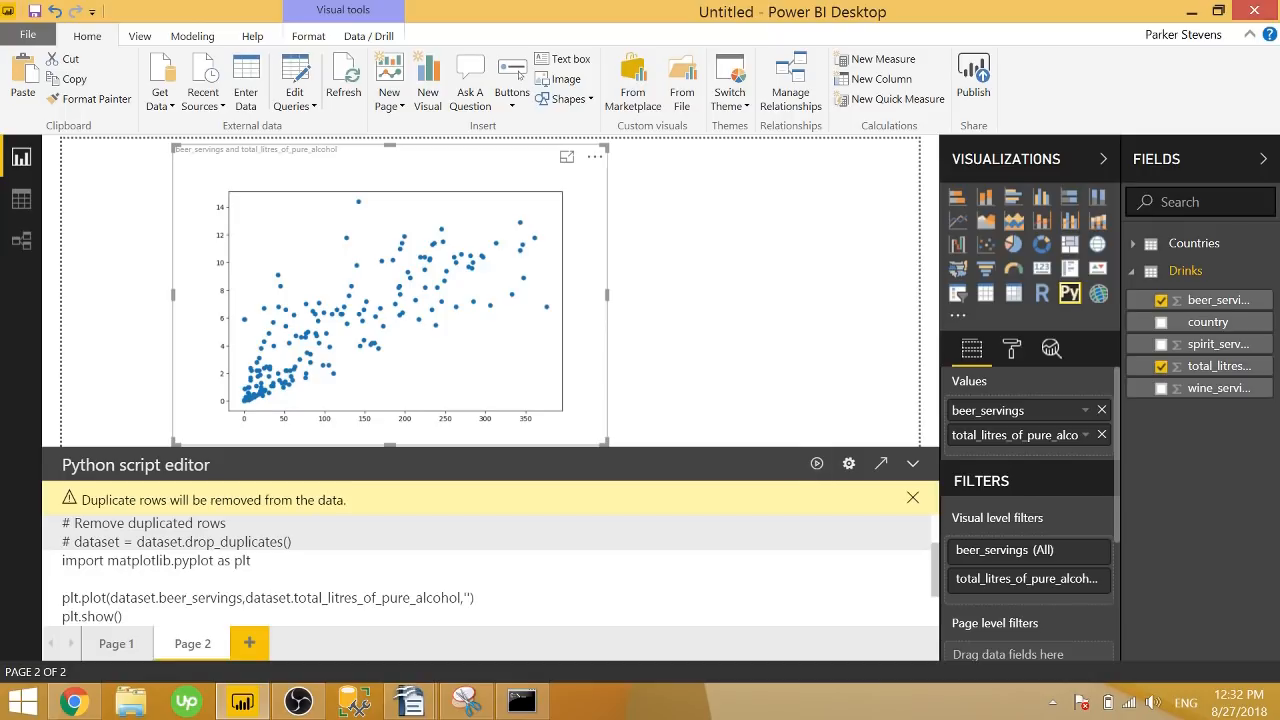
text(-)
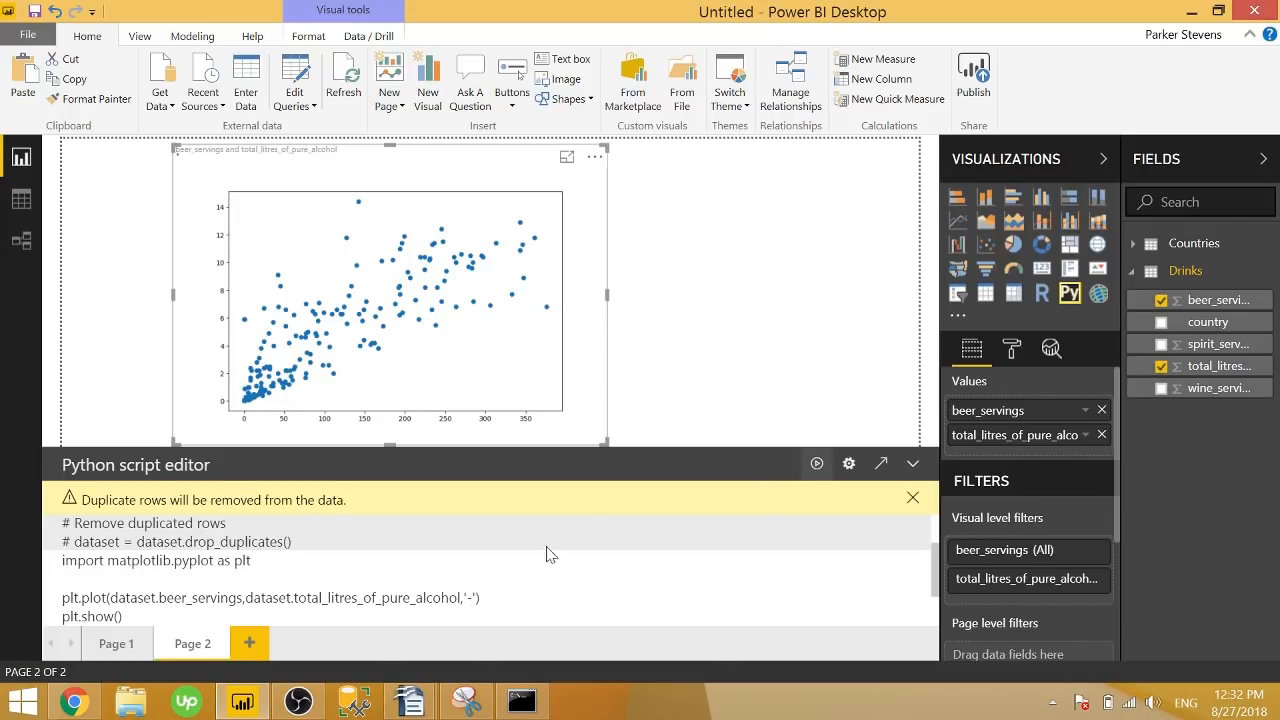
click(816, 464)
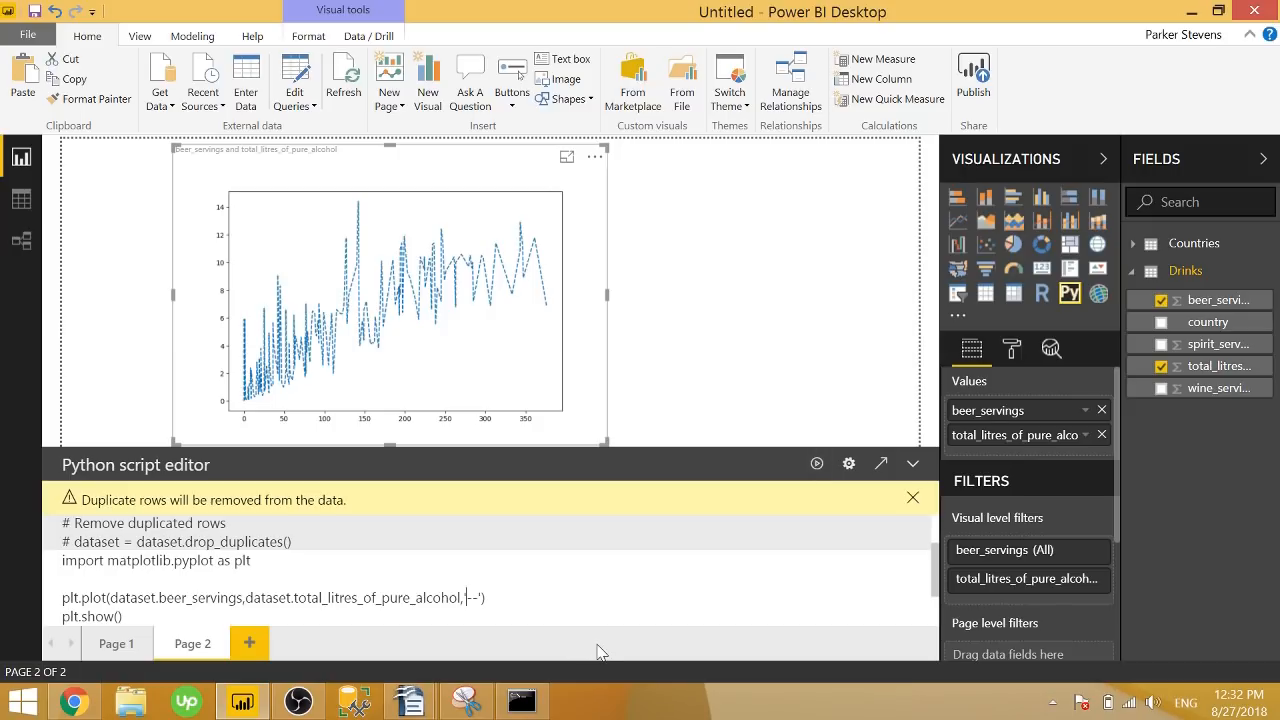
- Try a red 'ro' style, then rerun with 'go' to draw green point markers
text(r)
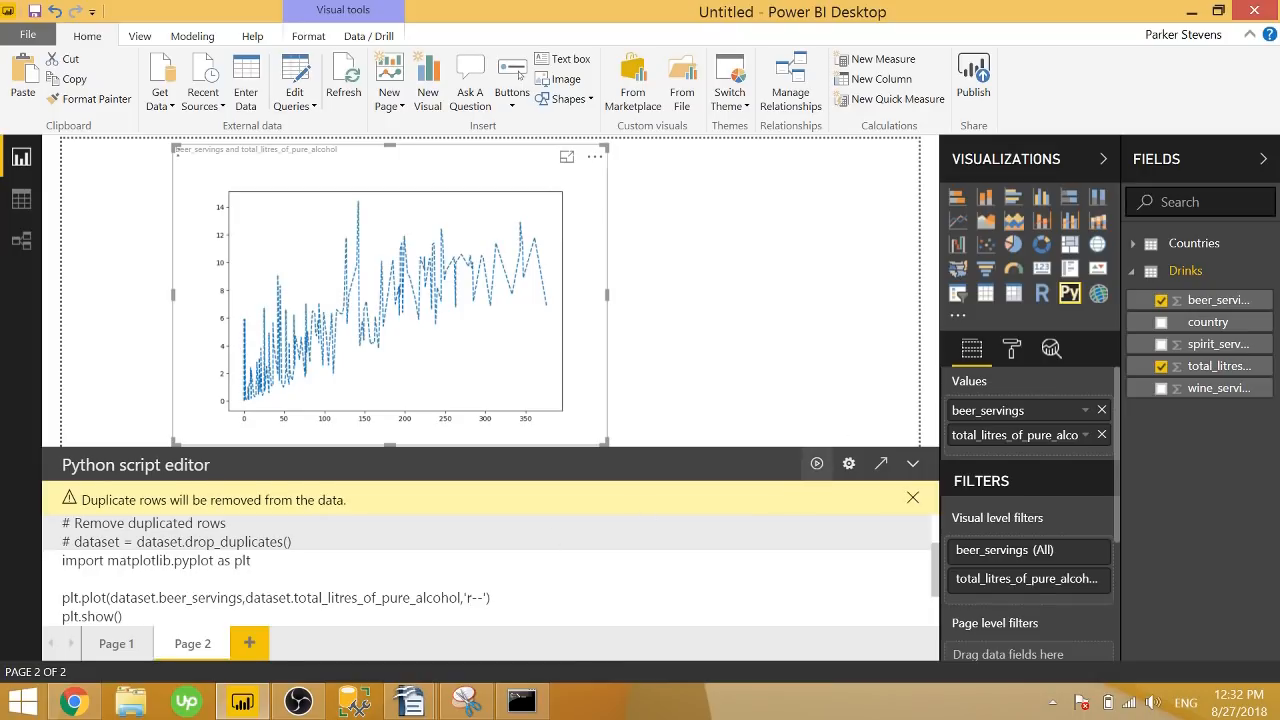
click(816, 464)
text(go)
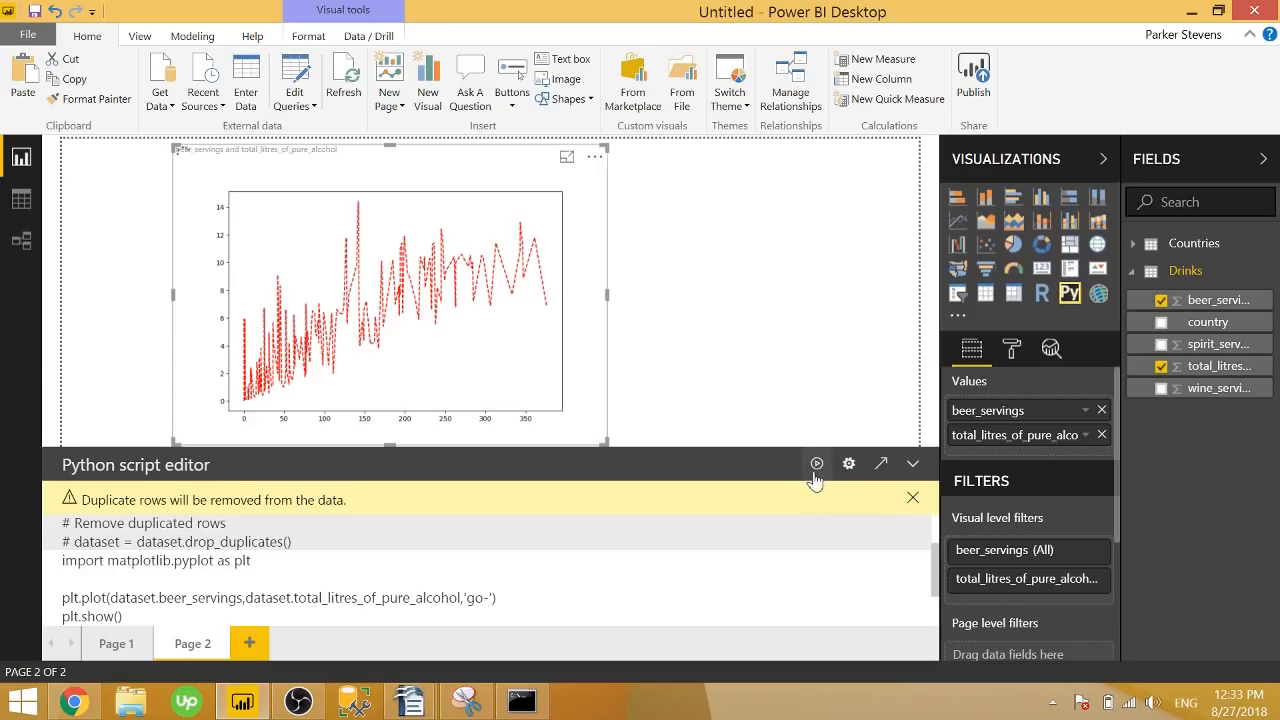
click(816, 464)
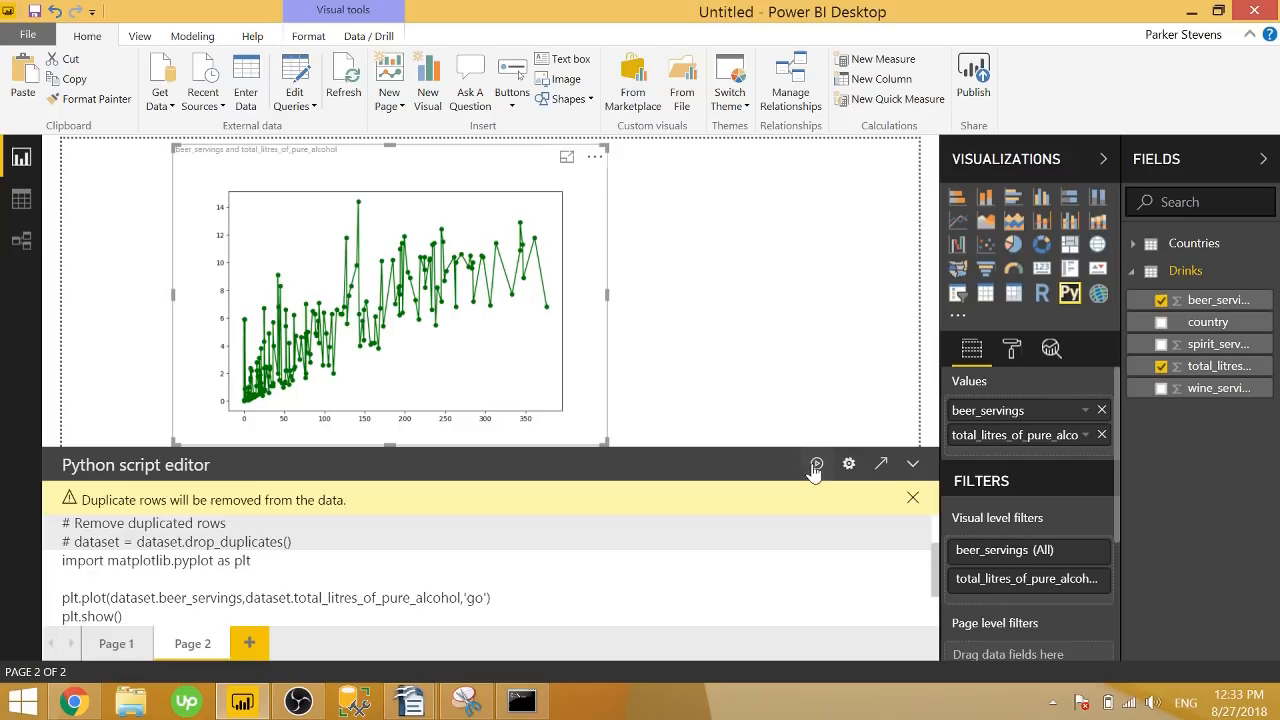
click(816, 464)
text(plt.xlab)
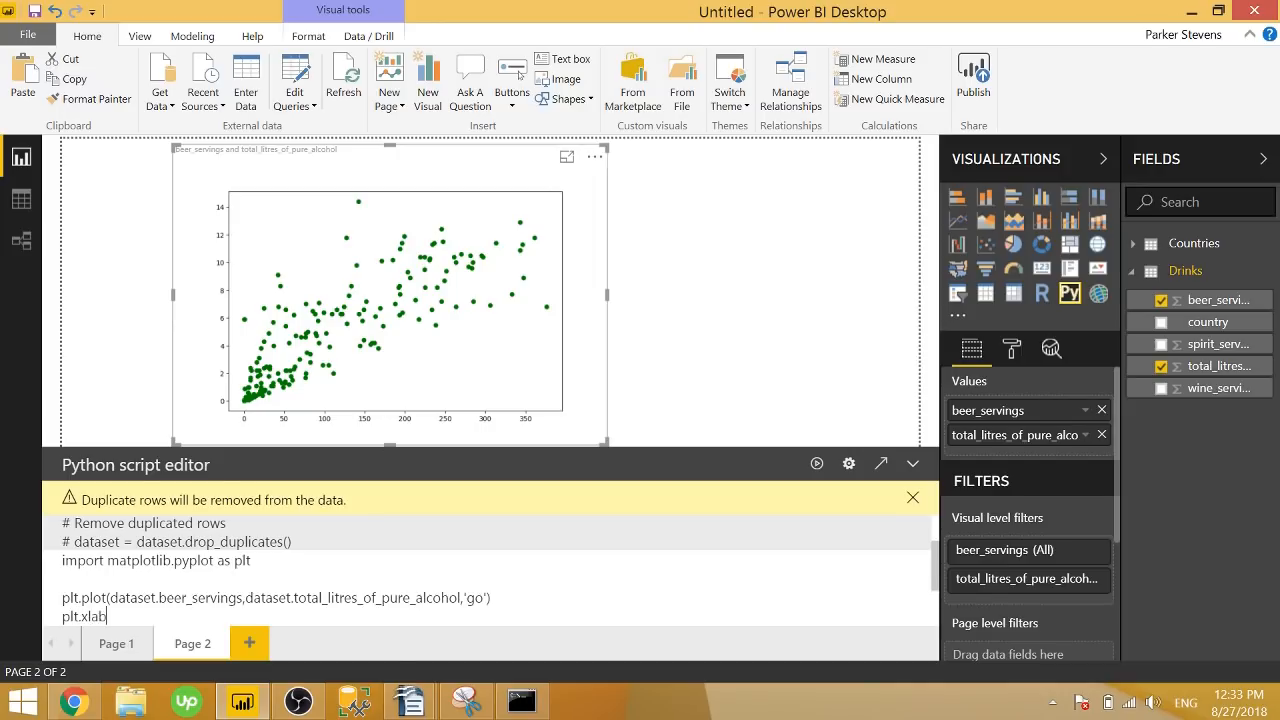
- Add plt.xlabel('Beer Servings') and plt.ylabel('Alcohol (Liters)') before plt.show()
text(le()
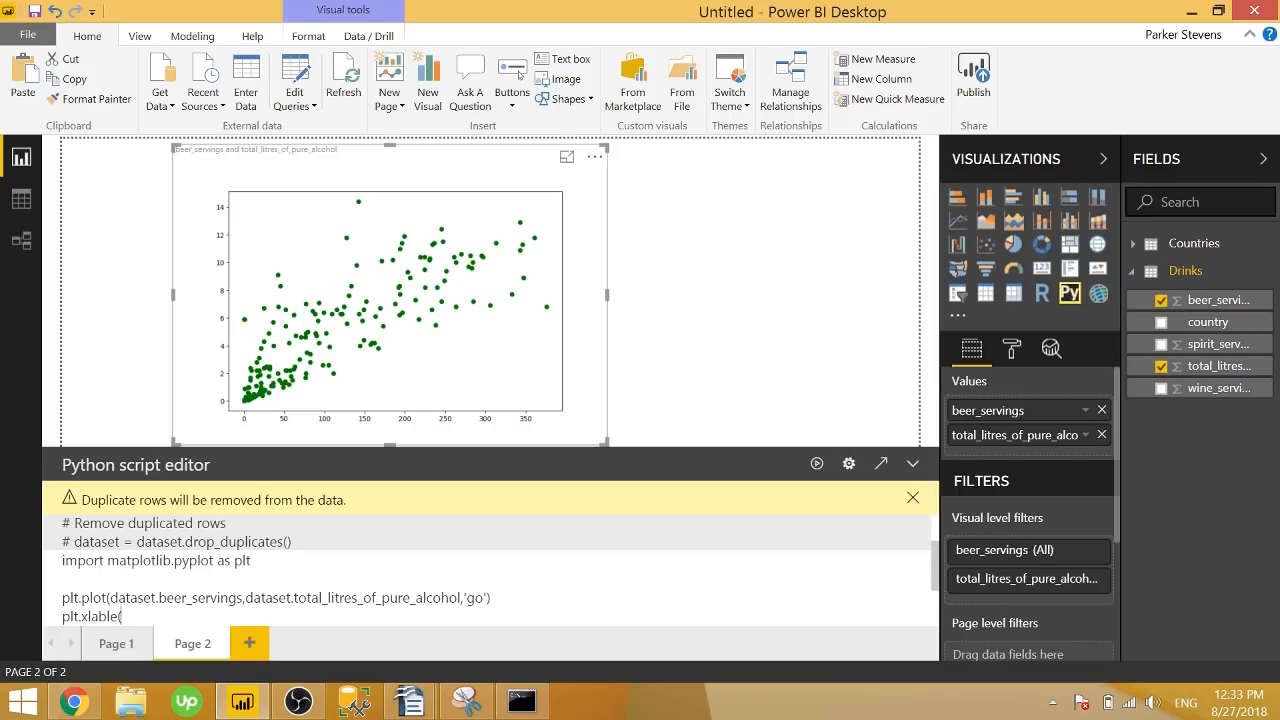
text('Beer)
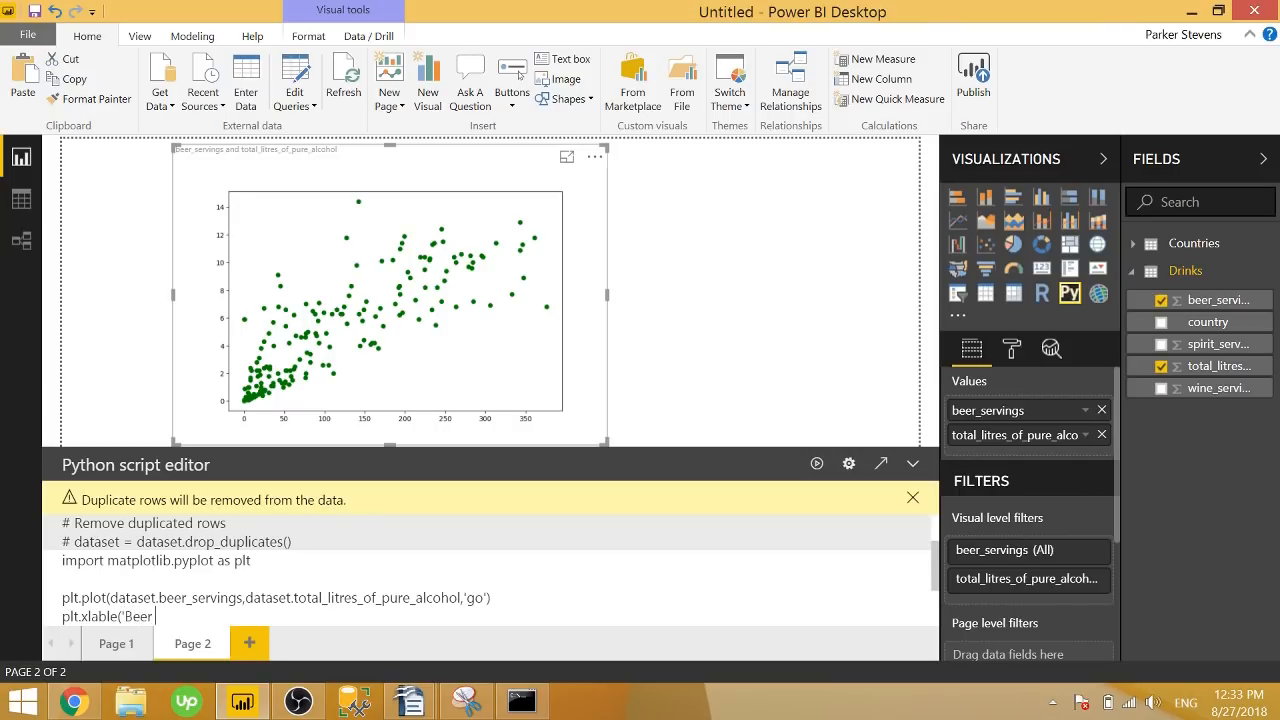
text(Servings)
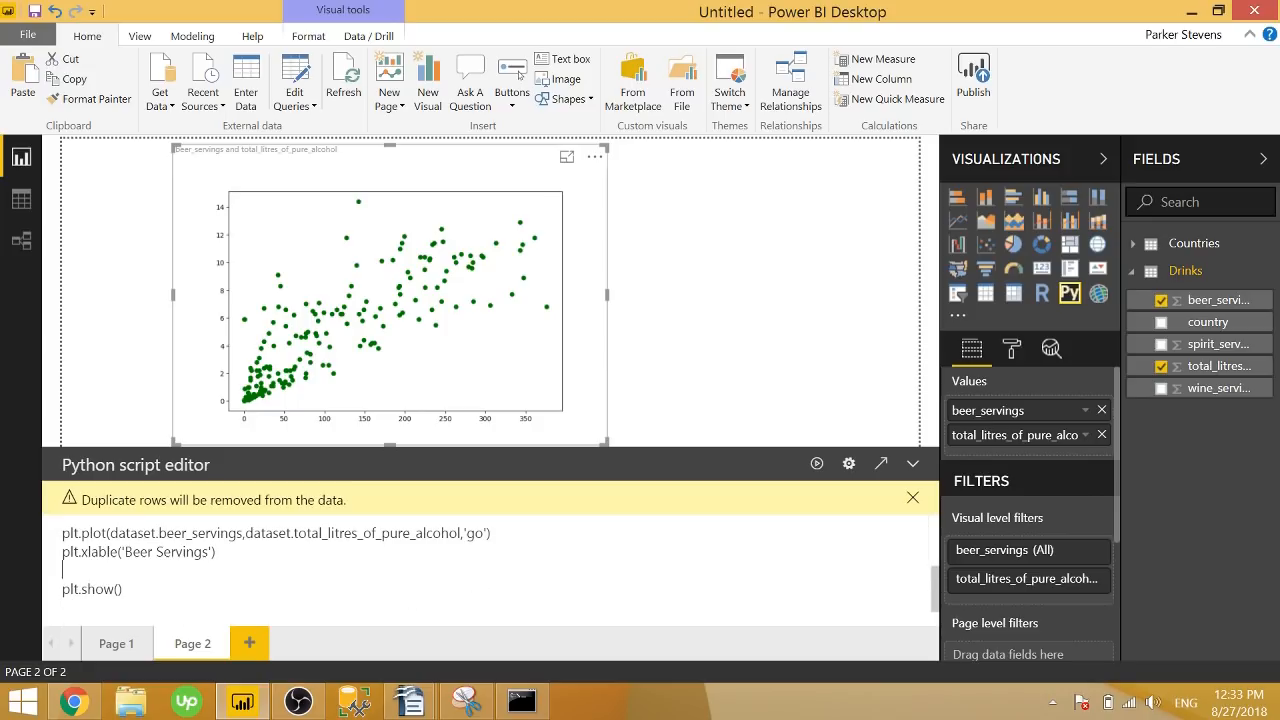
text(plt.yla)
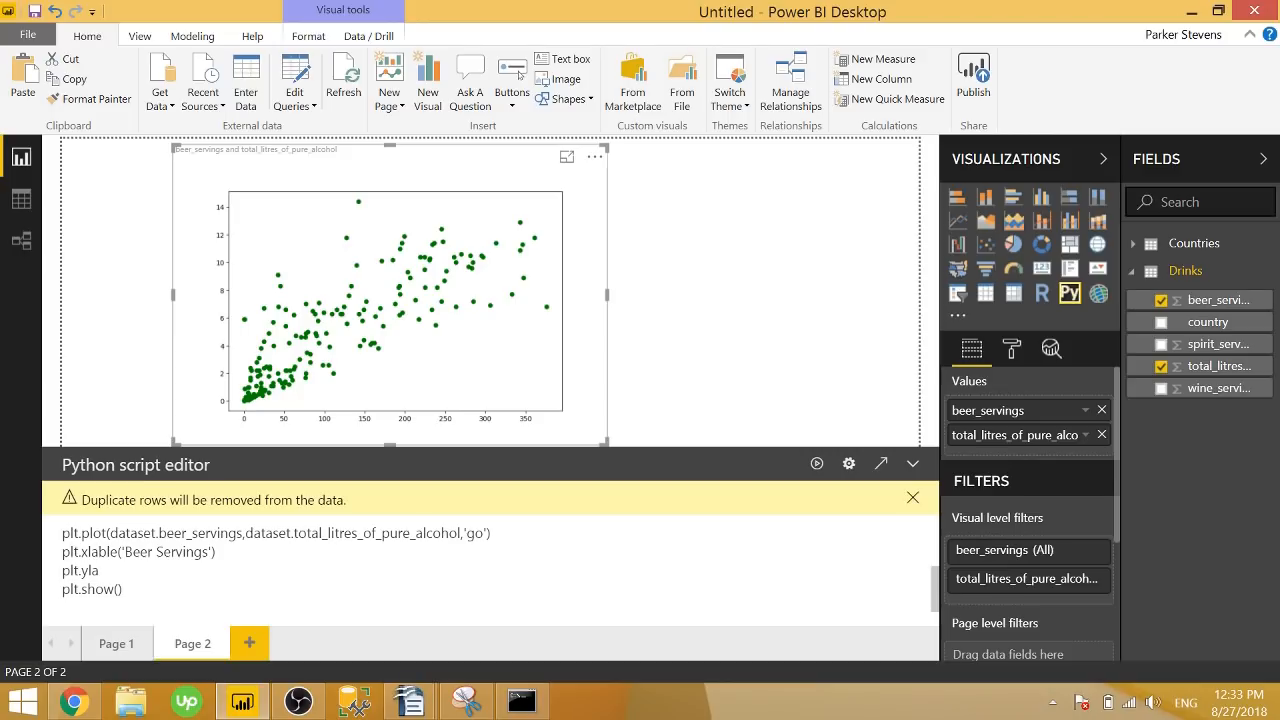
text(bel)
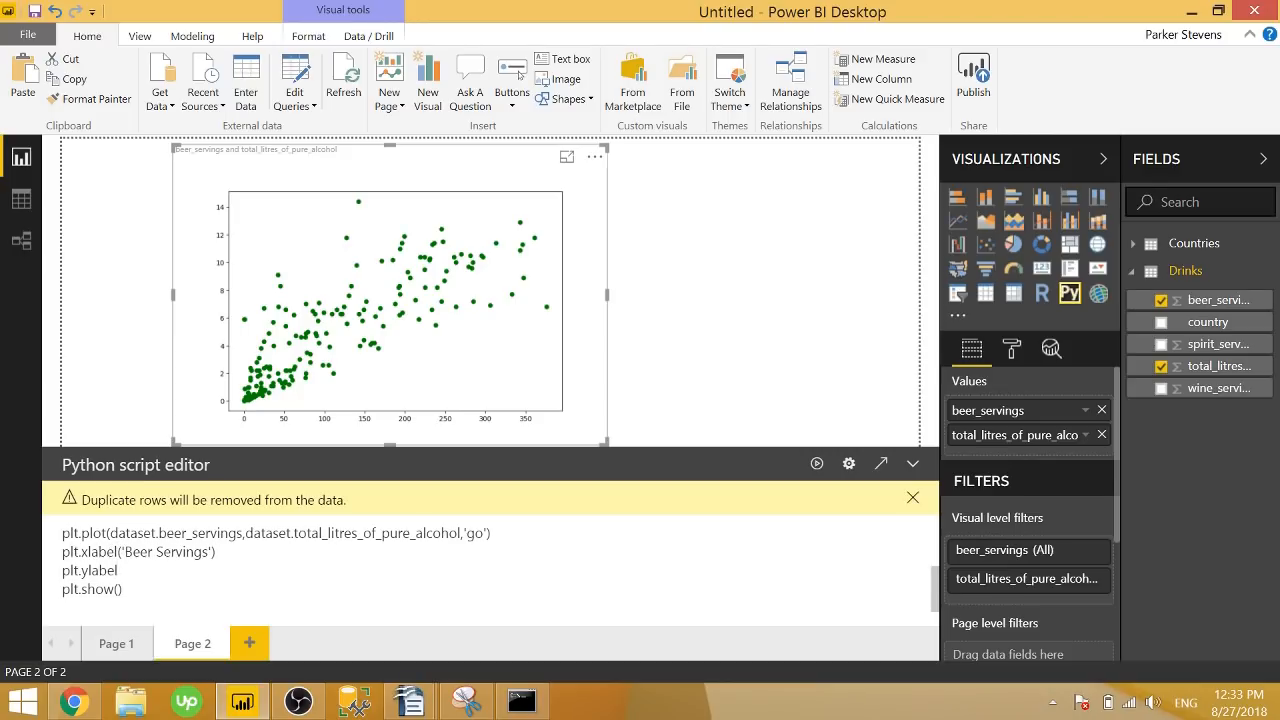
text('Ala)
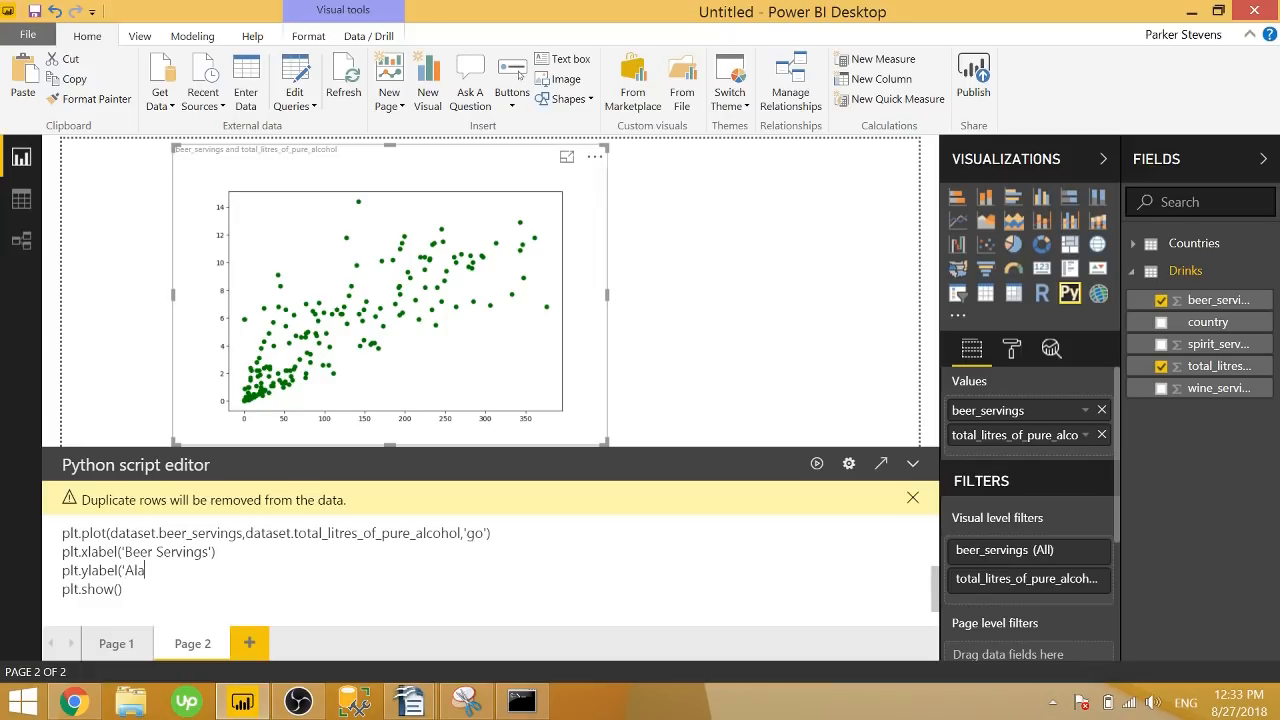
text(coh)
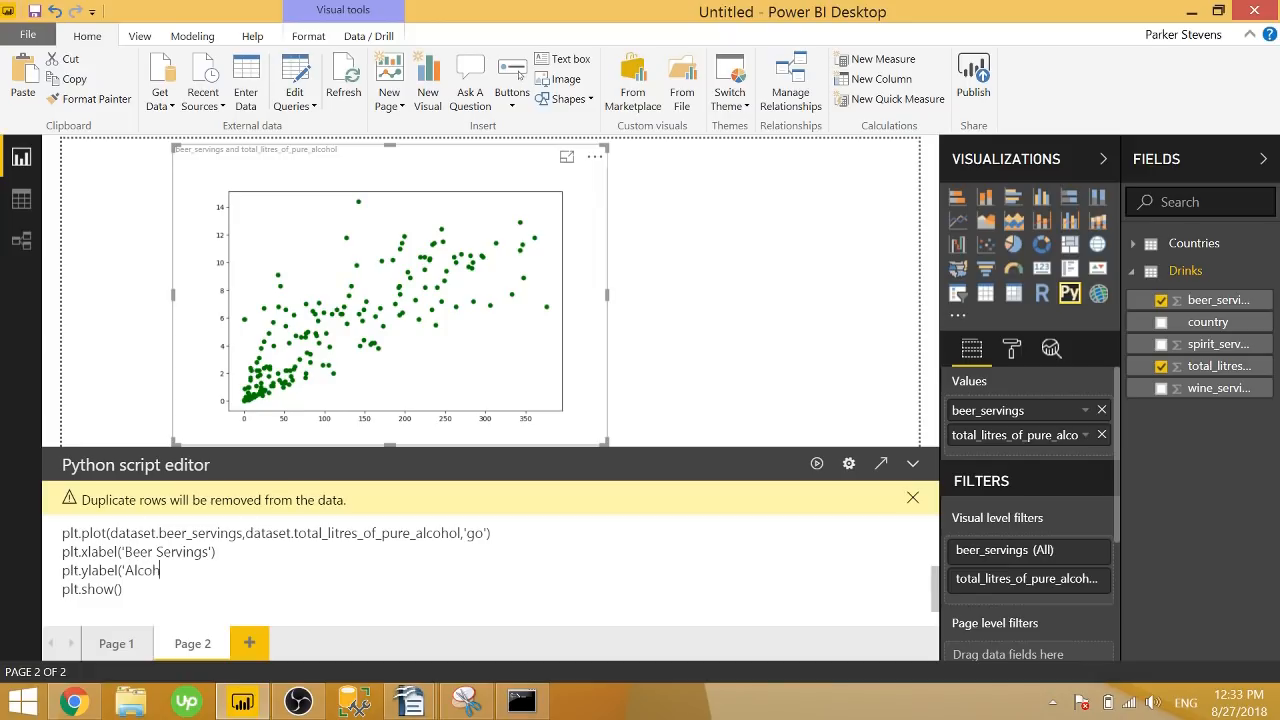
text(ol (Liter)
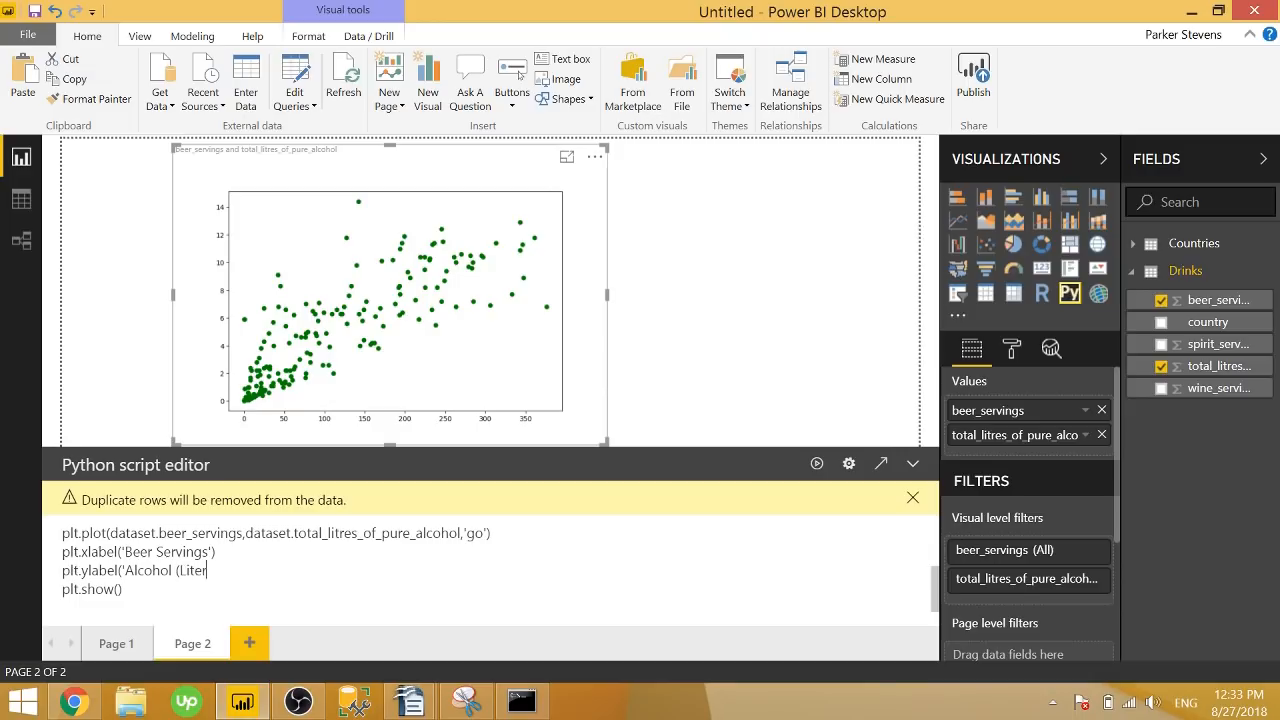
text(s)'))
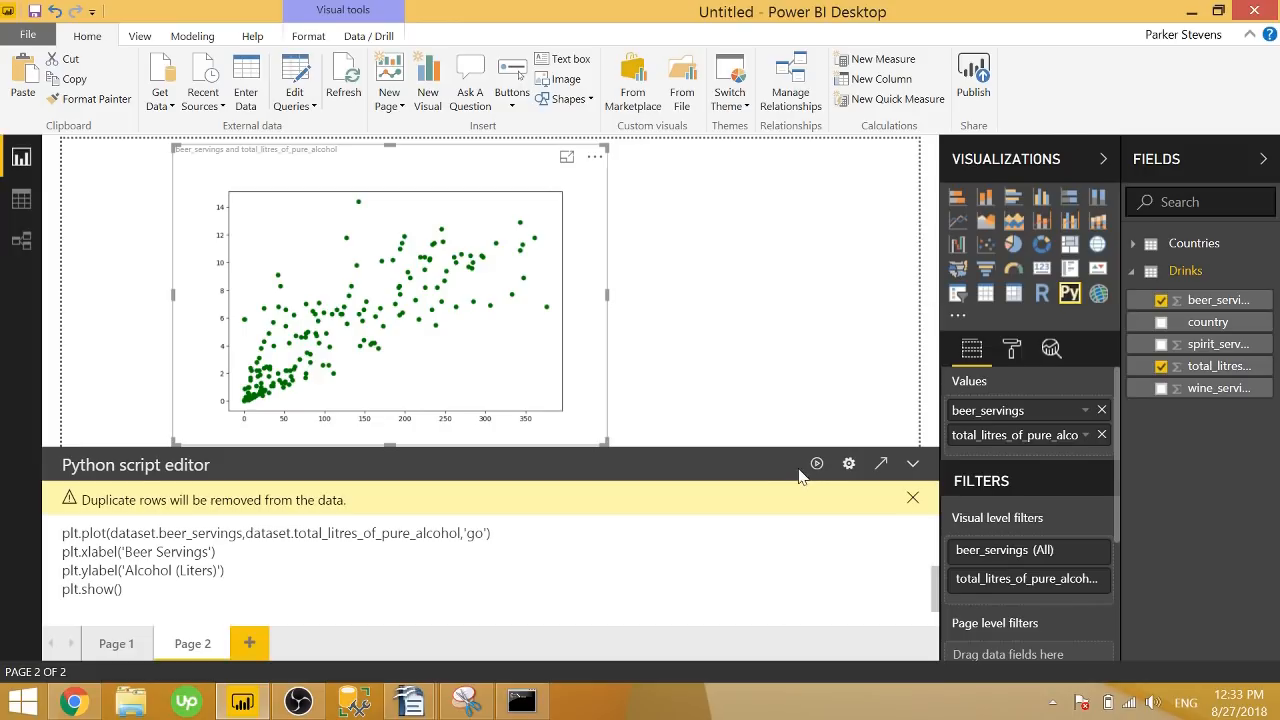
mouse_move(716, 412)
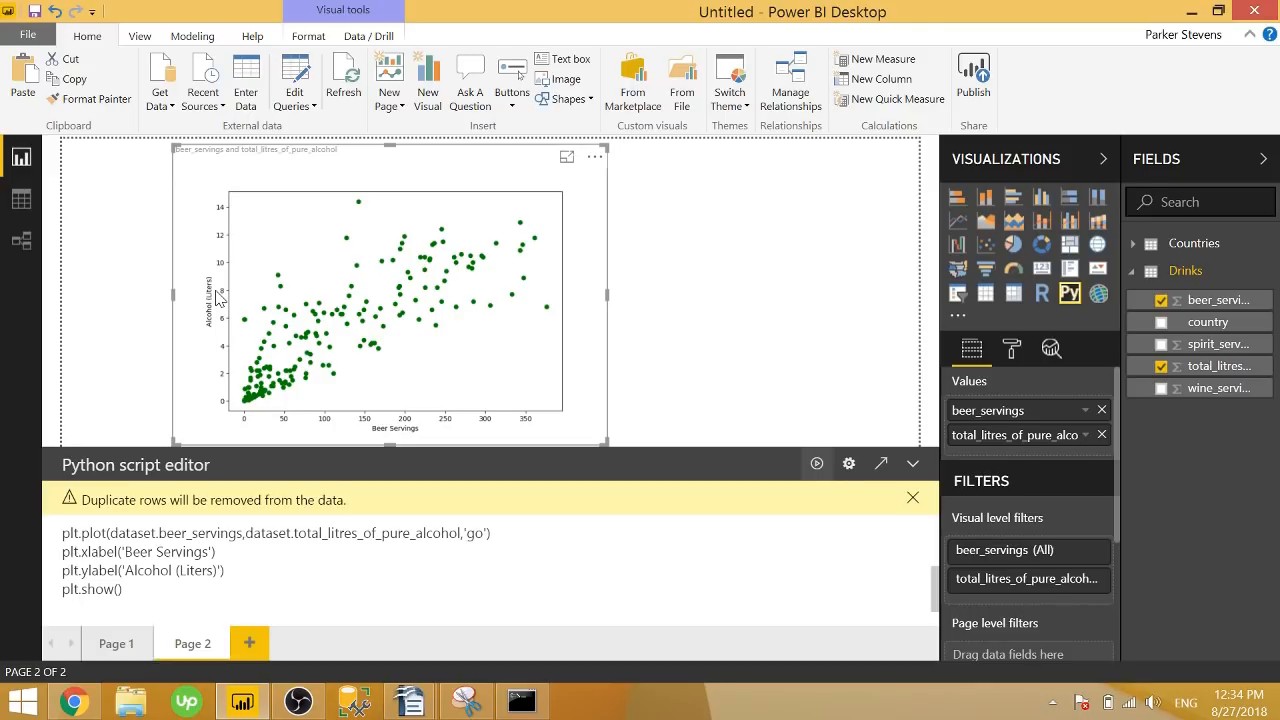
mouse_move(220, 300)
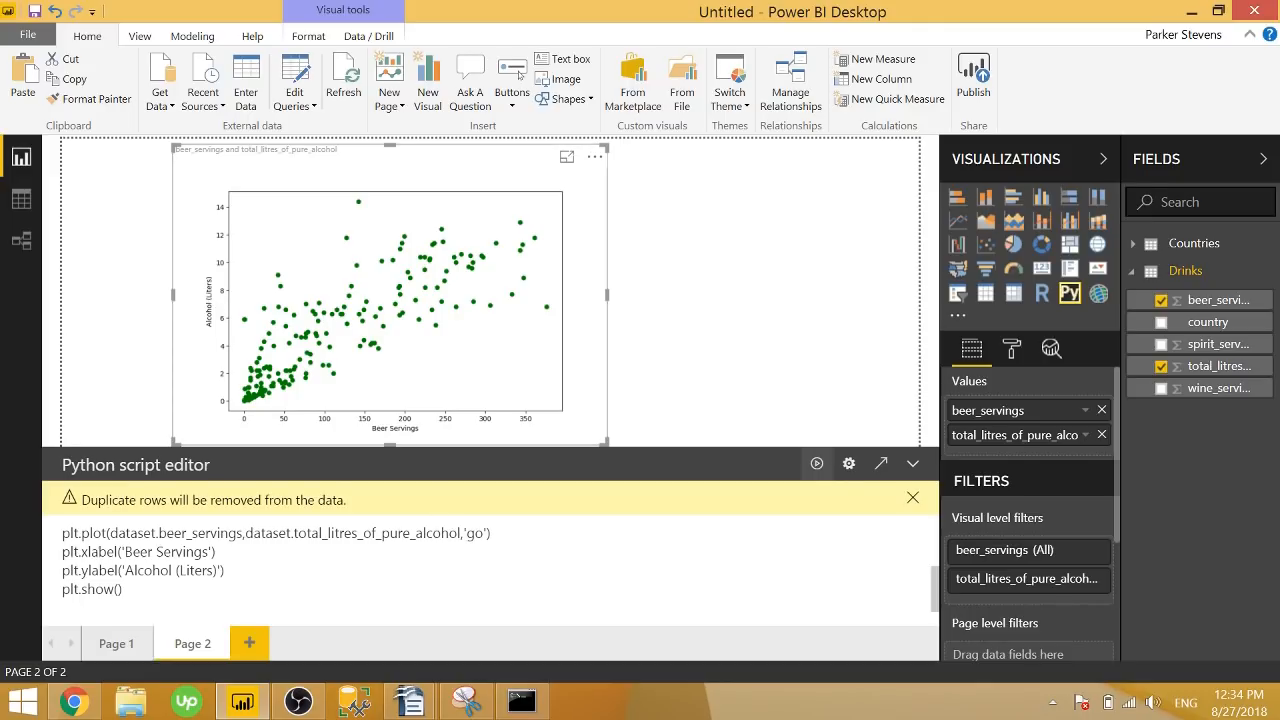
- Replace plt.plot with plt.bar and run the script to draw a labelled bar chart
double_click(92, 532)
text(bar)
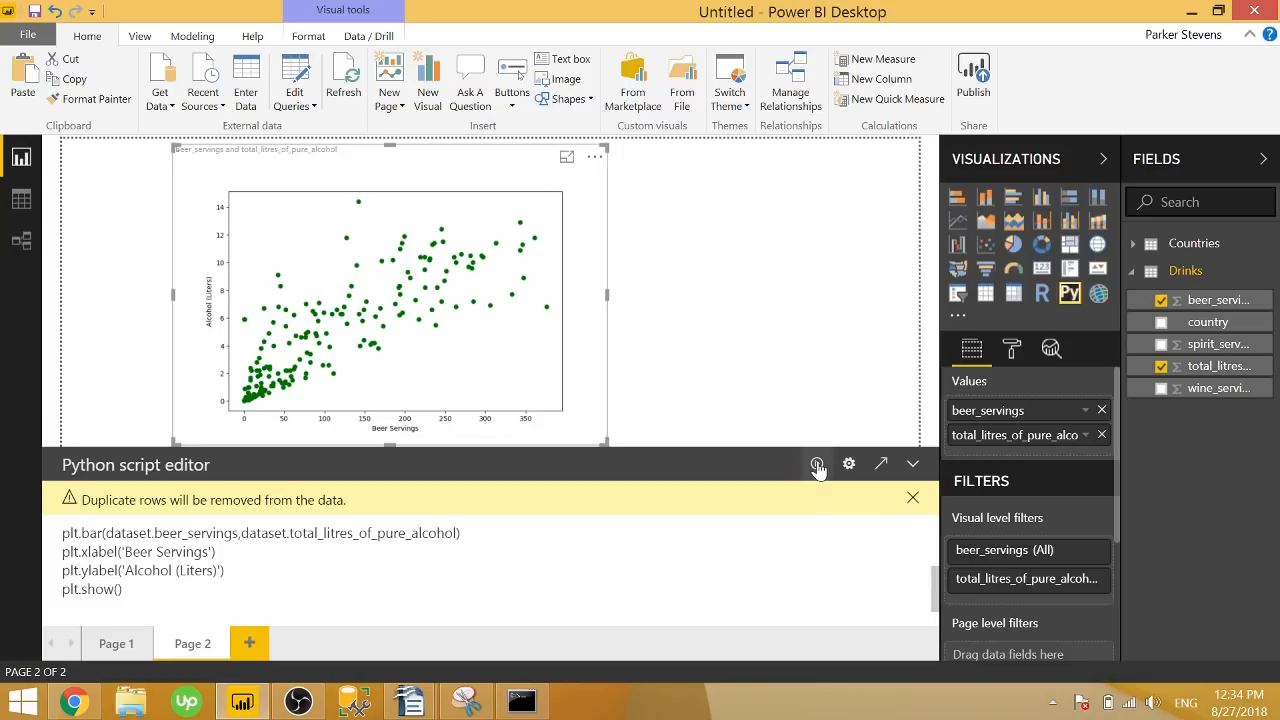
click(818, 464)
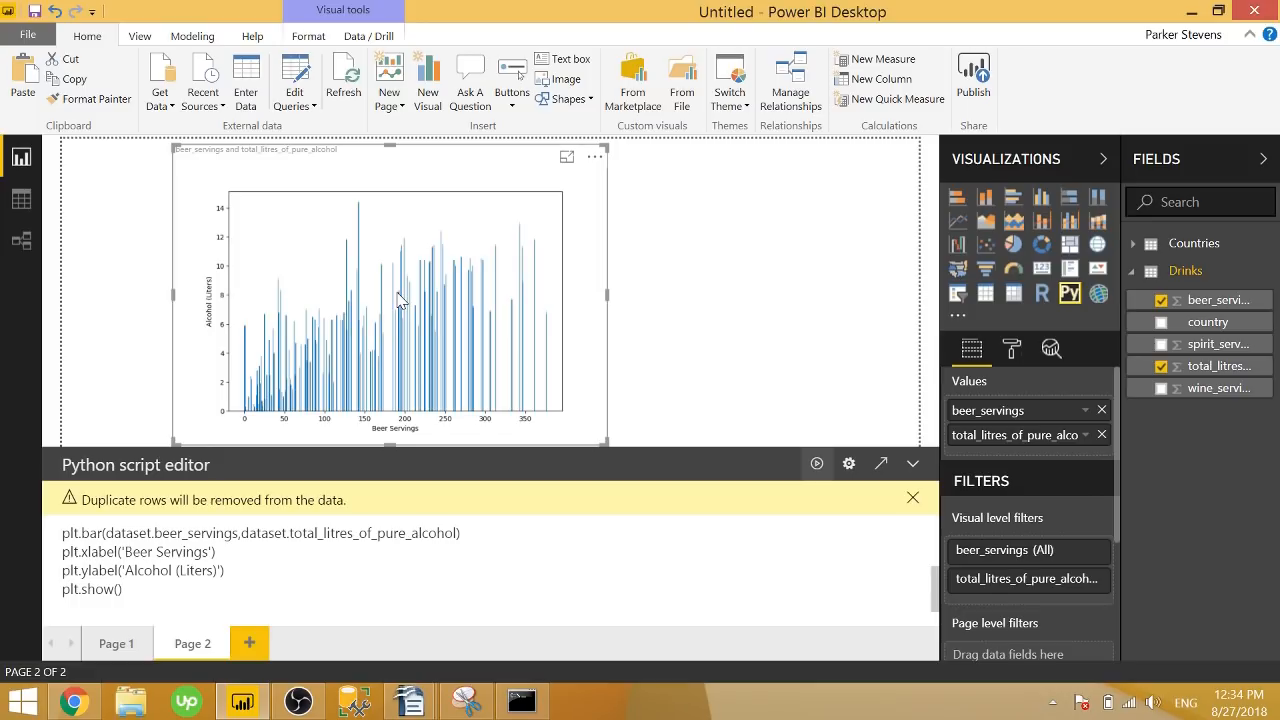
mouse_move(504, 308)
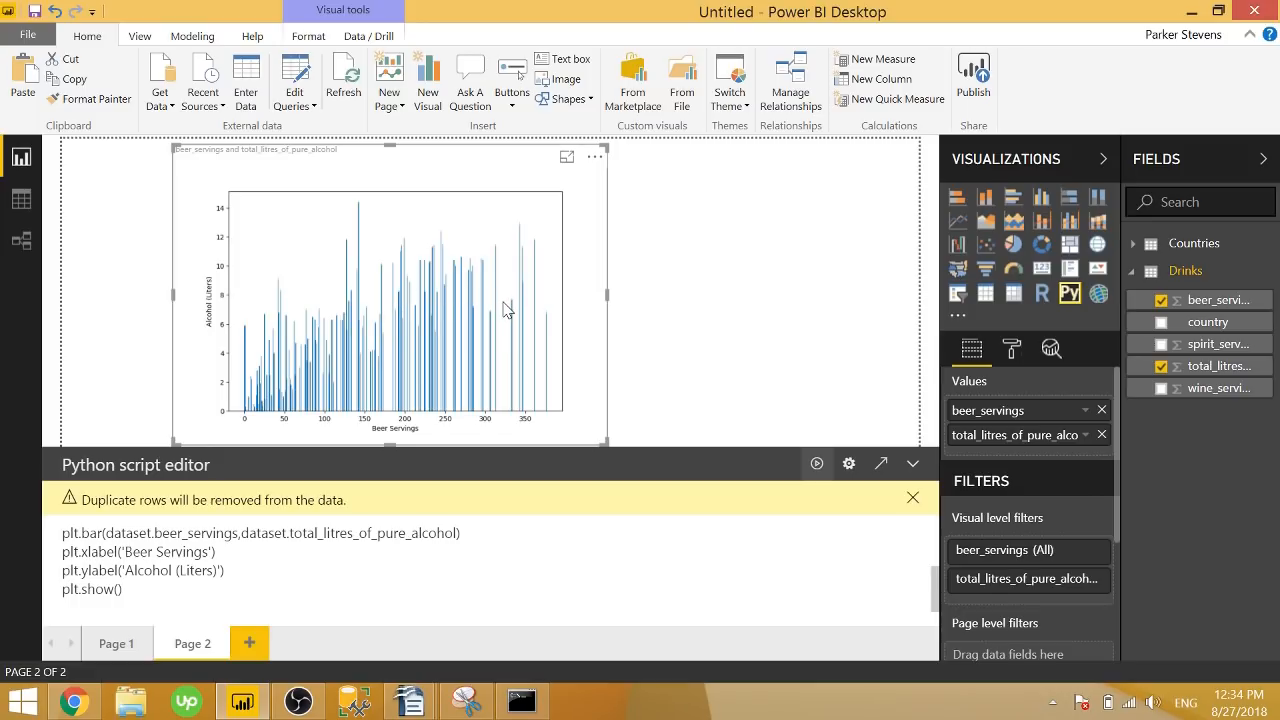
mouse_move(510, 306)
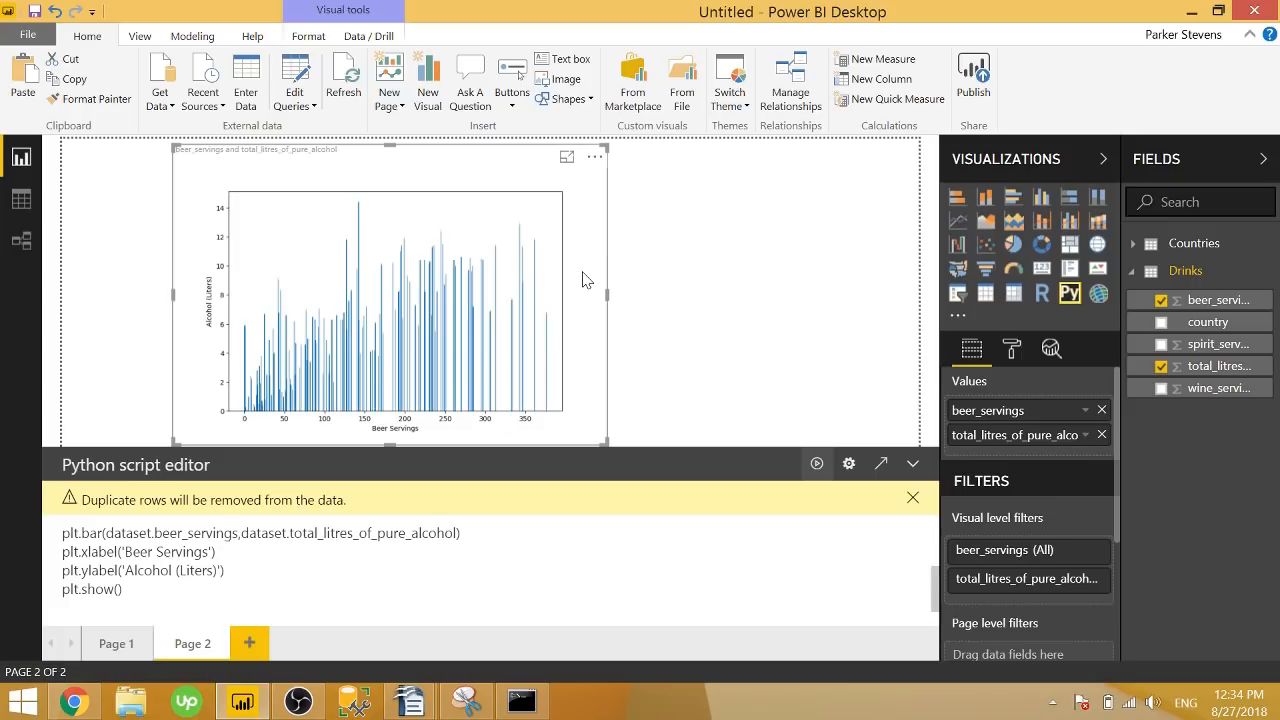
mouse_move(600, 300)
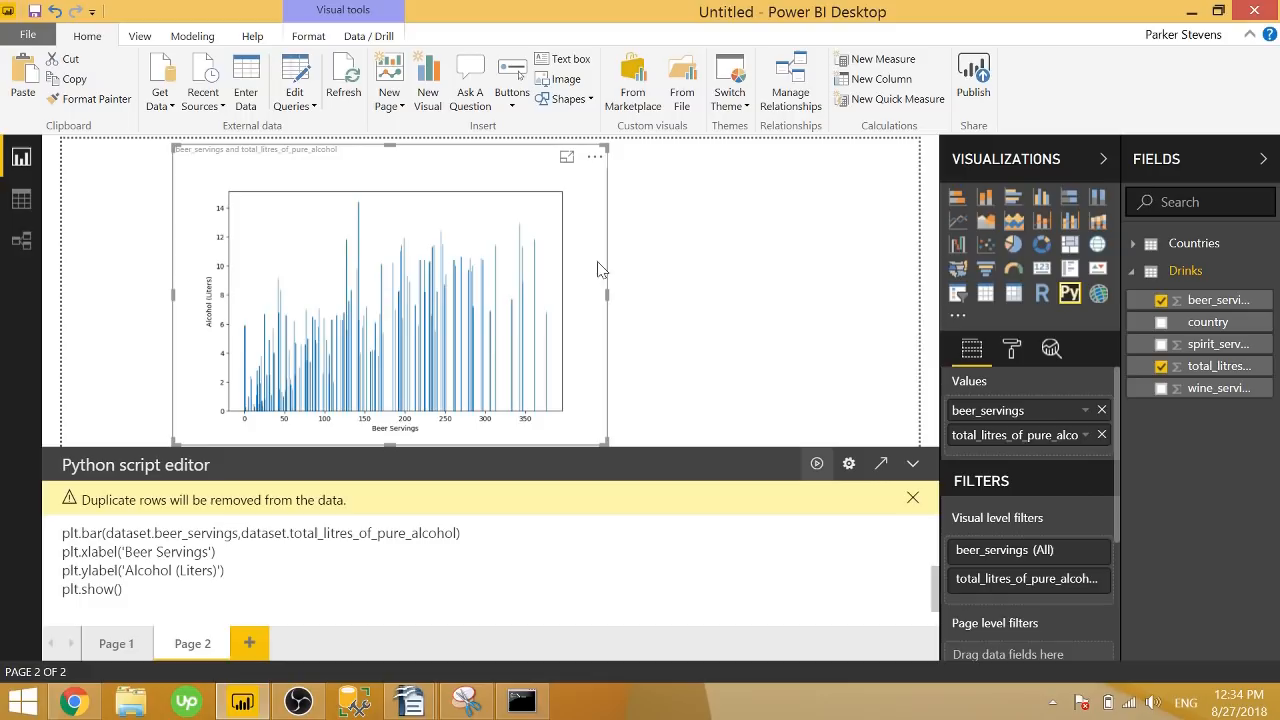
mouse_move(580, 248)
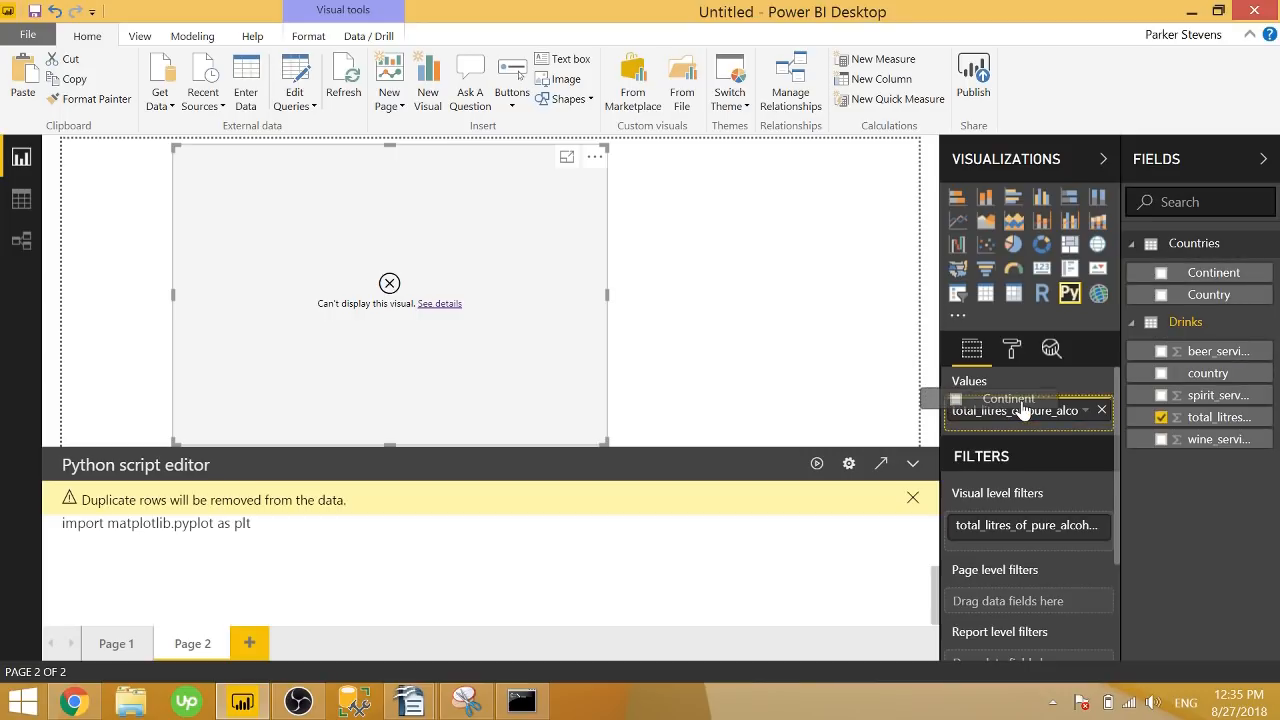
- Feed the new Python visual Continent and wine_servings, with wine_servings not summarized
click(1160, 272)
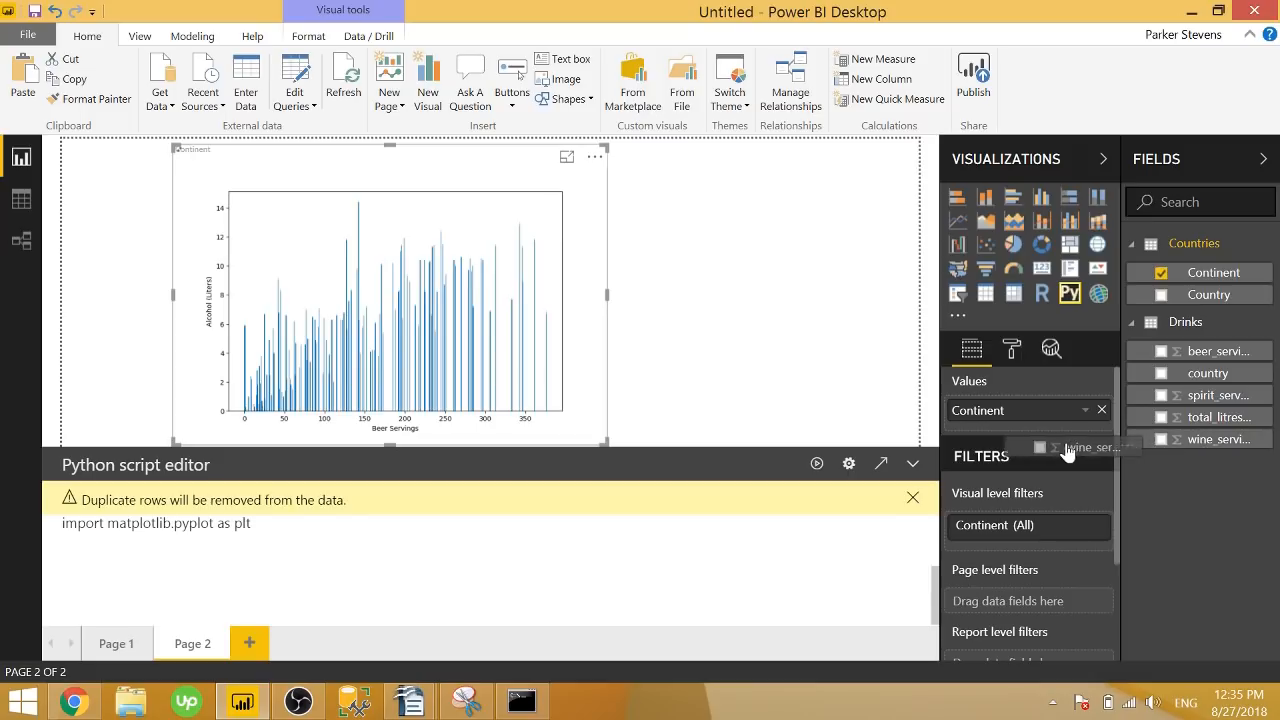
click(1160, 440)
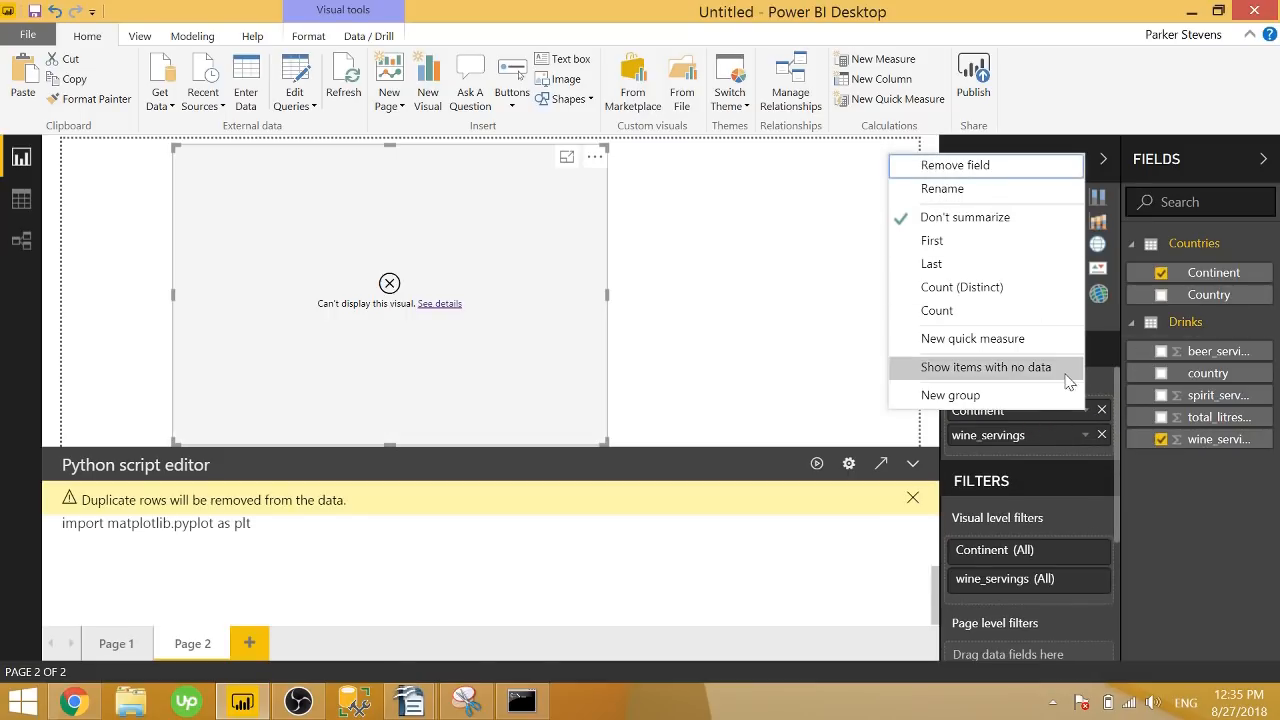
click(984, 368)
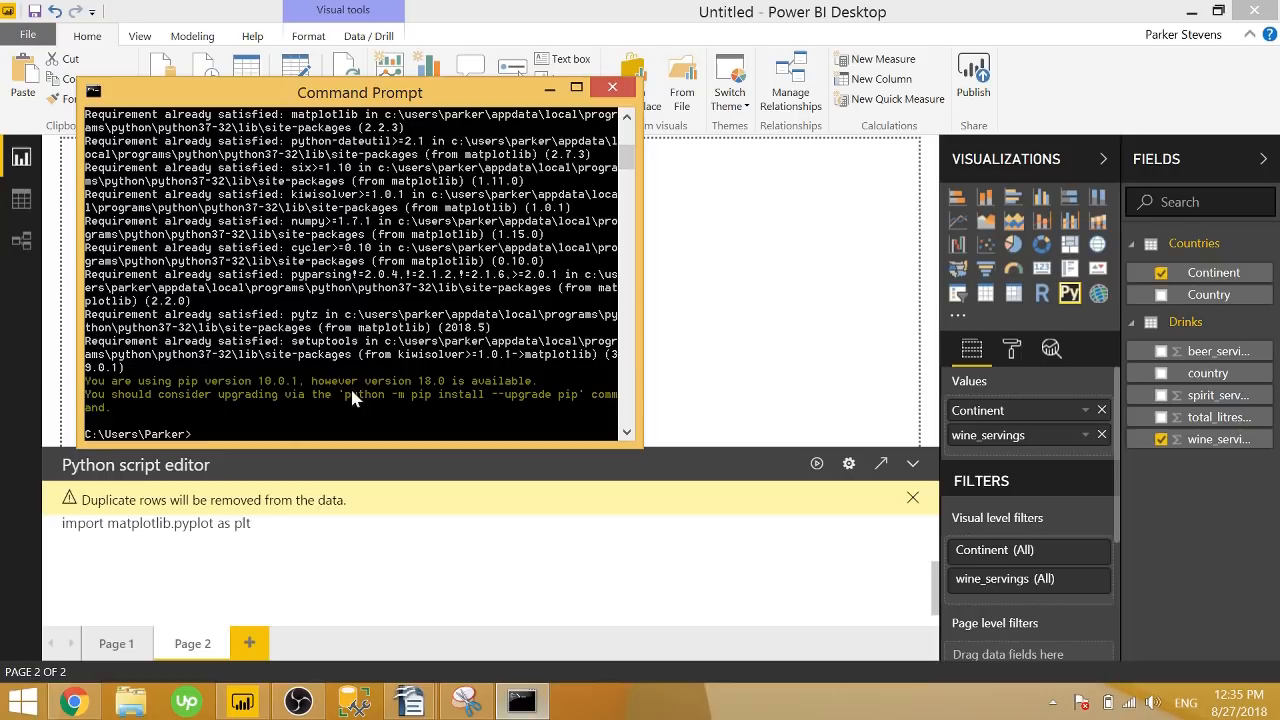
mouse_move(290, 432)
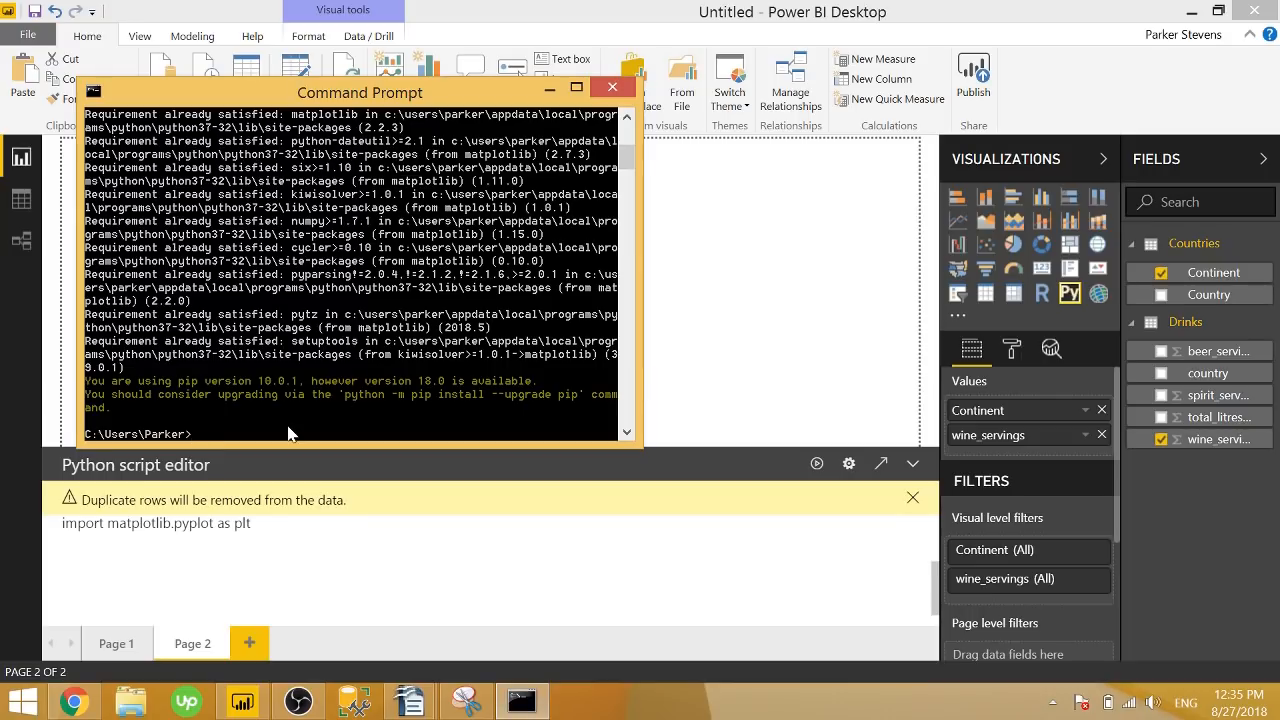
- Install matplotlib and seaborn with pip, then return to the Power BI script editor
text(py -m pip install matplotli)
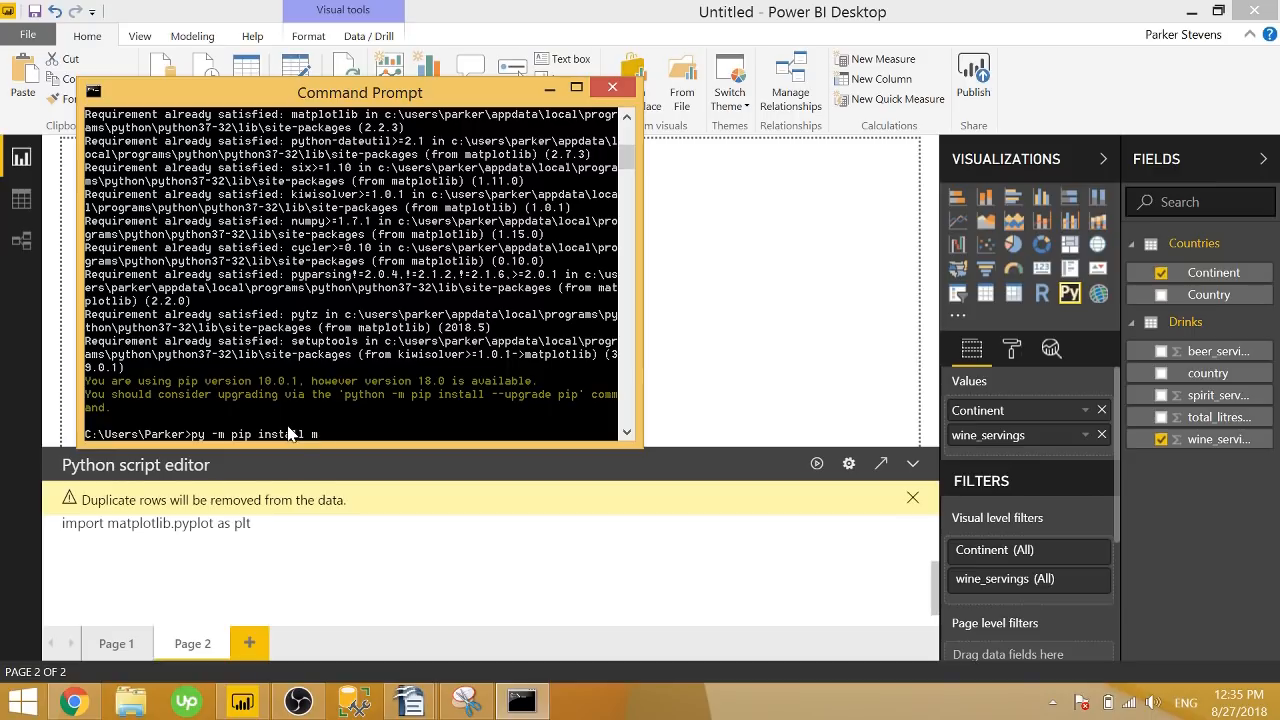
text(seabo)
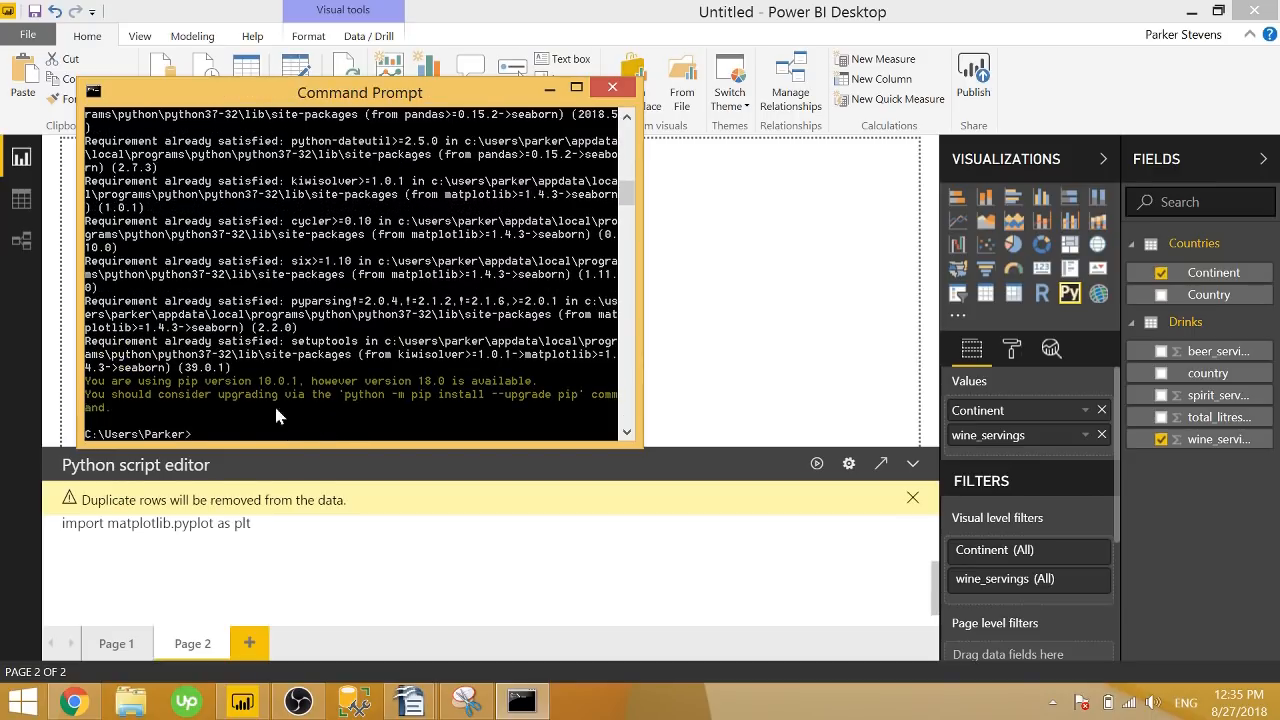
click(612, 88)
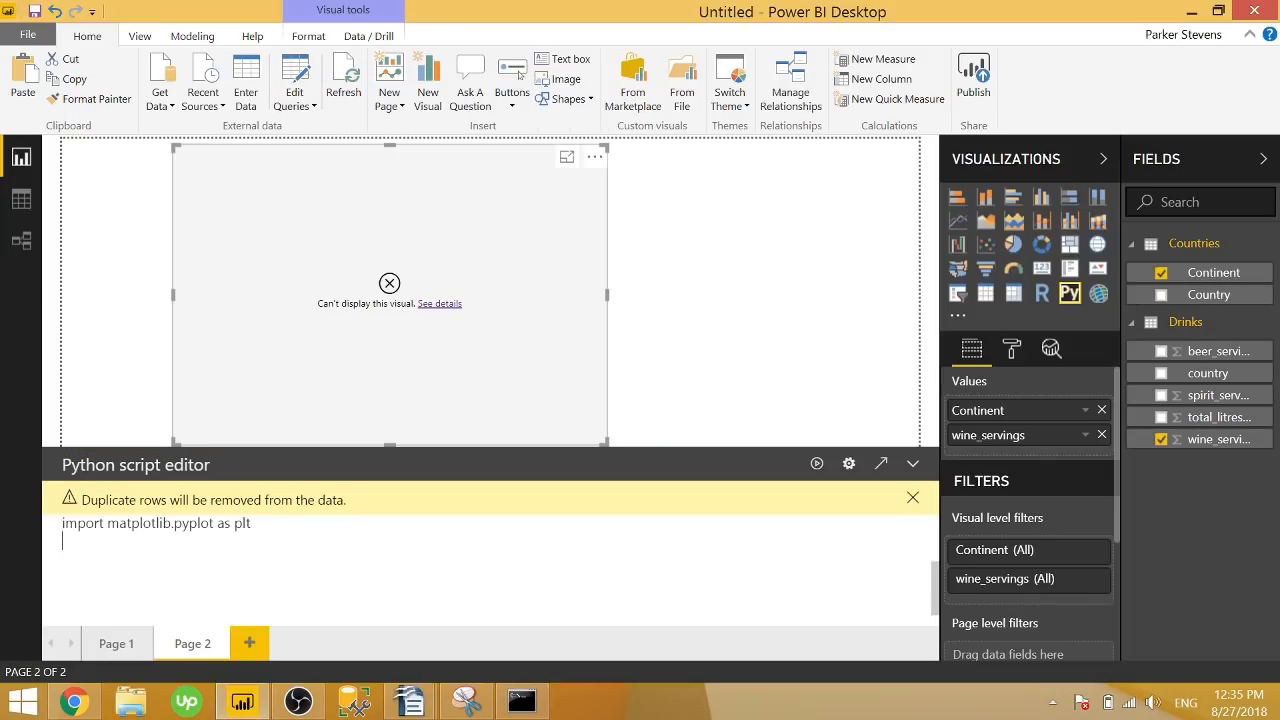
- Import seaborn and start sns.violinplot with x=dataset["Continent"]
text(import seaborn as)
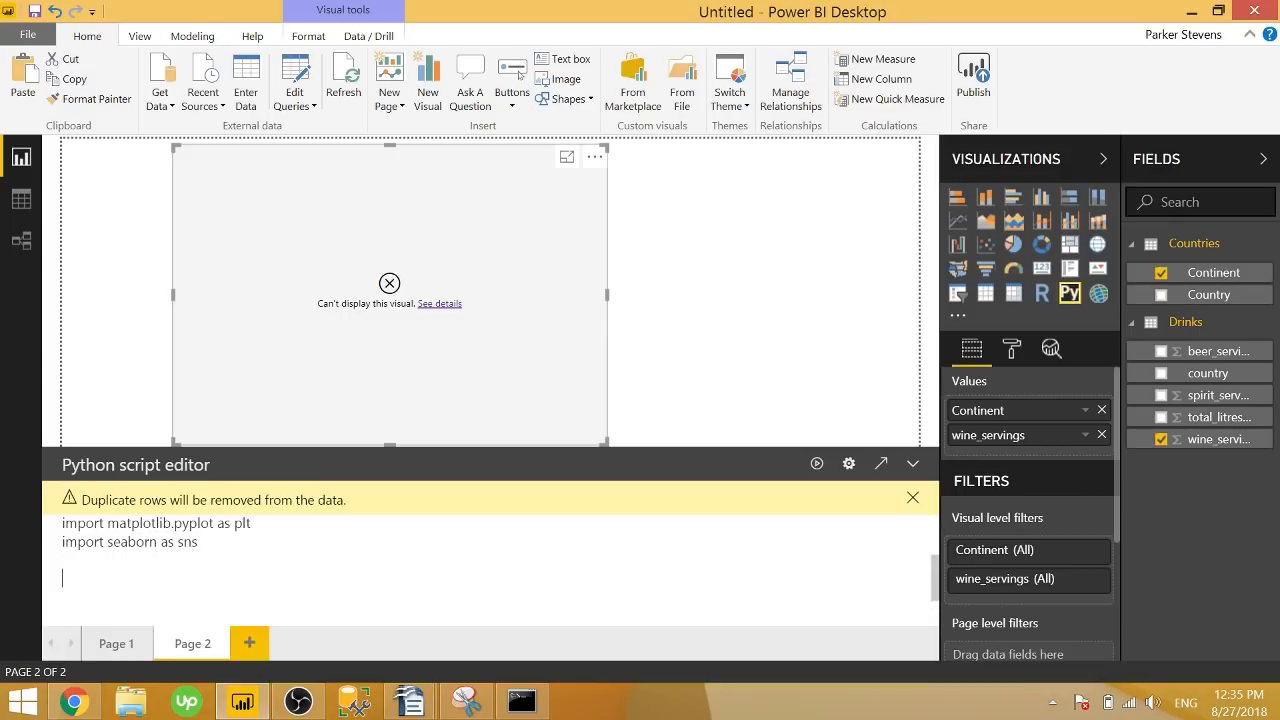
text(sns.v)
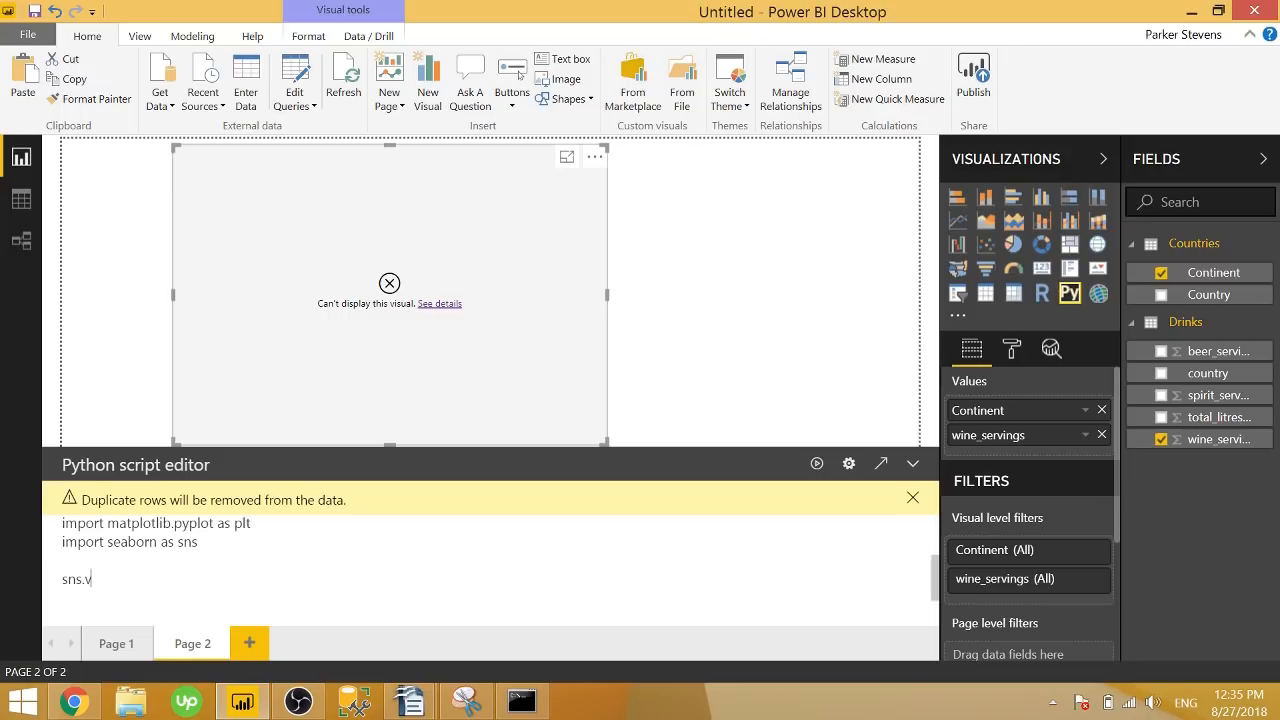
text(iolinplot)
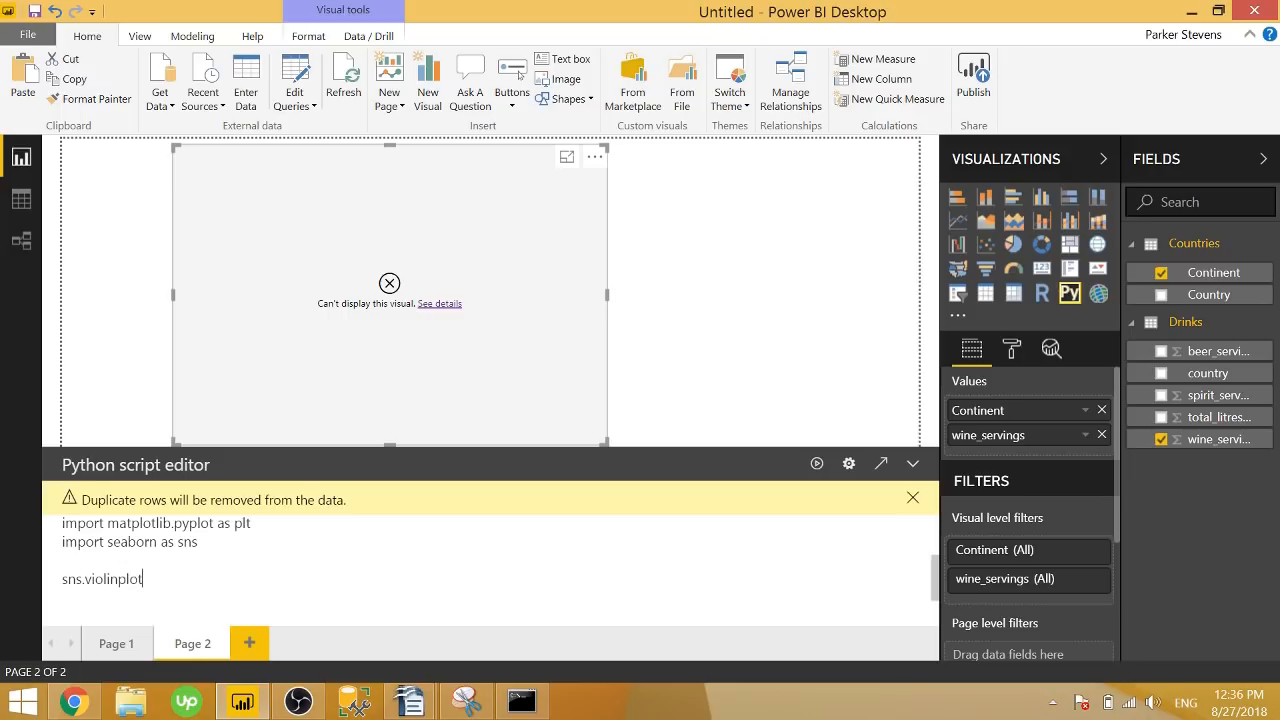
text(()
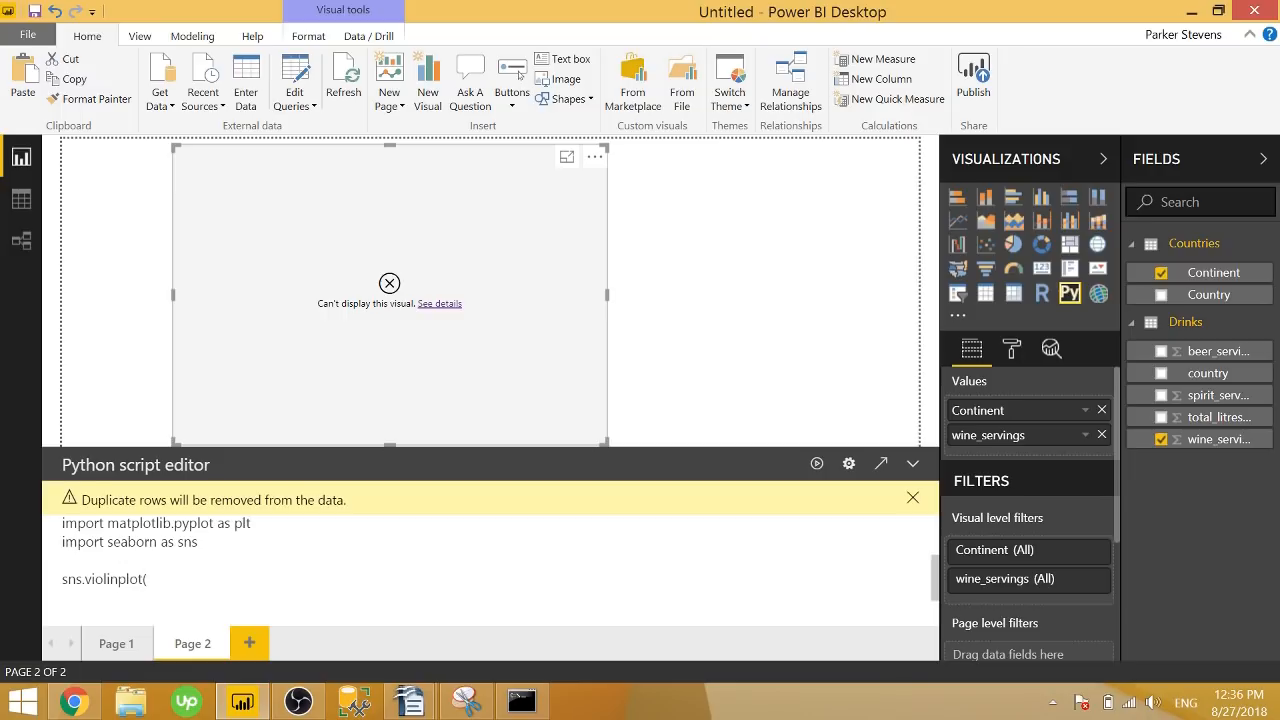
text(x=)
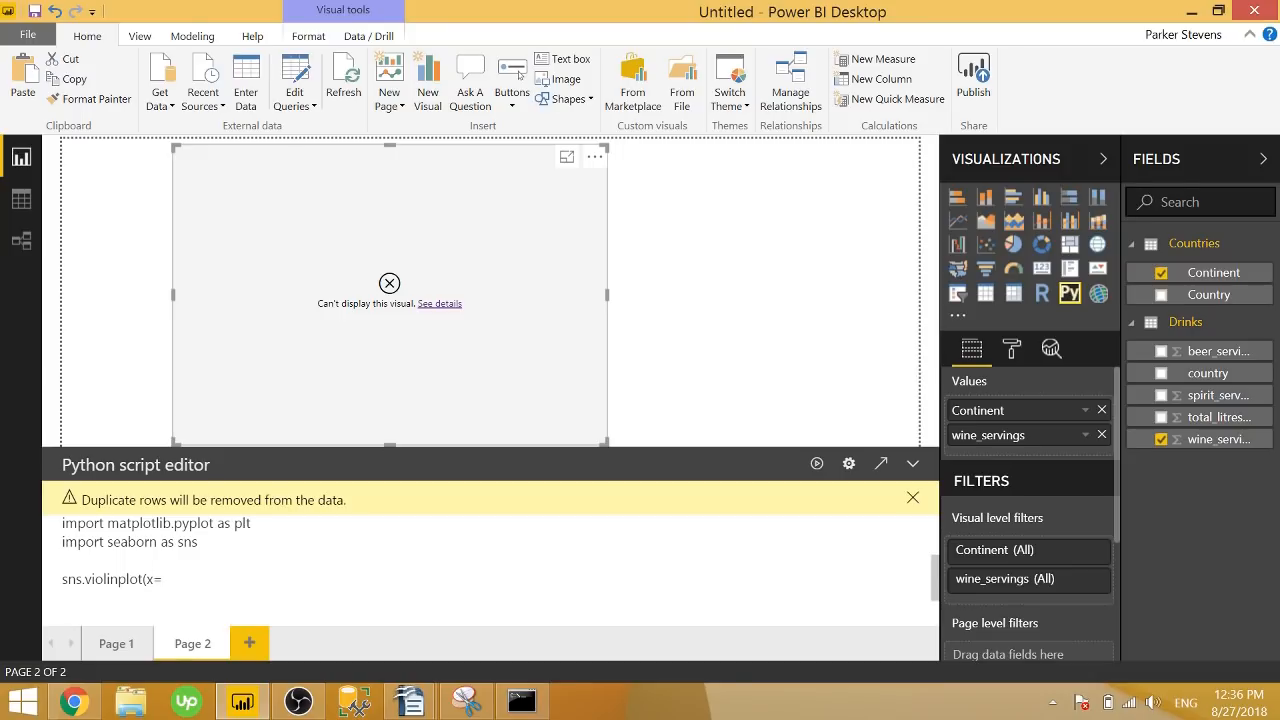
text(dataset)
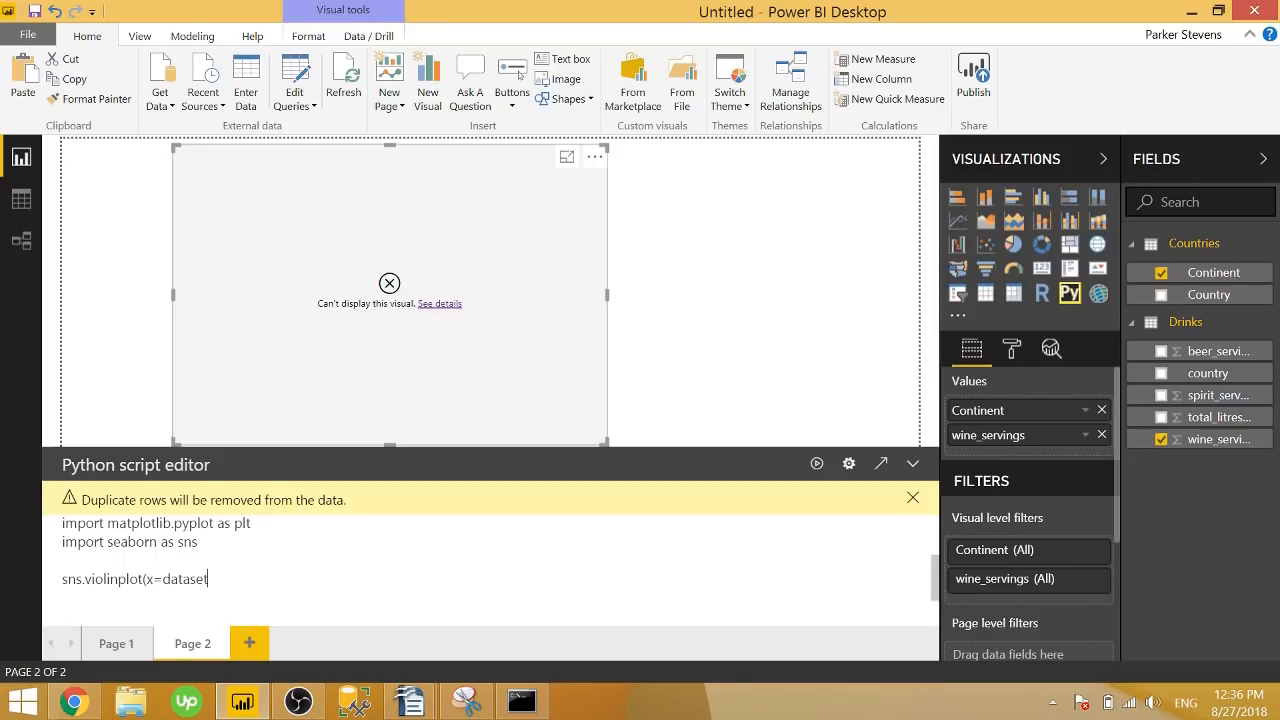
text([")
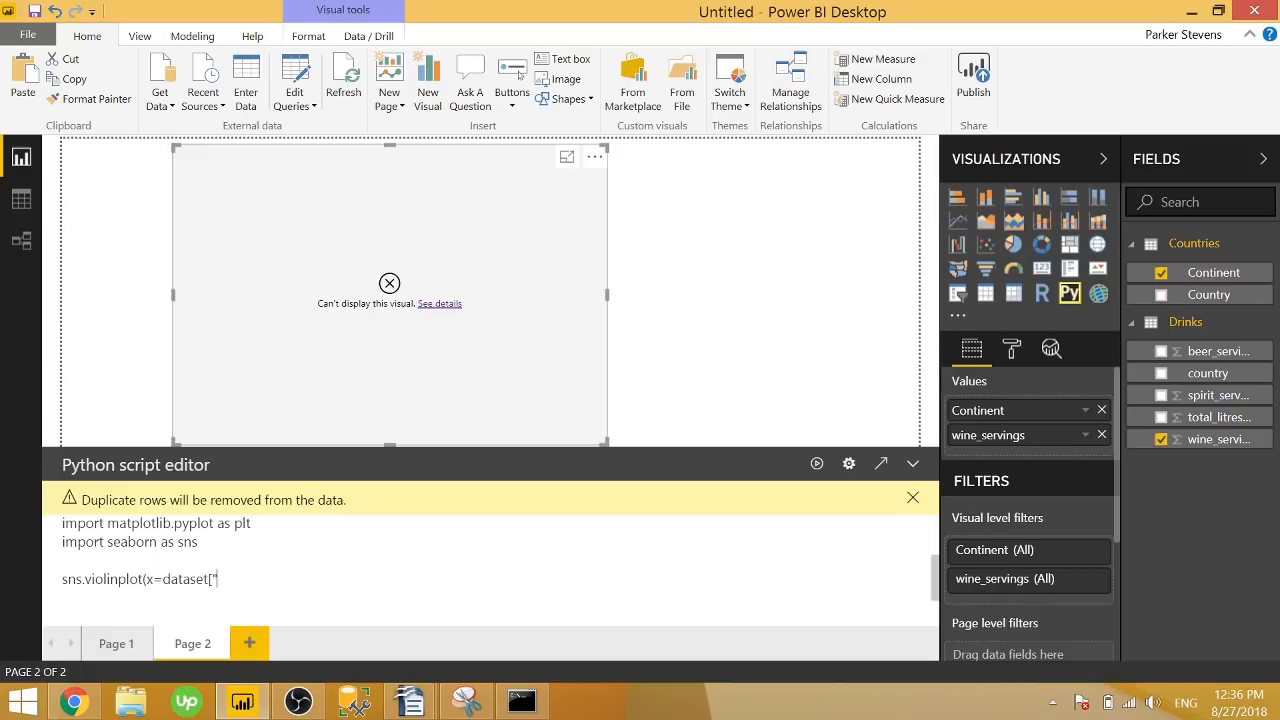
text(Contin)
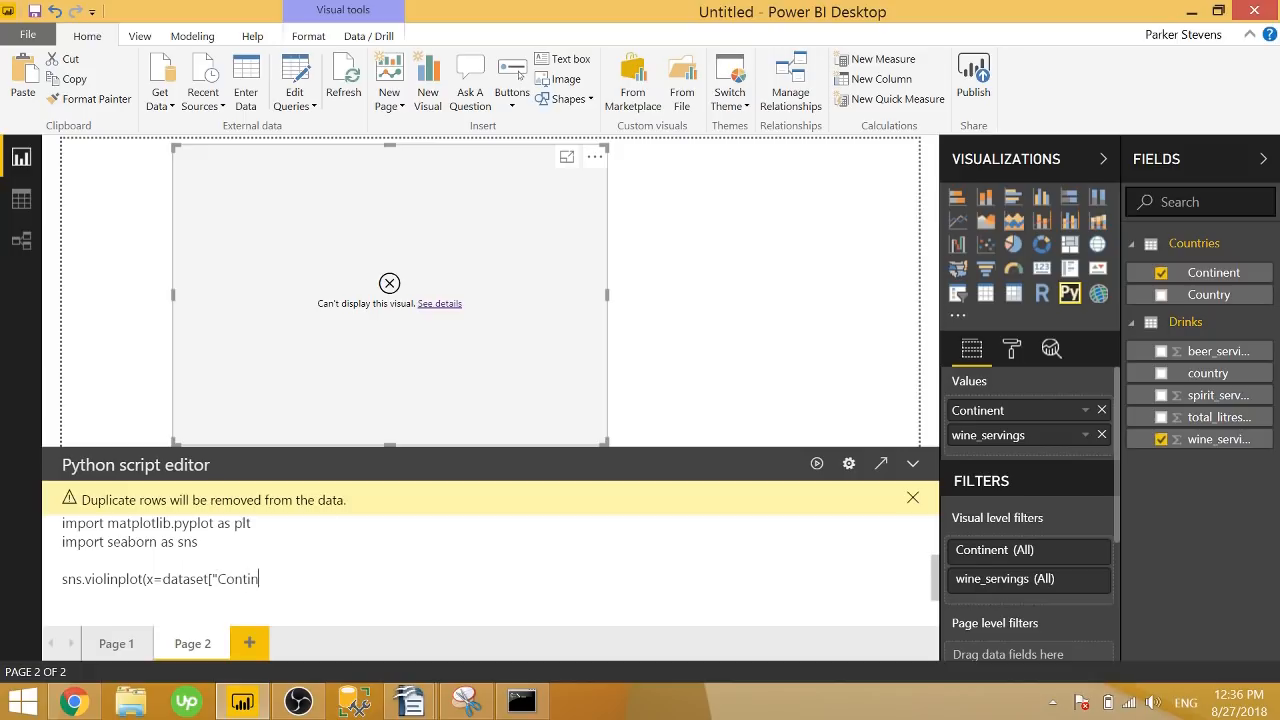
text(ent"])
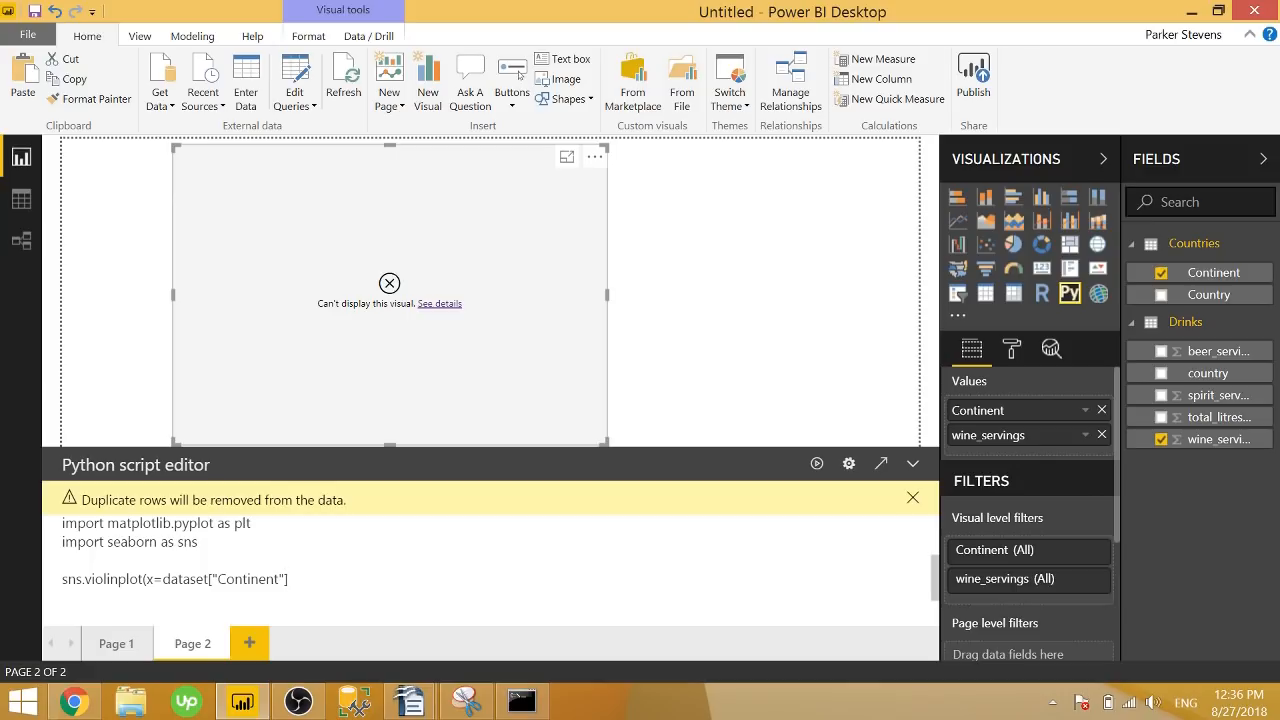
- Complete the call with y=dataset["wine_servings"], palette="Blues", add plt.show() and run the script
text(,y=d)
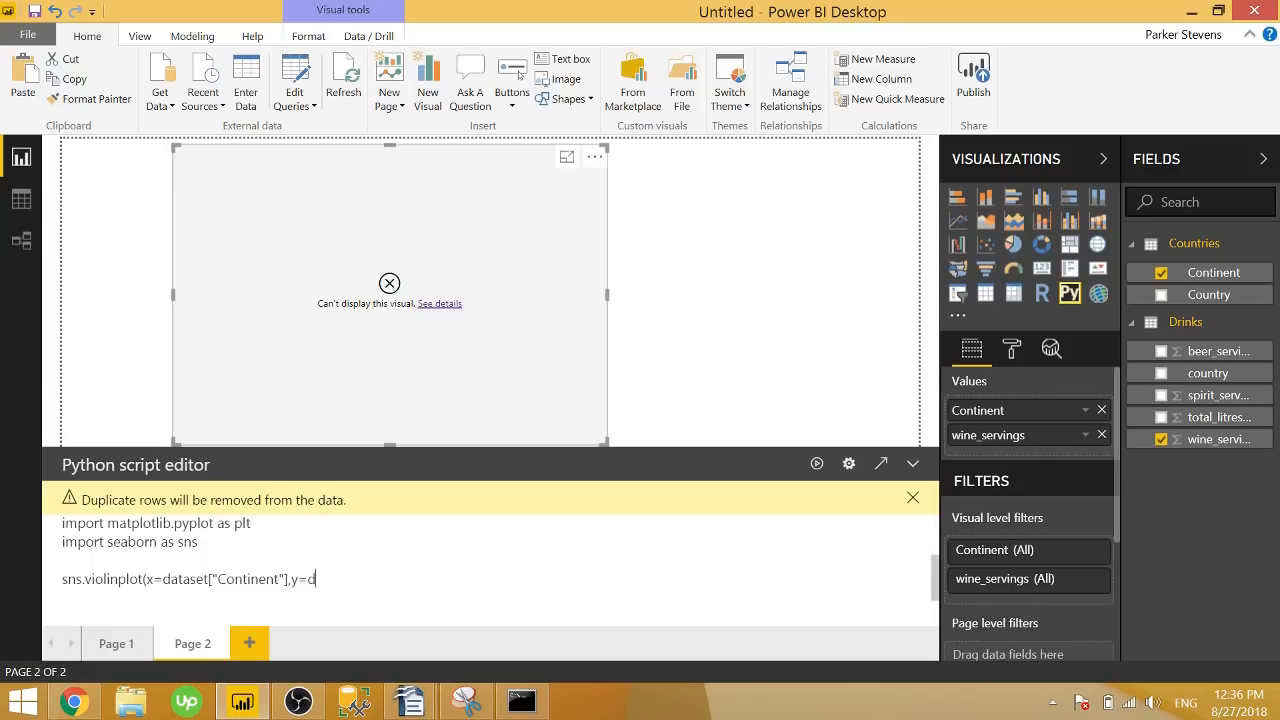
text(ataset)
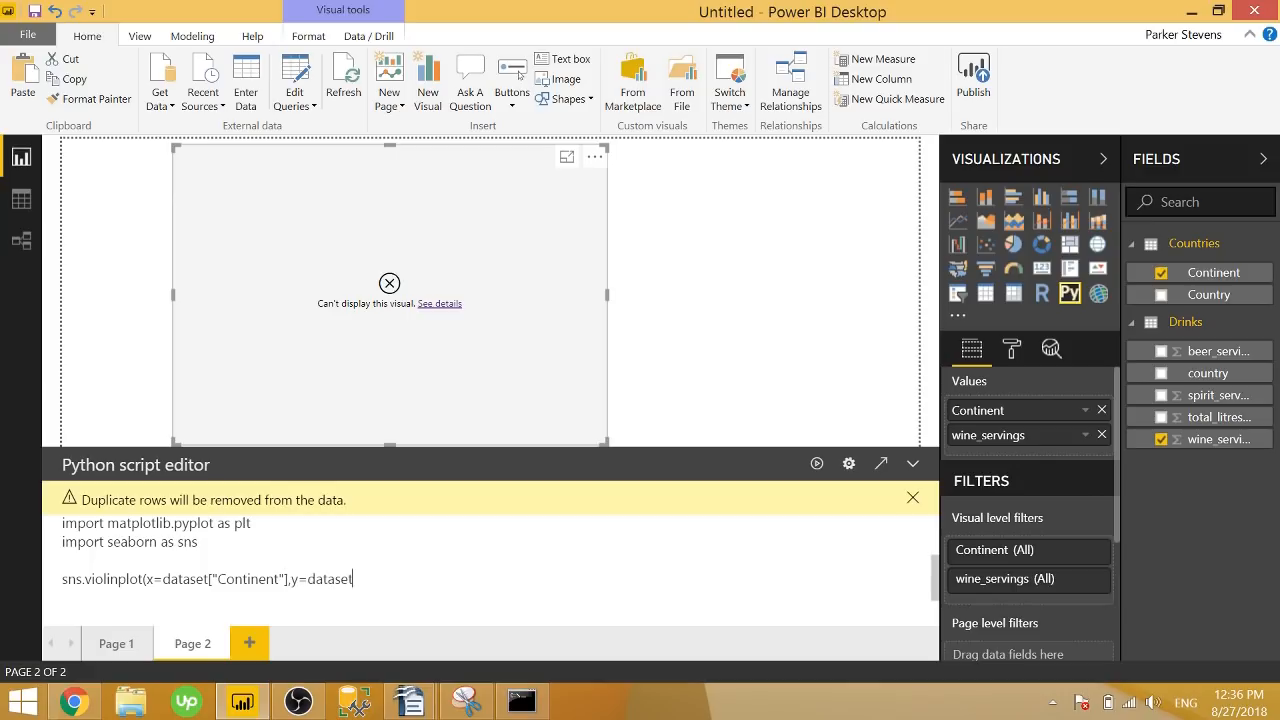
text(["wine)
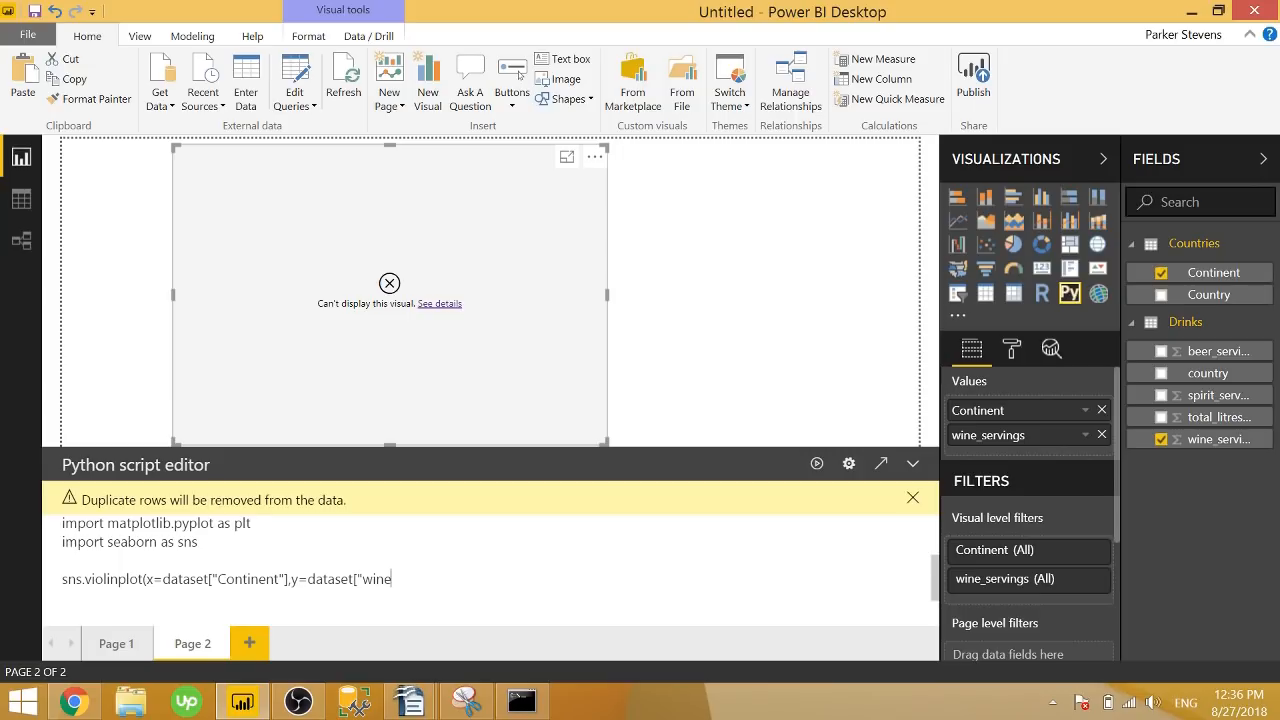
text(_servings)
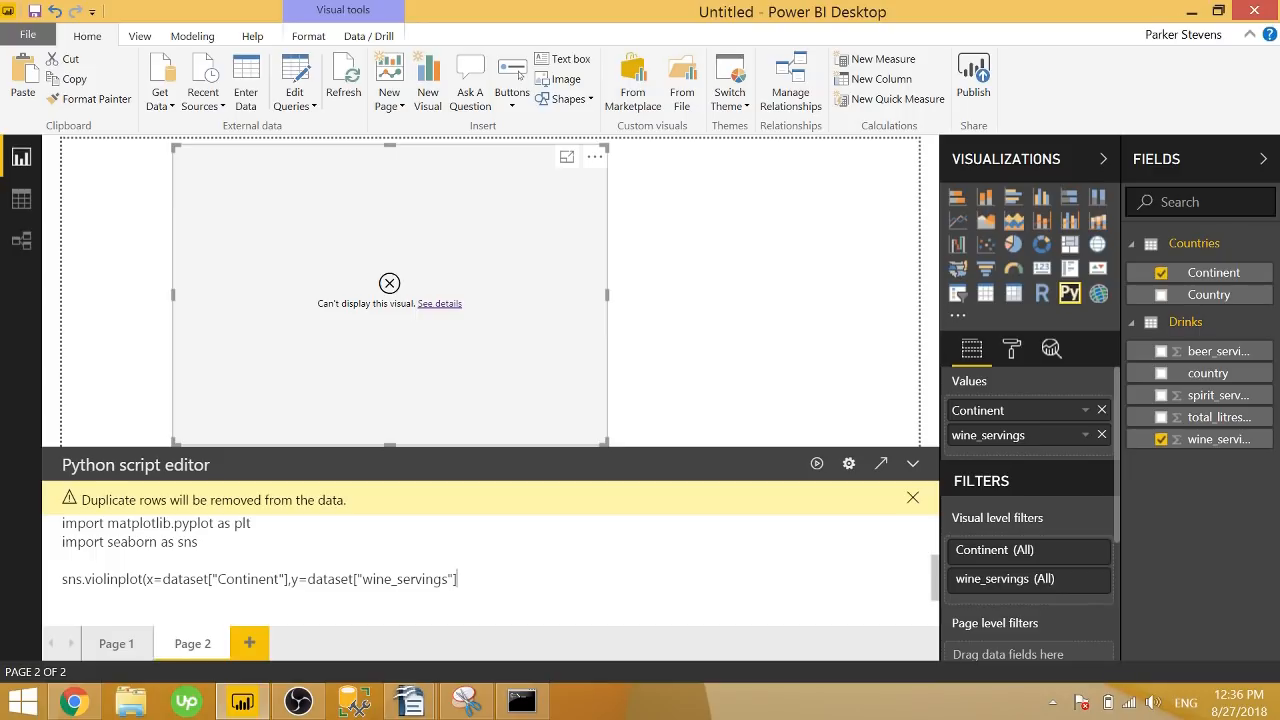
text(,)
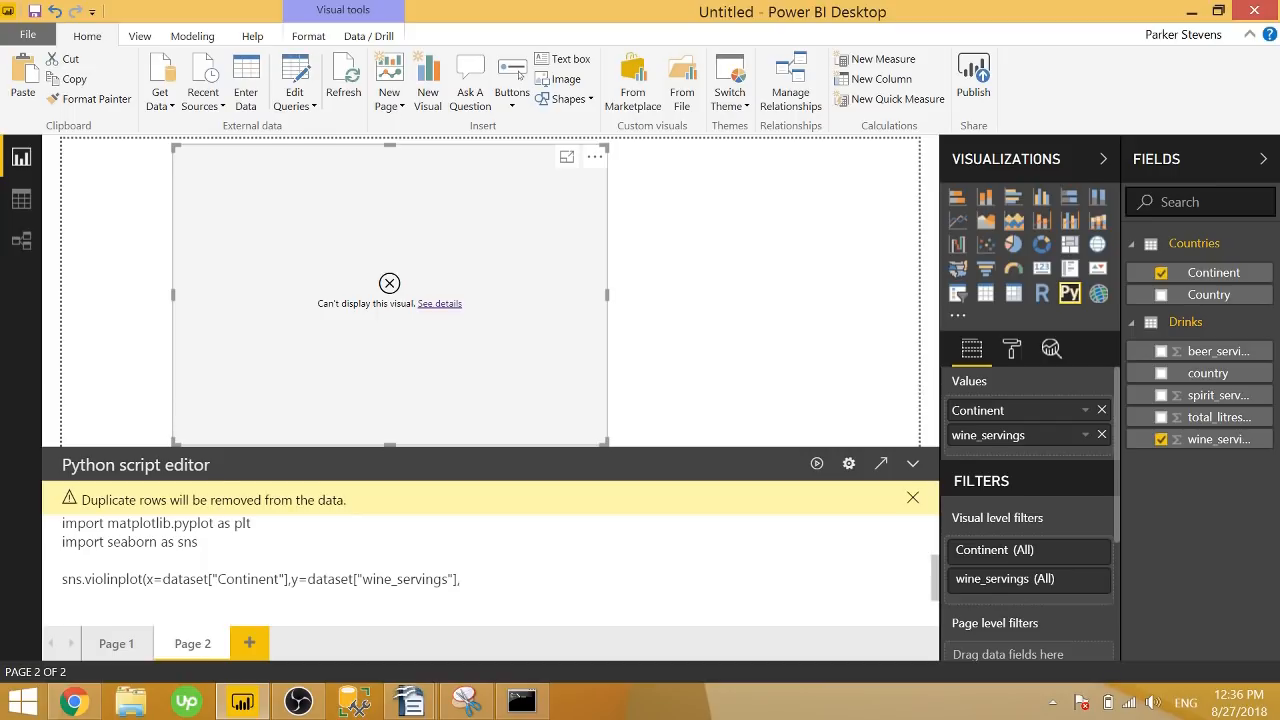
text(palette)
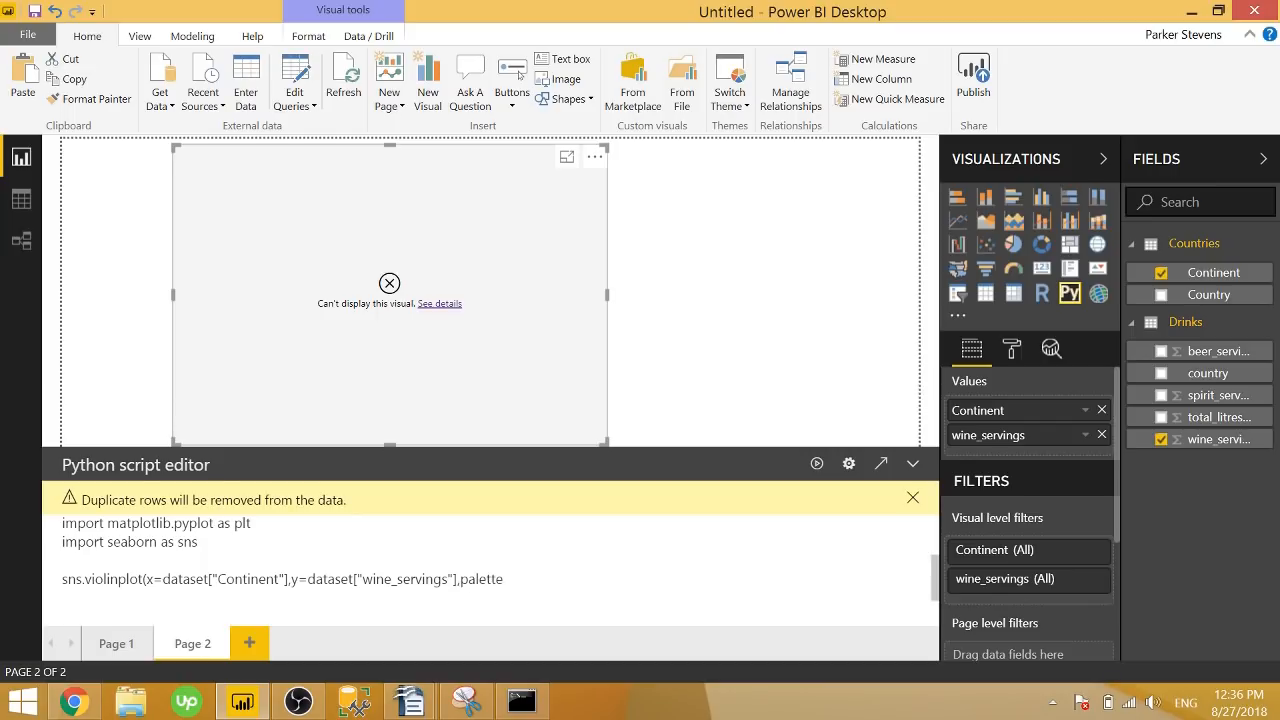
text(="Blues)
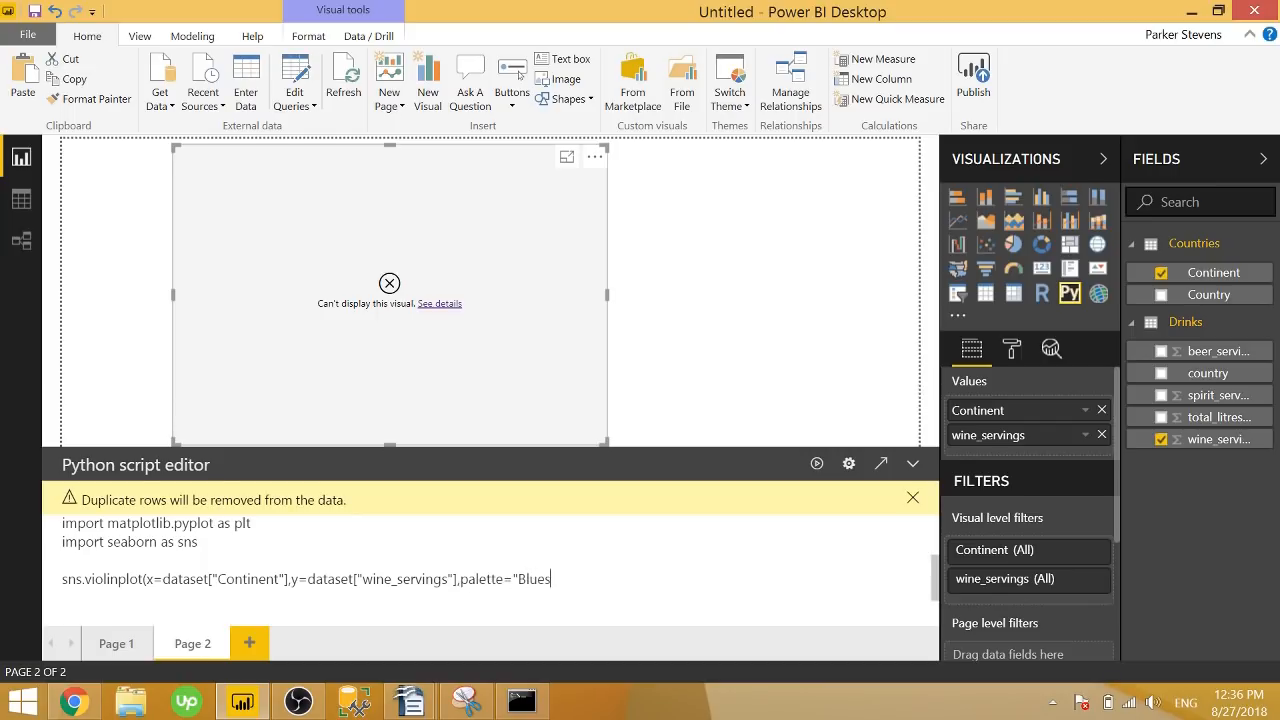
text(")
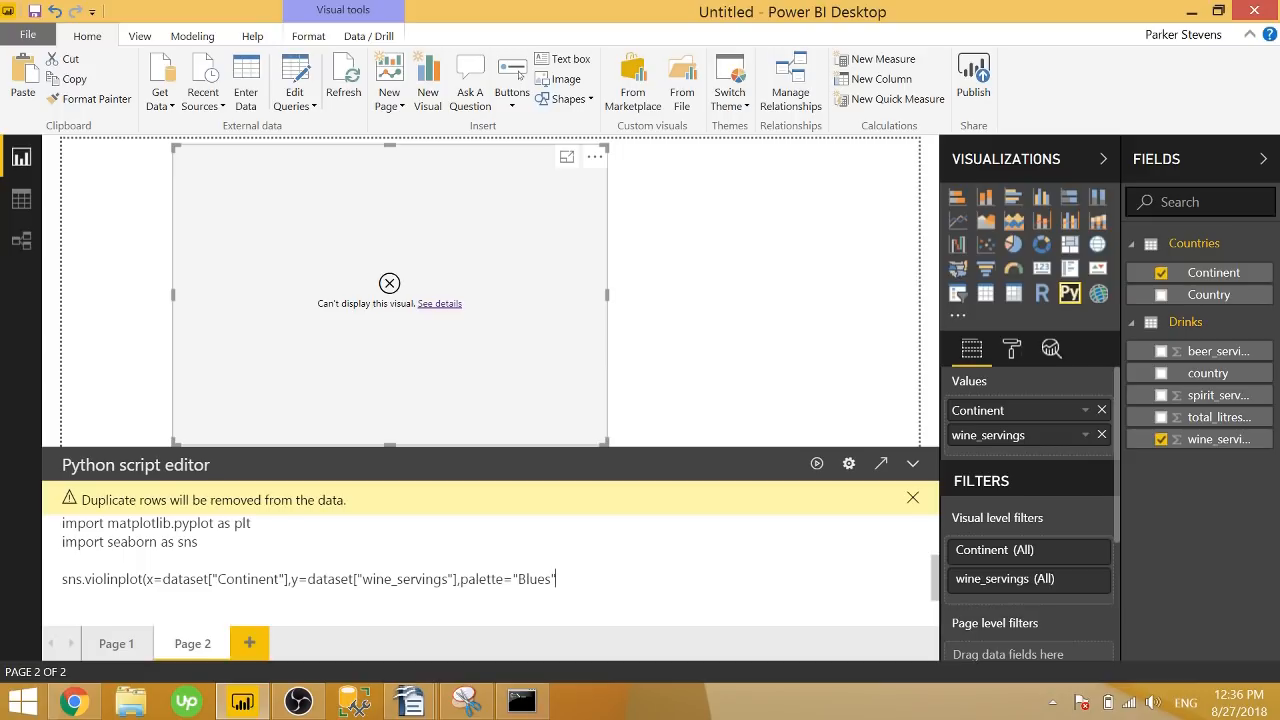
text())
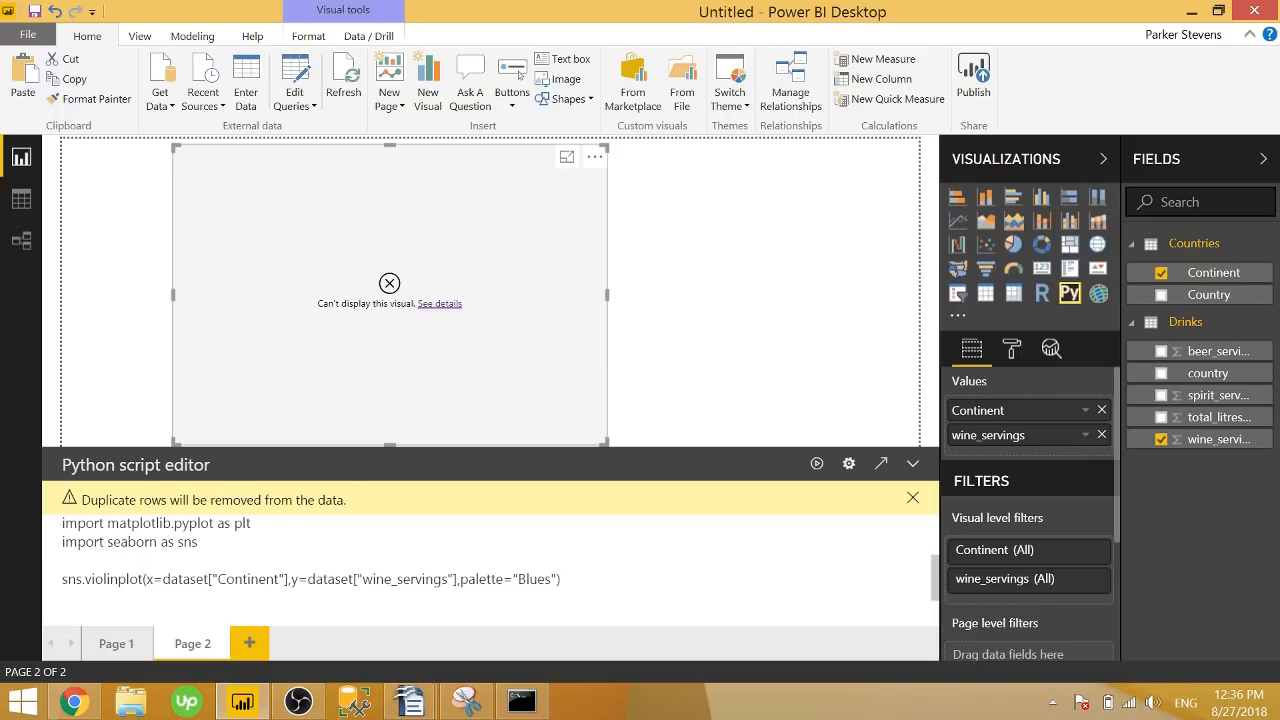
text(plt.show()
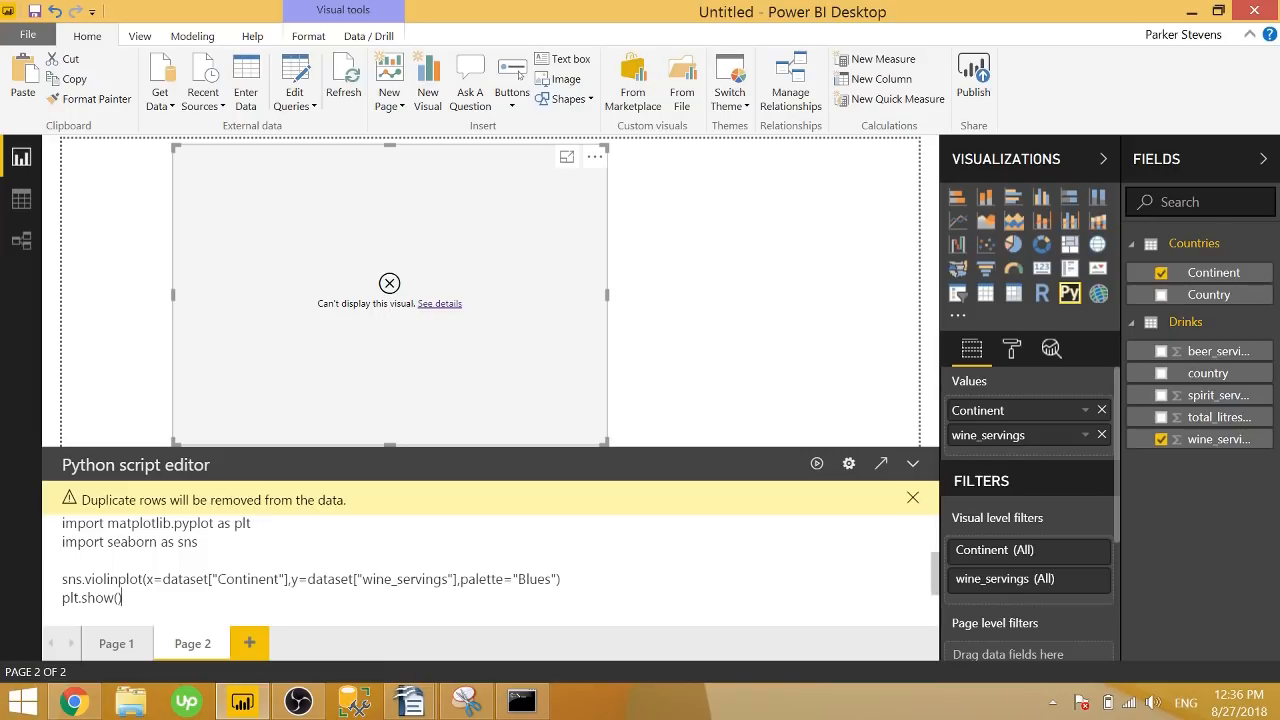
click(816, 464)
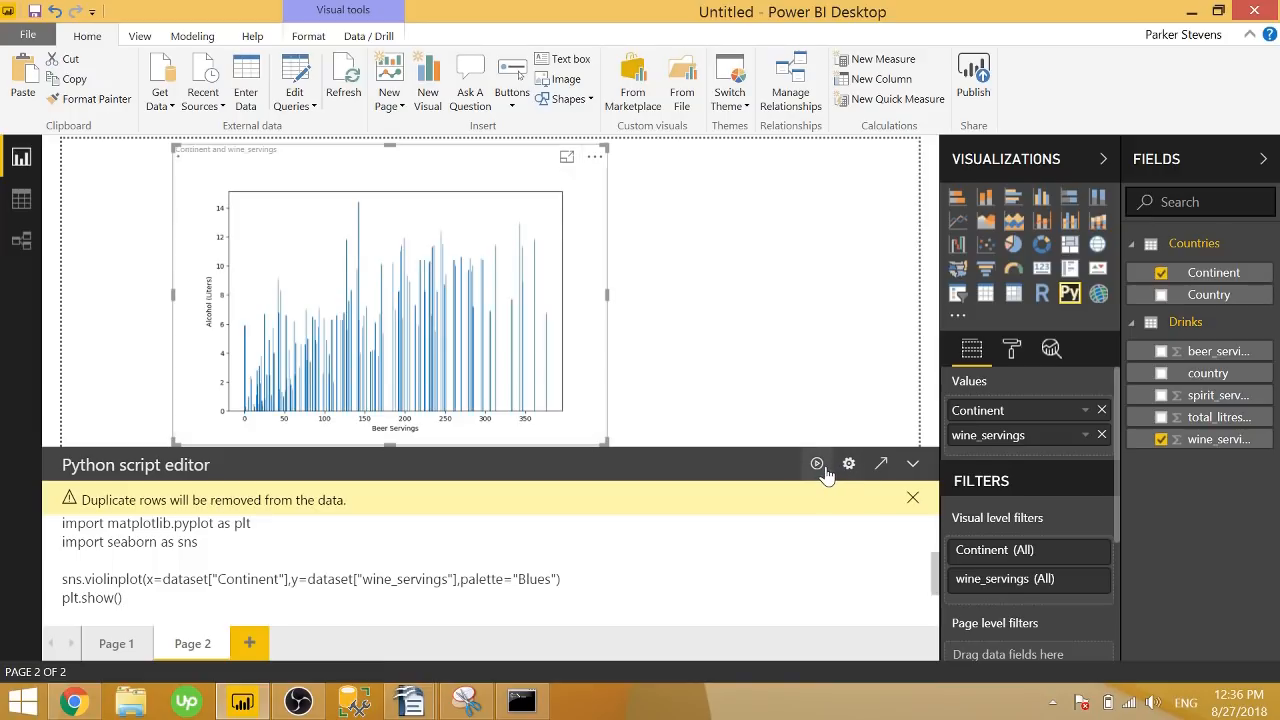
mouse_move(740, 472)
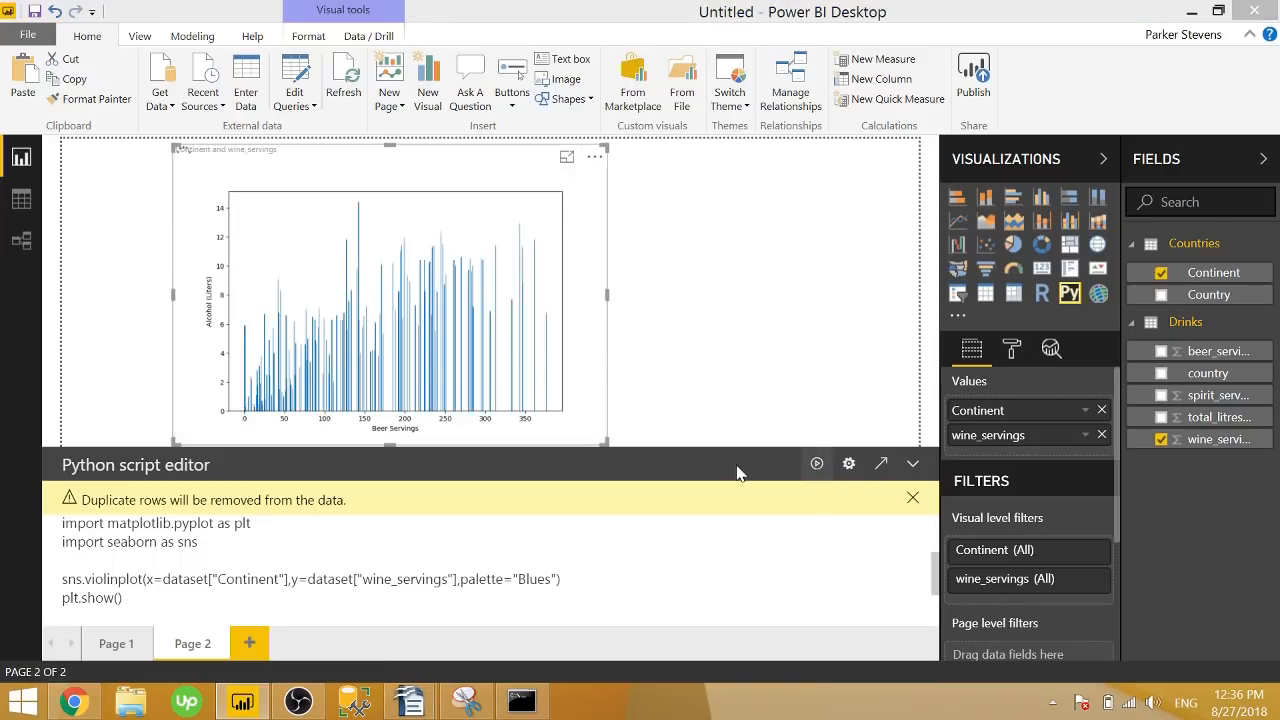
- Let the Python visual render the blue violin plot of wine servings per continent
click(816, 464)
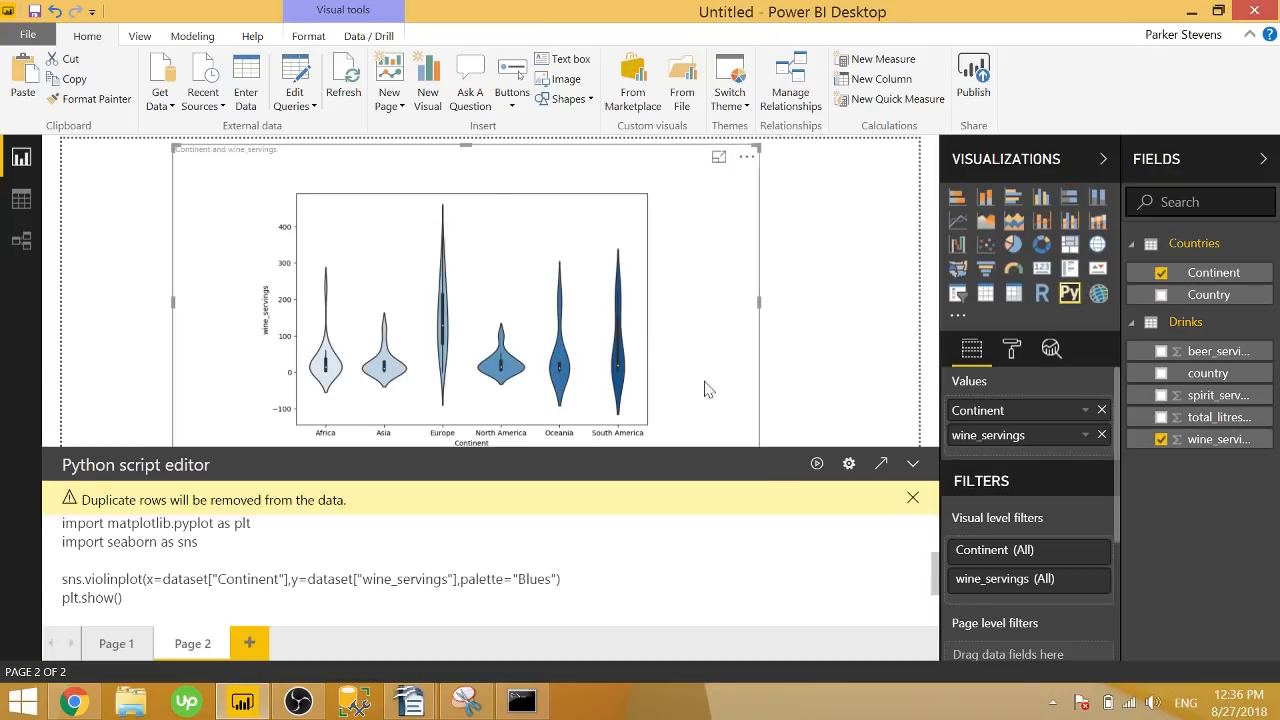
mouse_move(824, 298)
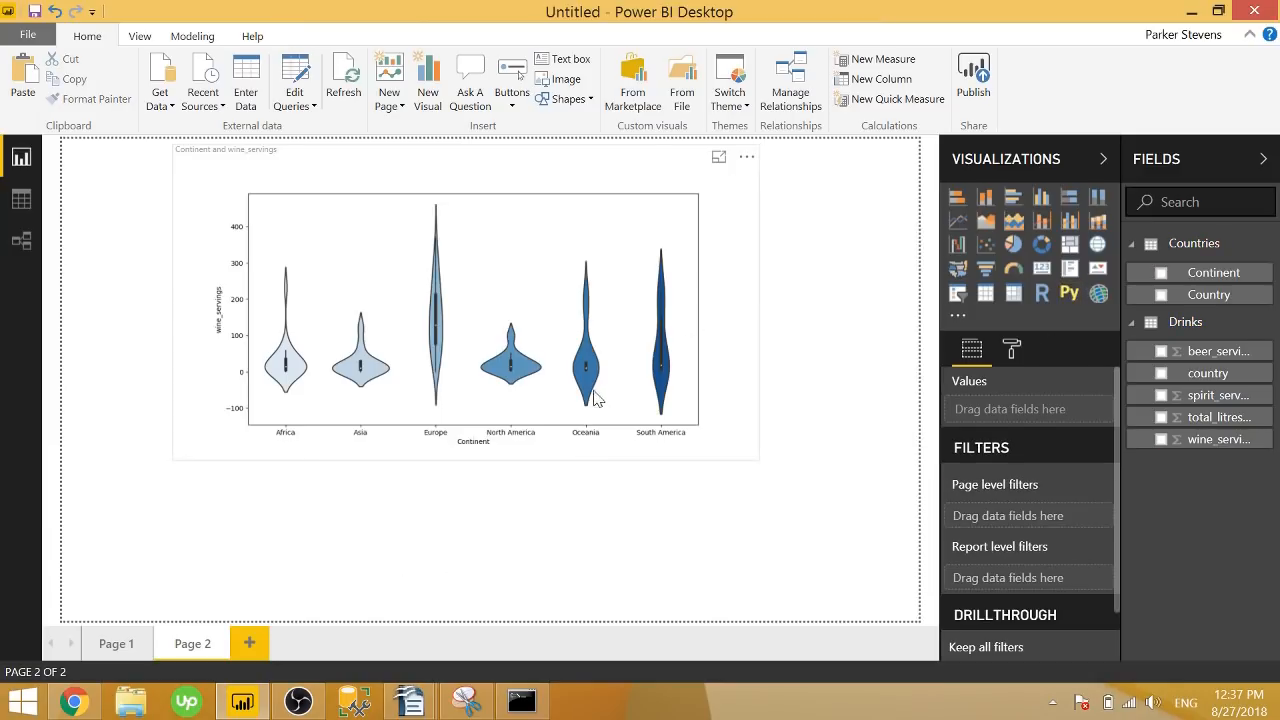
mouse_move(544, 368)
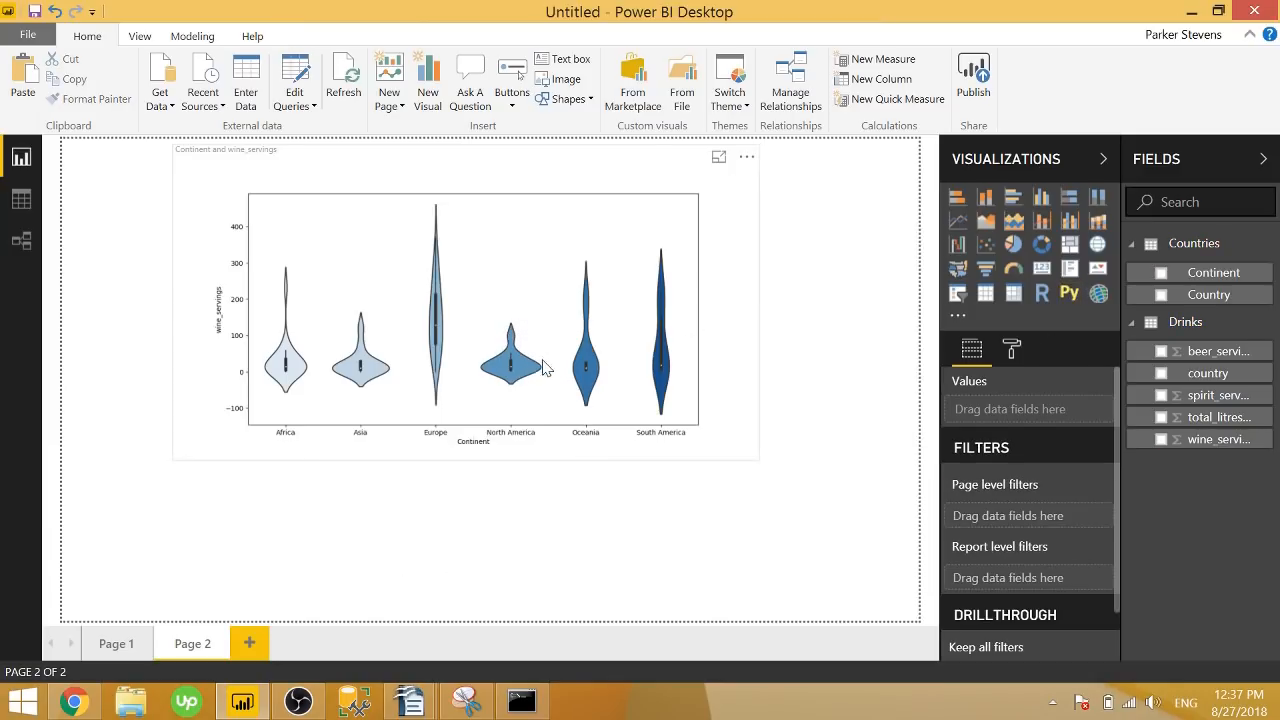
mouse_move(490, 376)
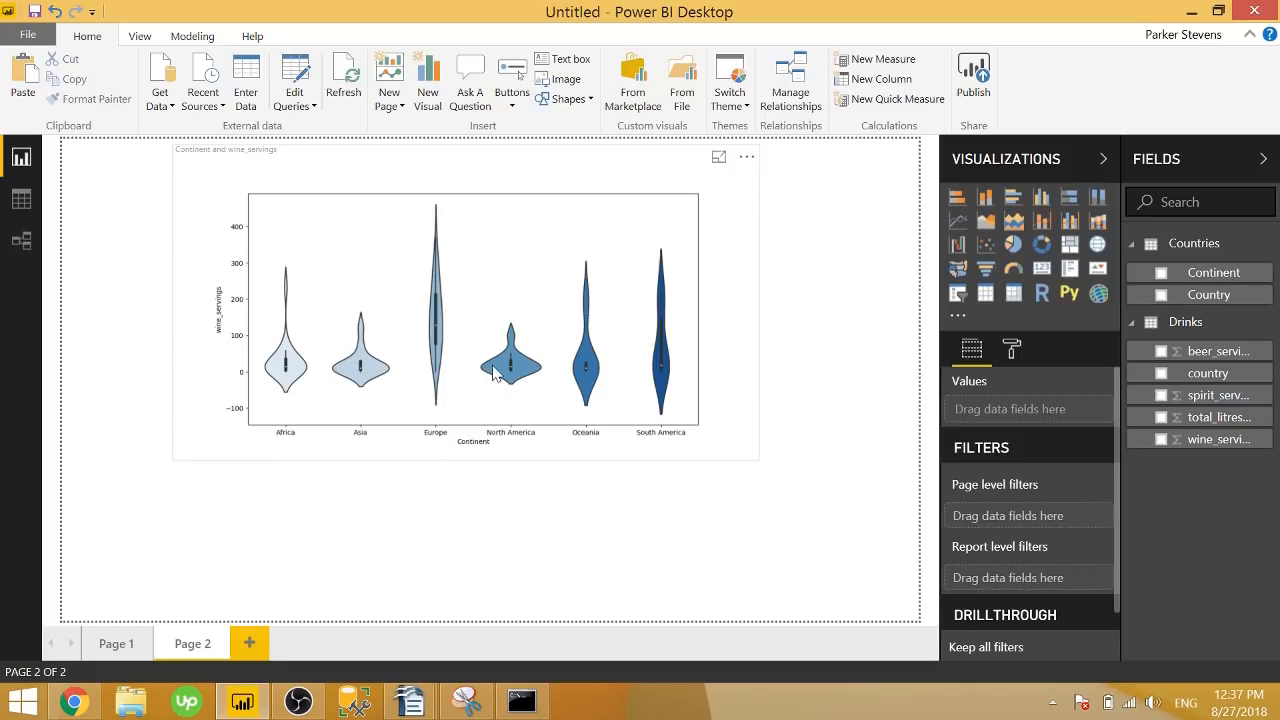
mouse_move(504, 378)
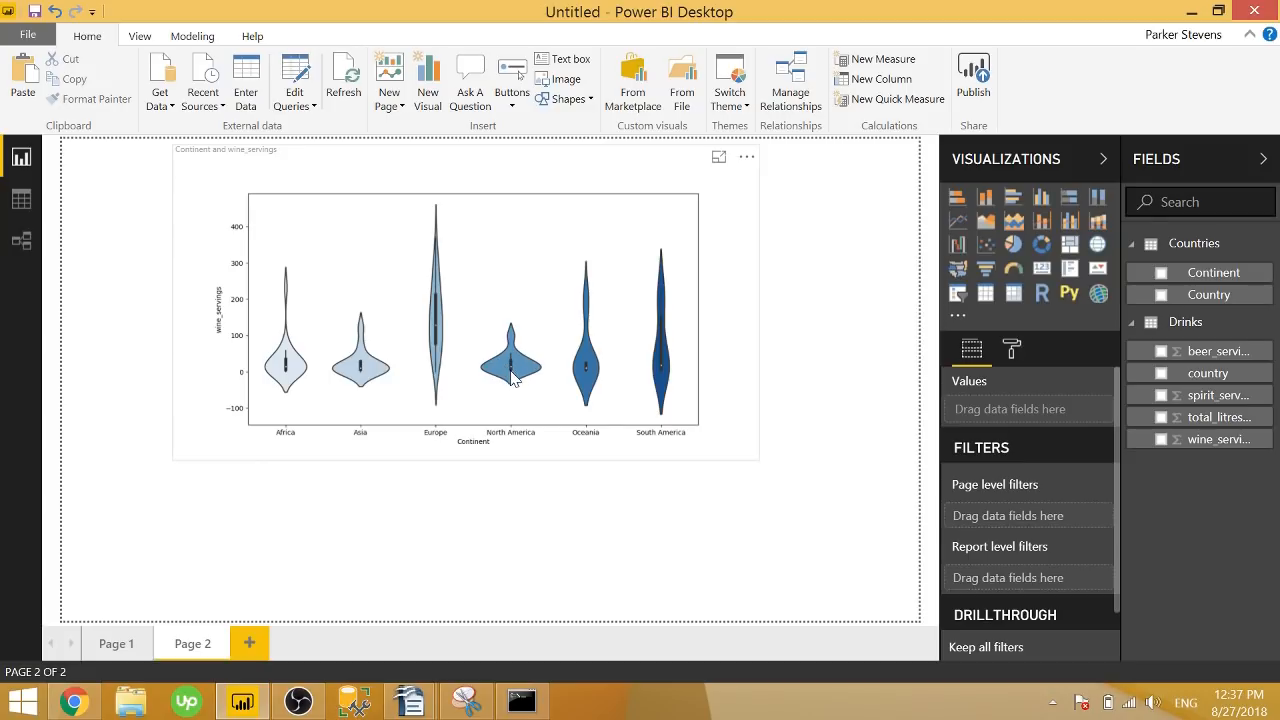
mouse_move(512, 376)
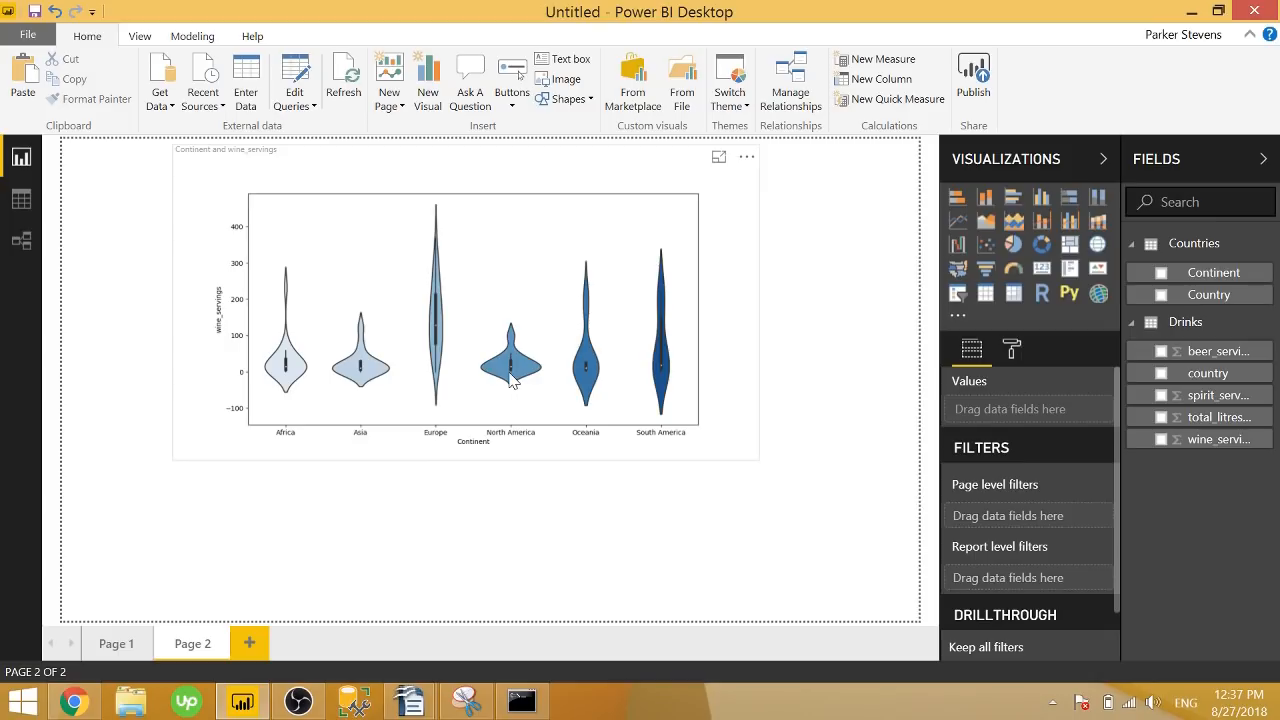
mouse_move(520, 380)
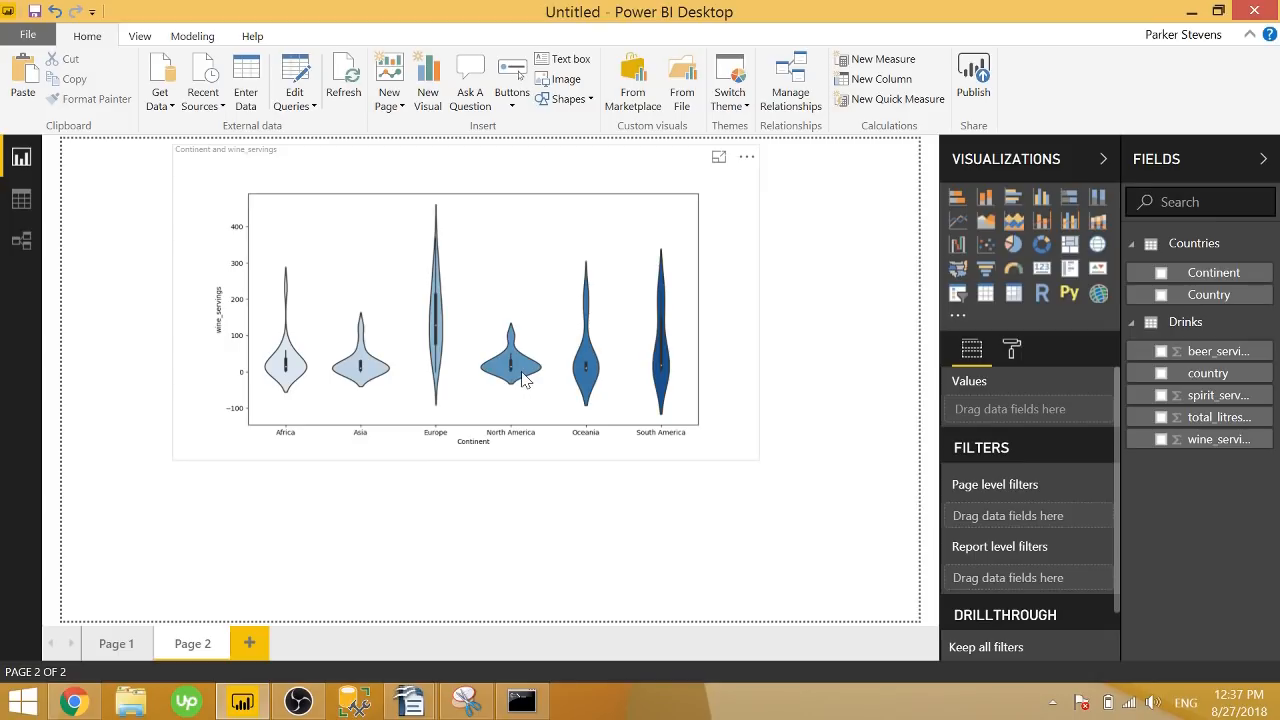
mouse_move(512, 370)
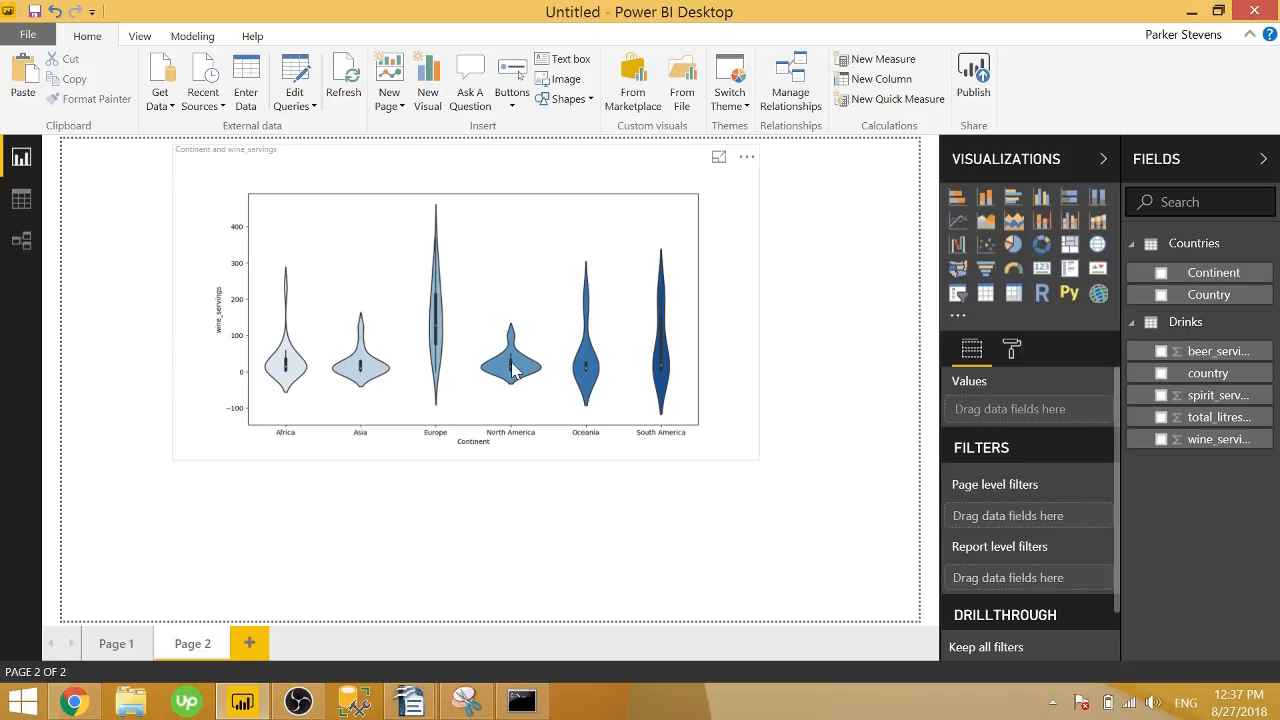
mouse_move(512, 368)
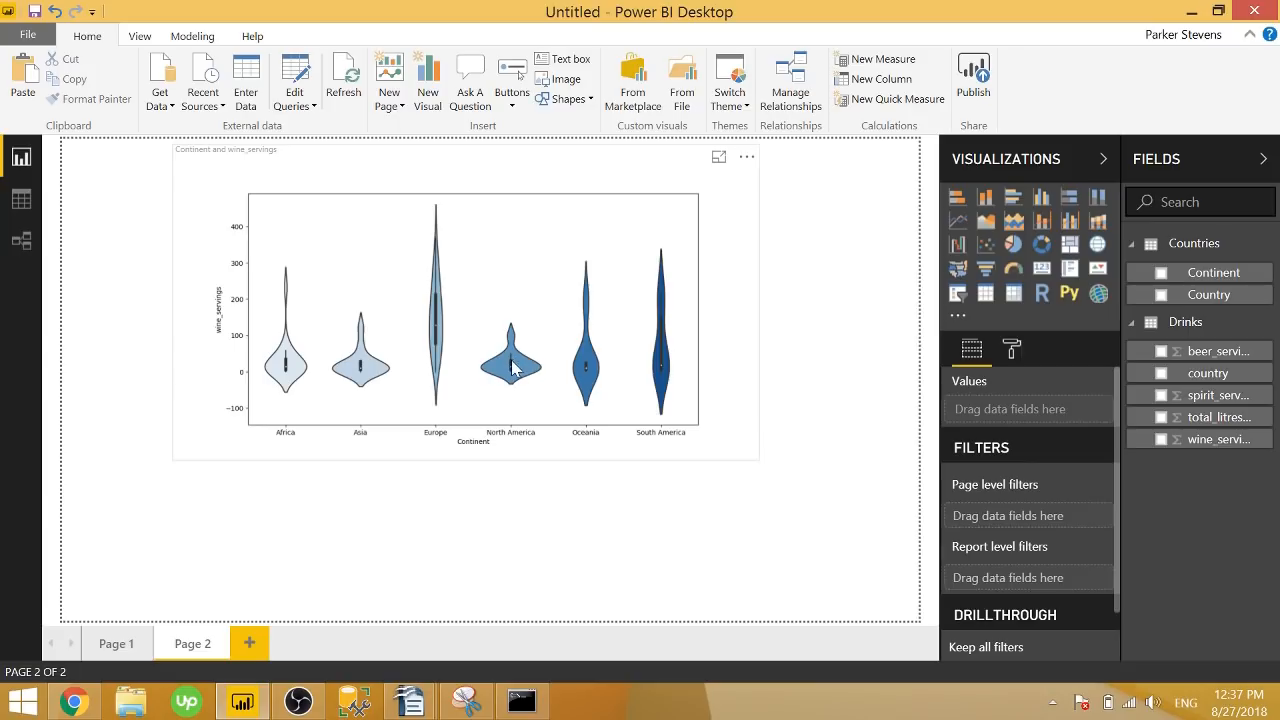
mouse_move(548, 384)
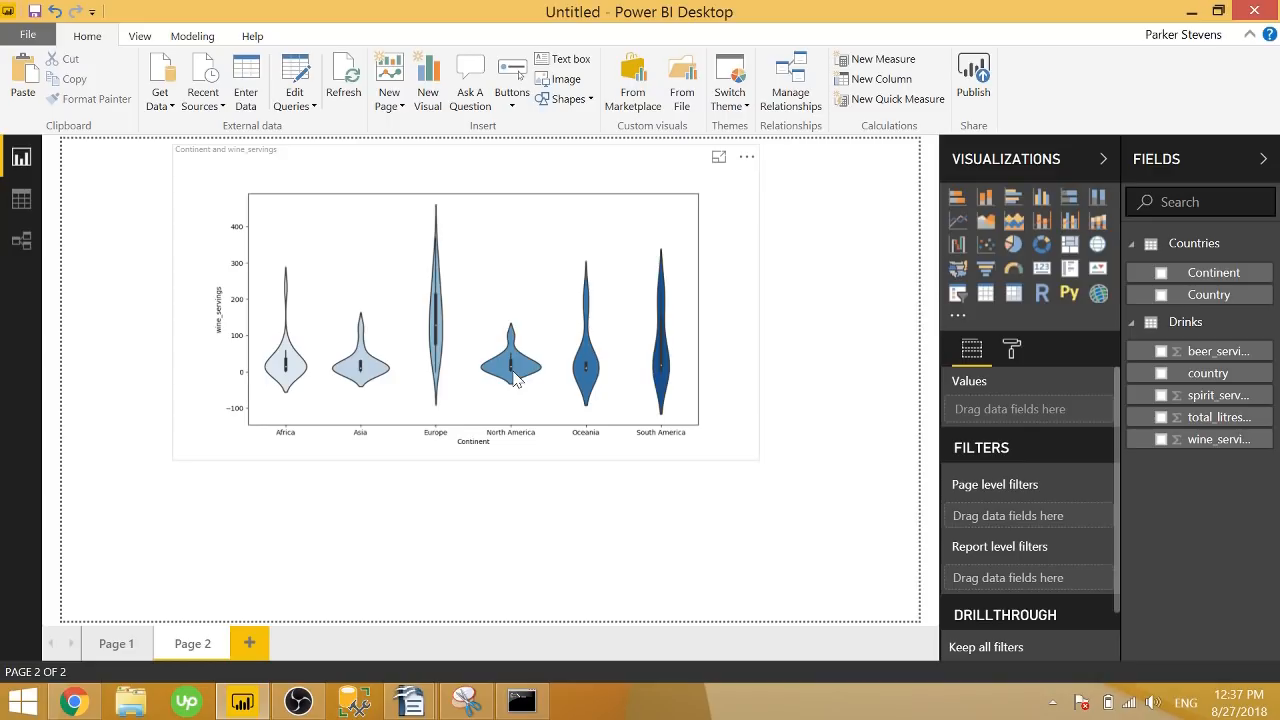
mouse_move(444, 248)
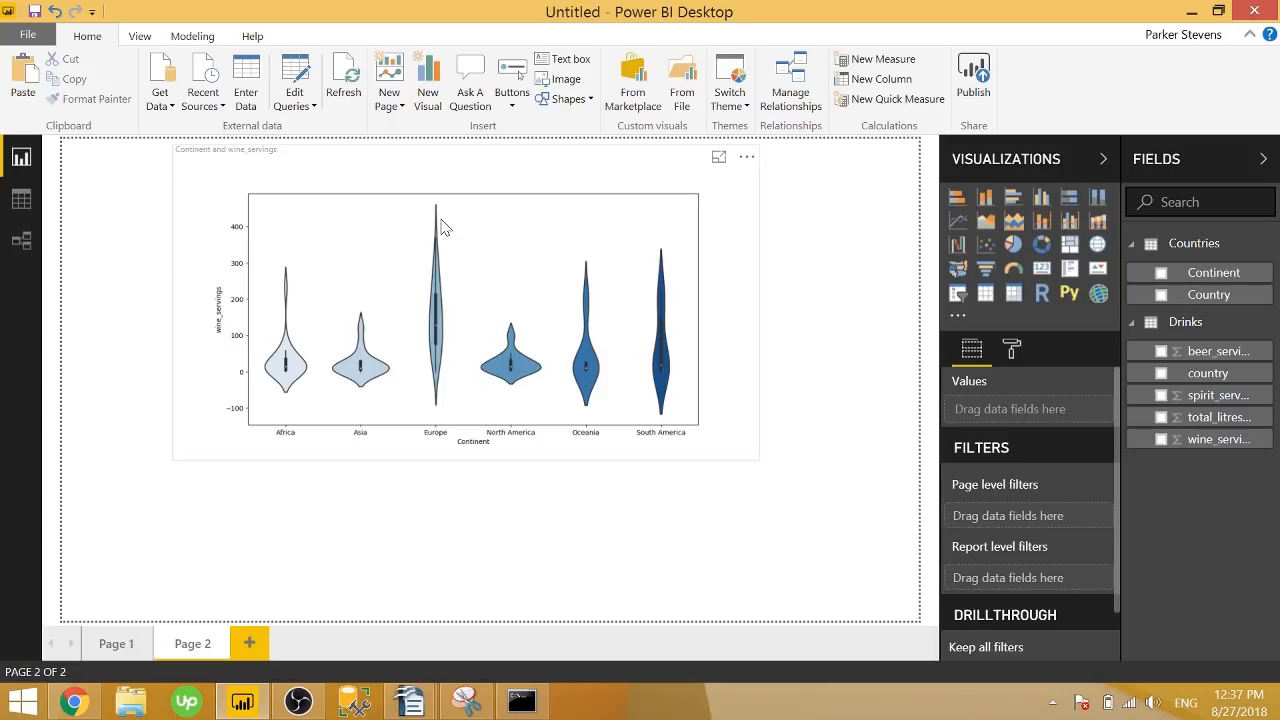
mouse_move(440, 396)
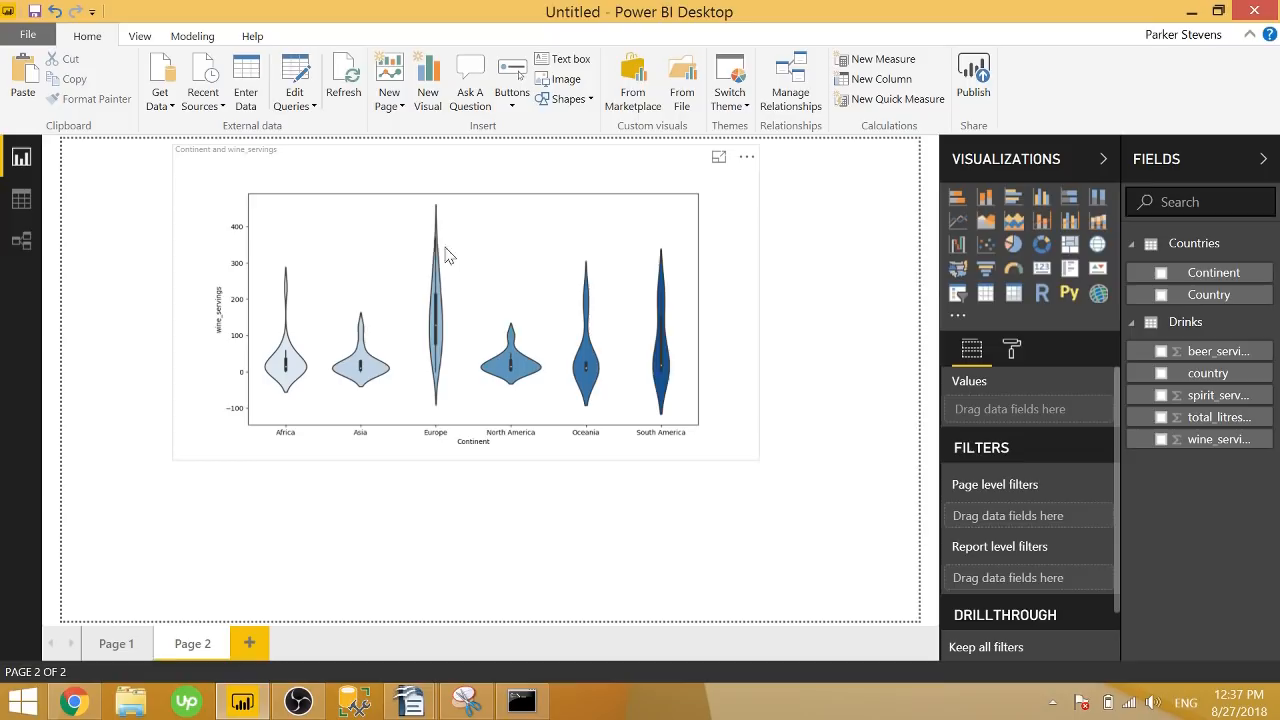
mouse_move(530, 390)
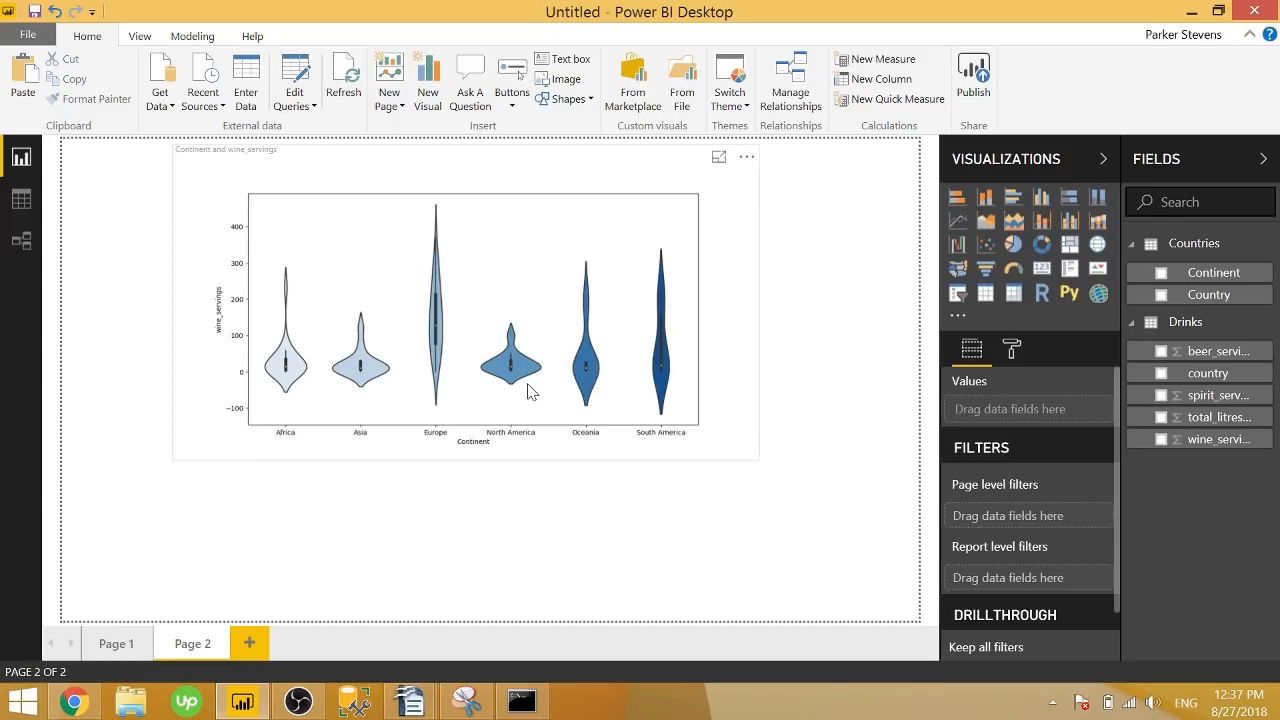
mouse_move(490, 384)
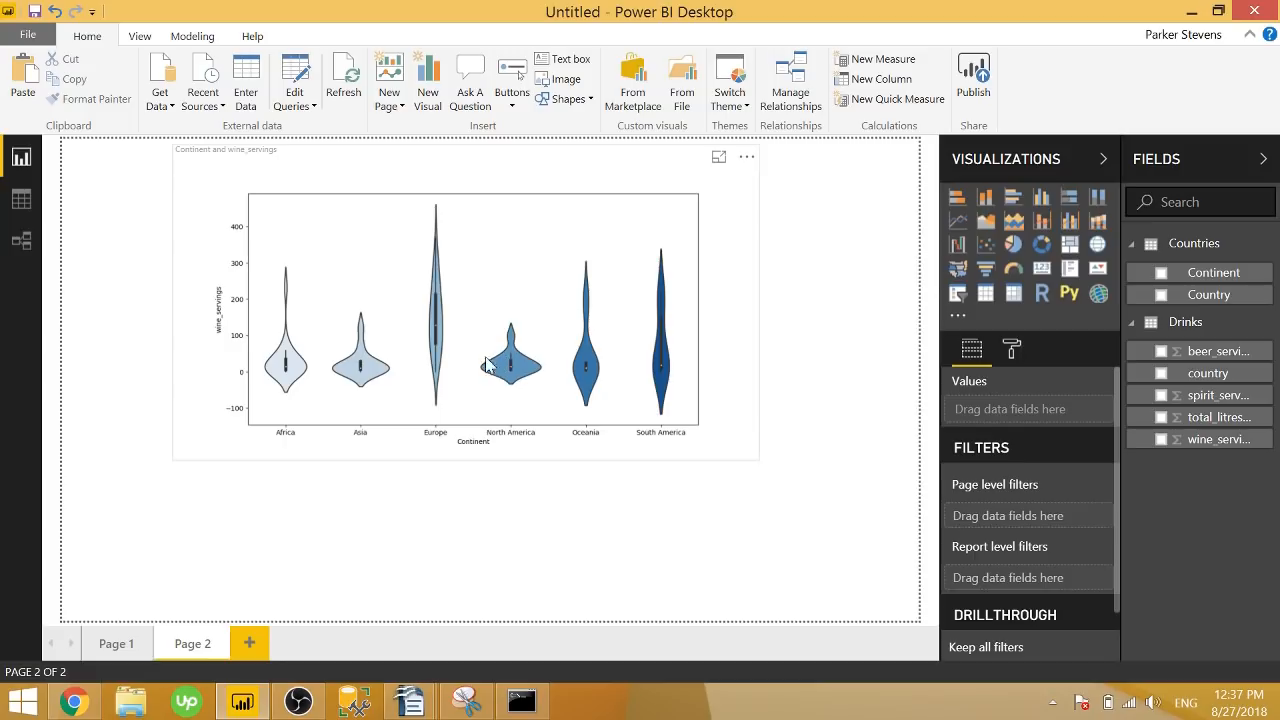
mouse_move(510, 382)
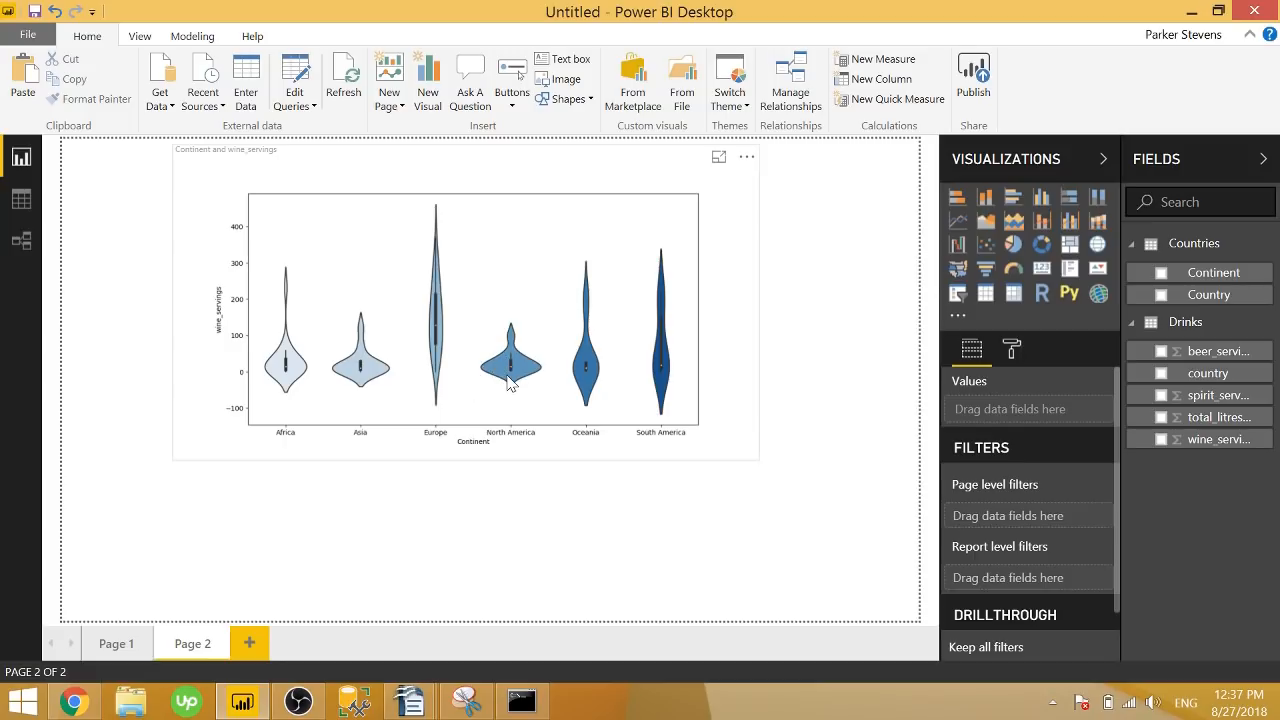
mouse_move(496, 356)
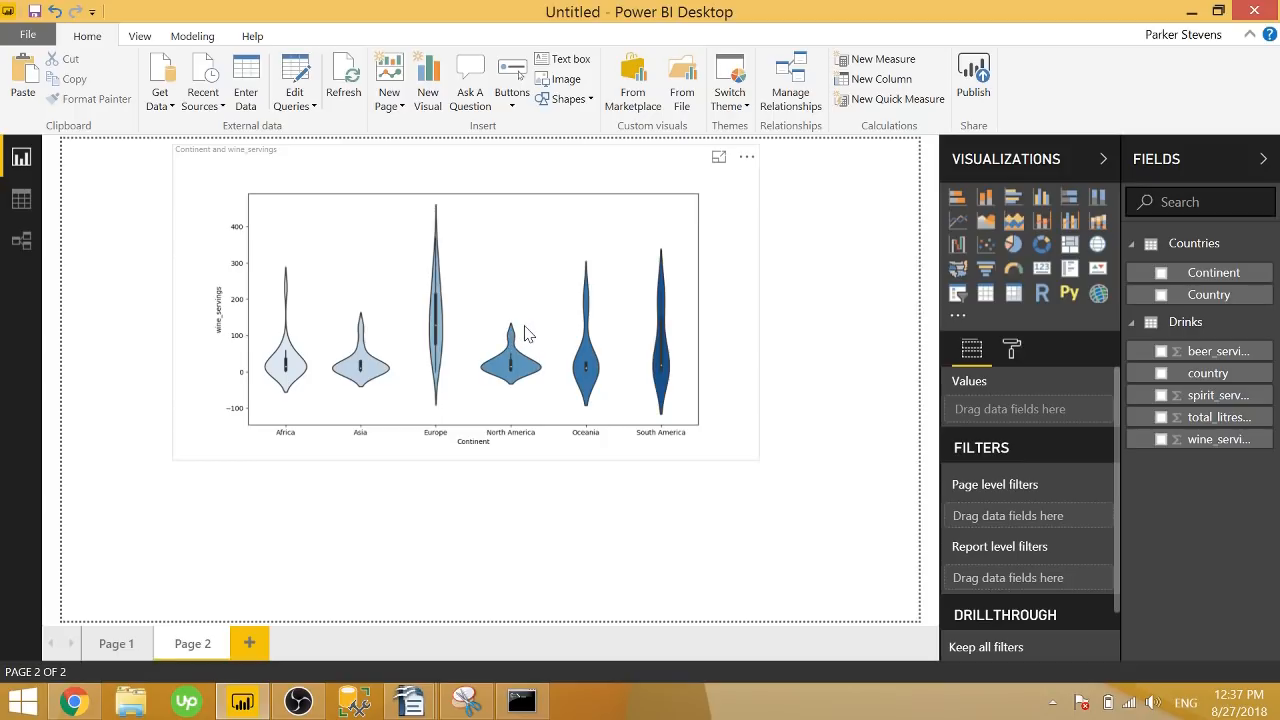
mouse_move(550, 330)
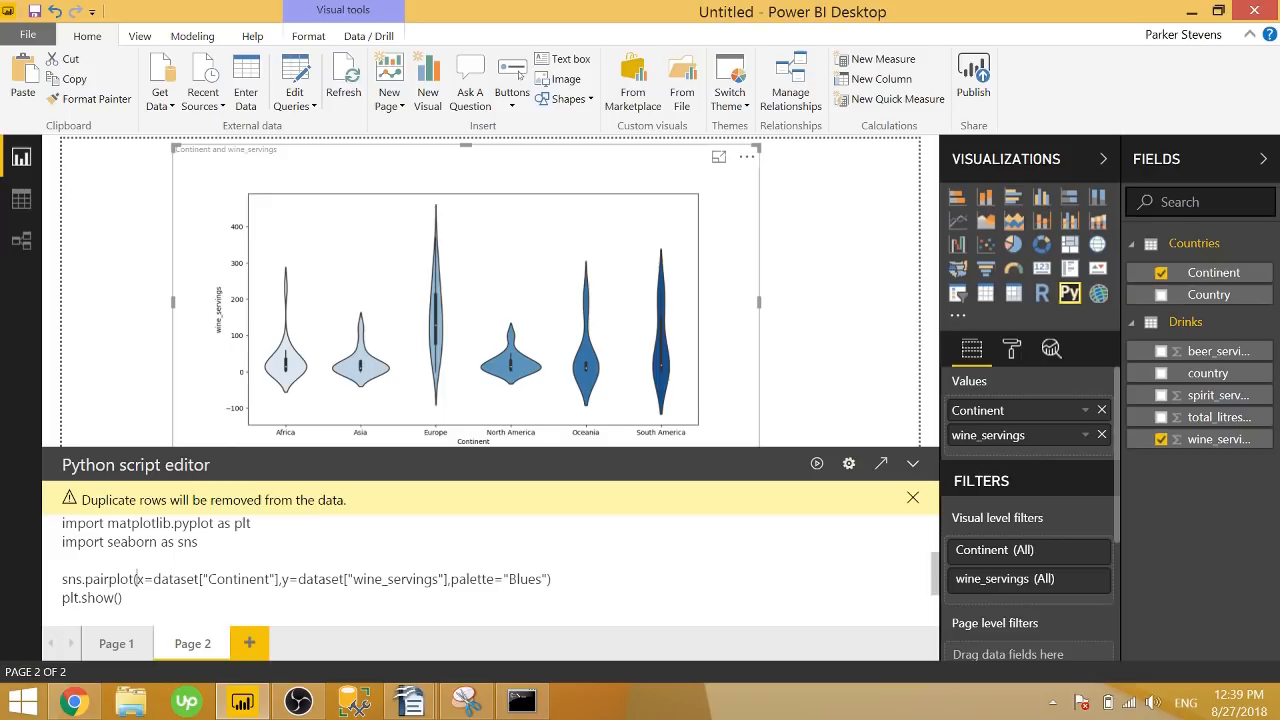
- Replace the violin call with sns.pairplot(dataset) and add total litres of pure alcohol and spirit servings to the visual
drag(136, 578, 548, 578)
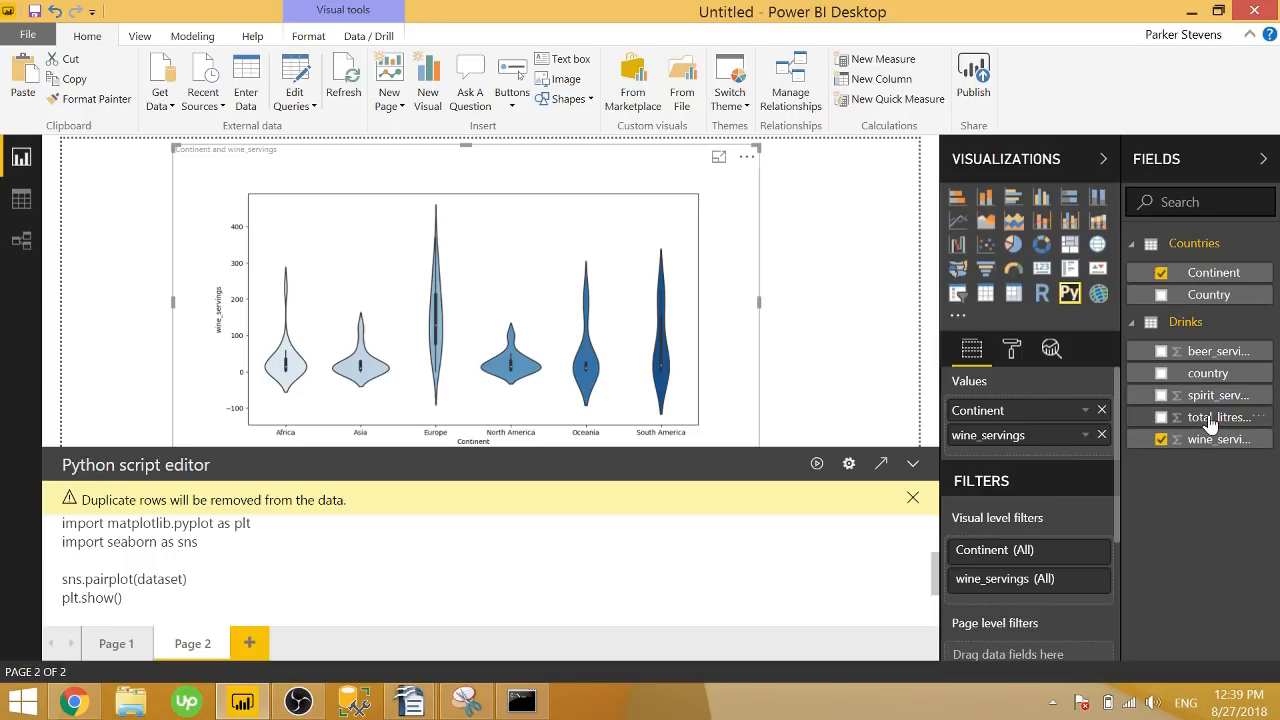
click(1160, 418)
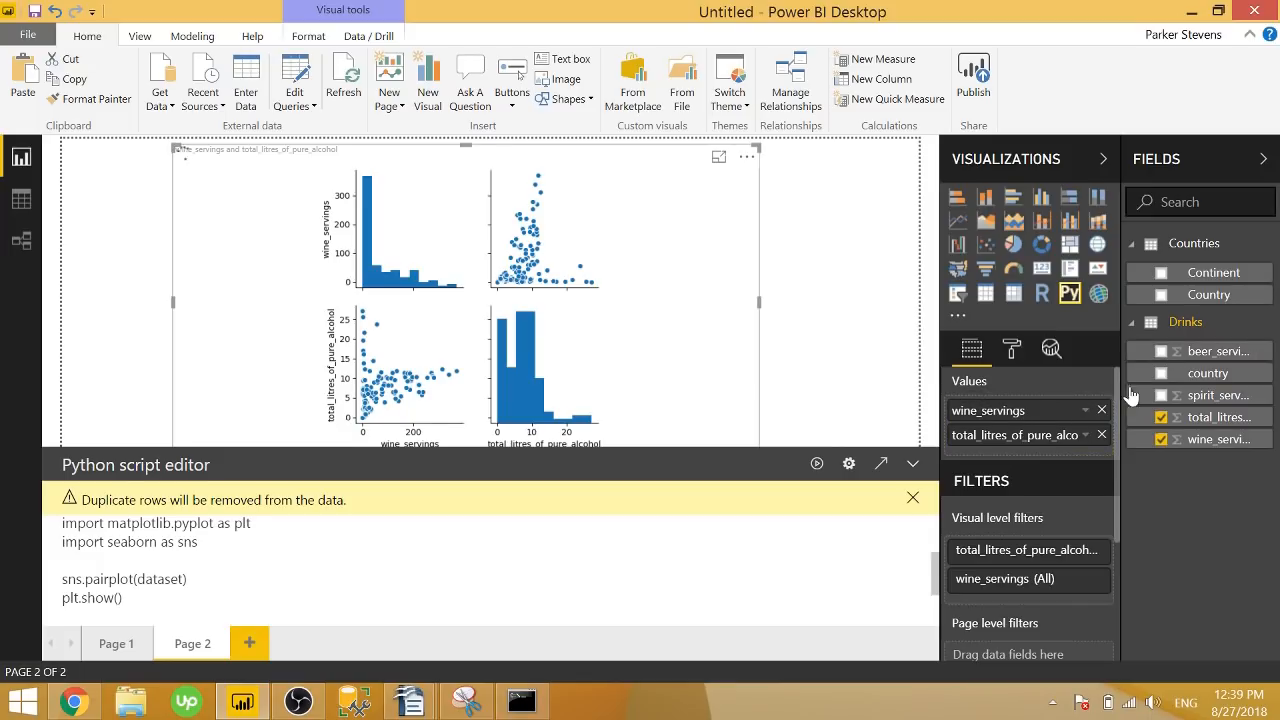
click(1160, 352)
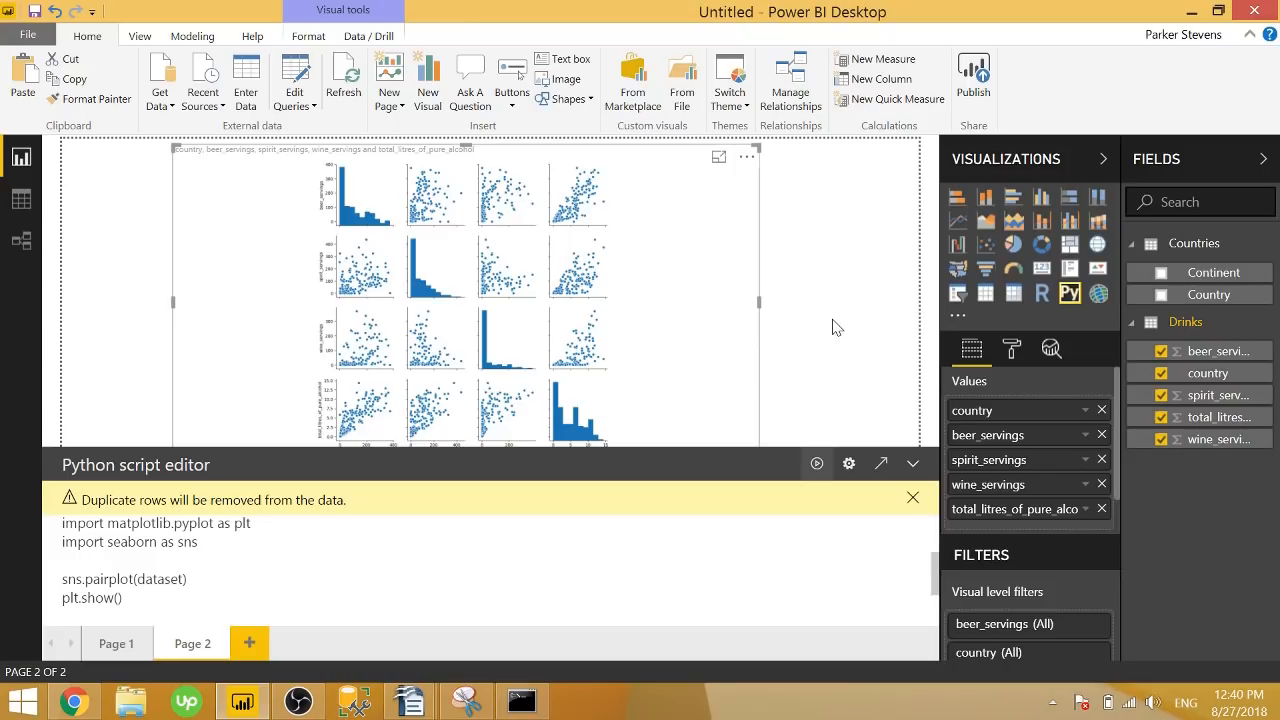
mouse_move(810, 340)
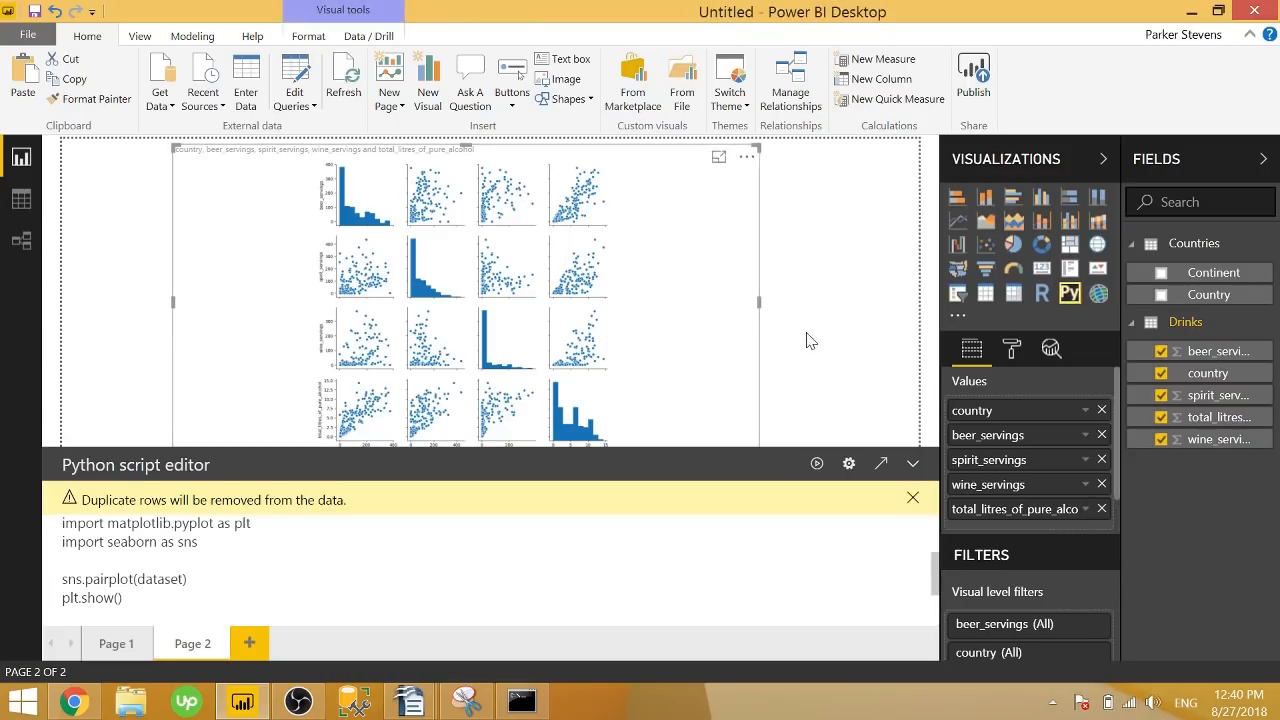
mouse_move(912, 464)
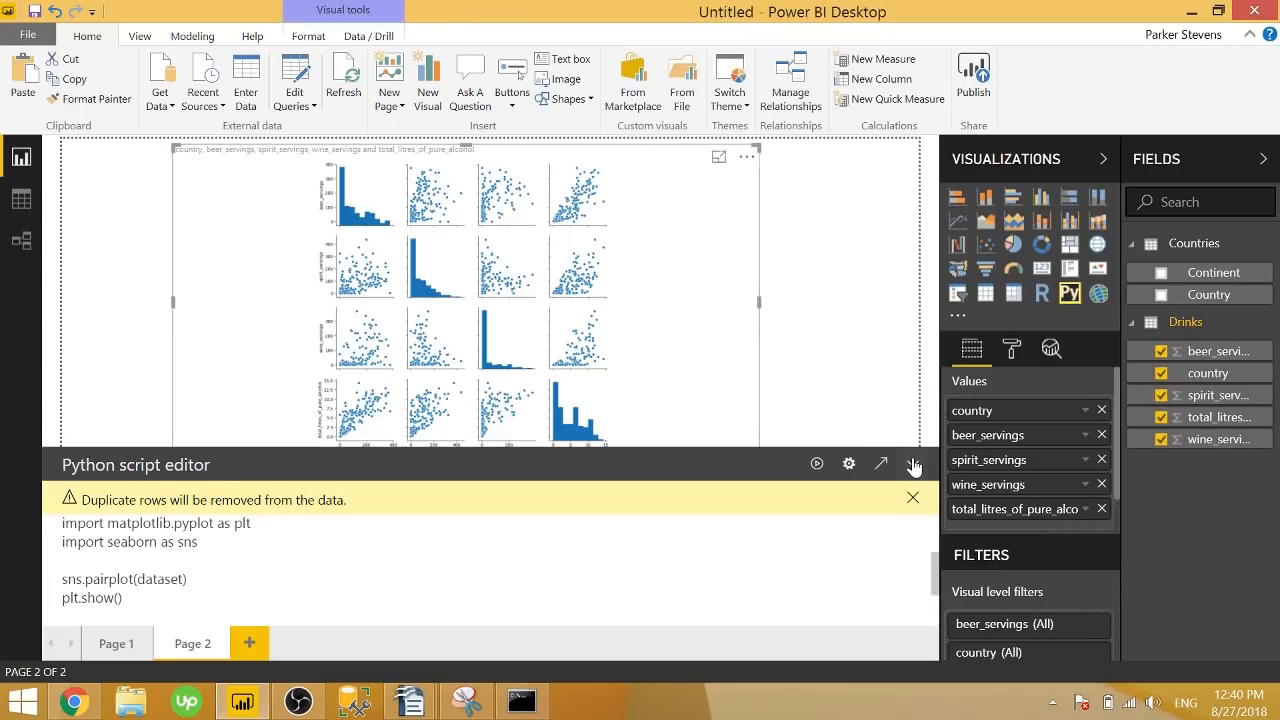
- Collapse the script editor to review the pair plot, then switch to Page 1
click(912, 464)
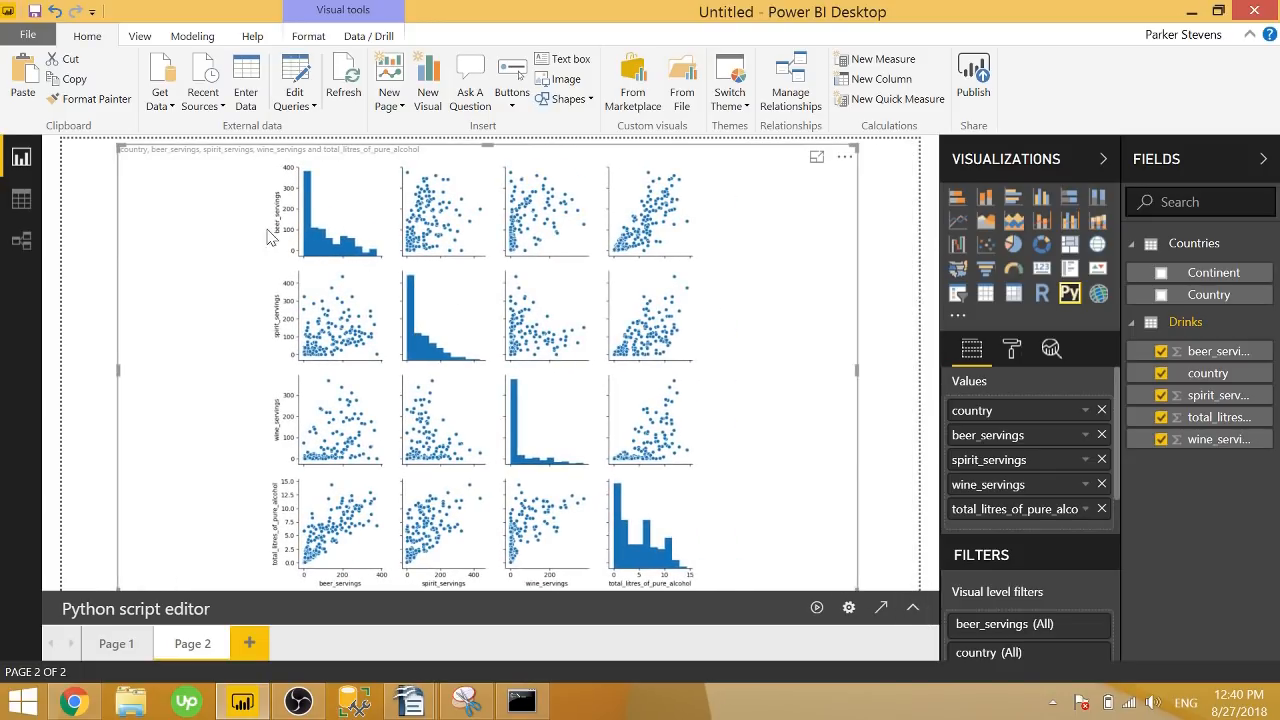
mouse_move(290, 244)
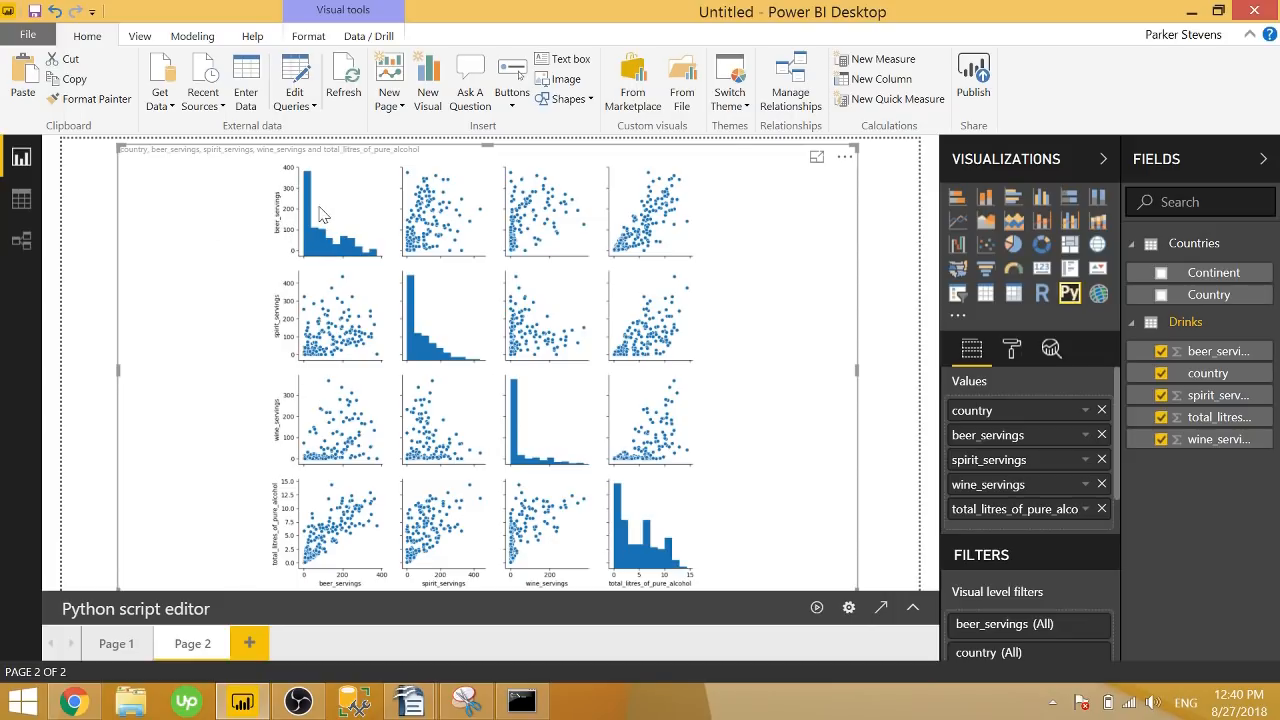
mouse_move(372, 476)
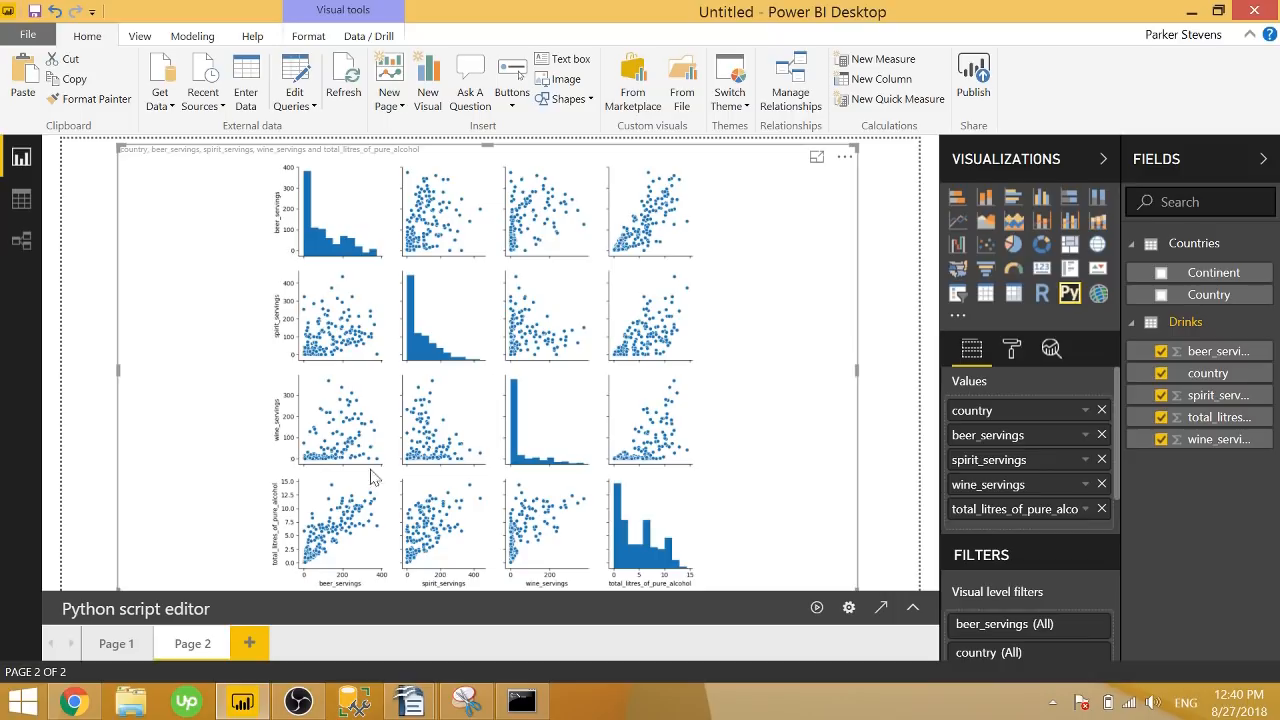
mouse_move(324, 190)
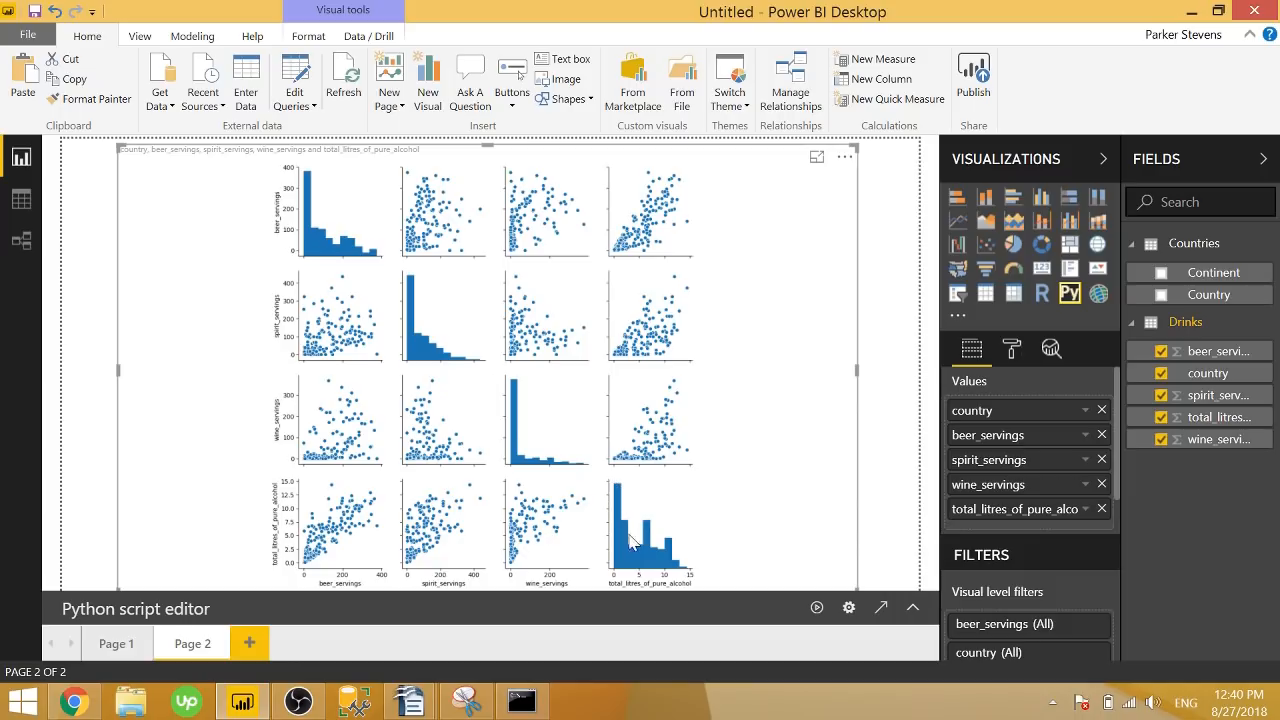
mouse_move(668, 558)
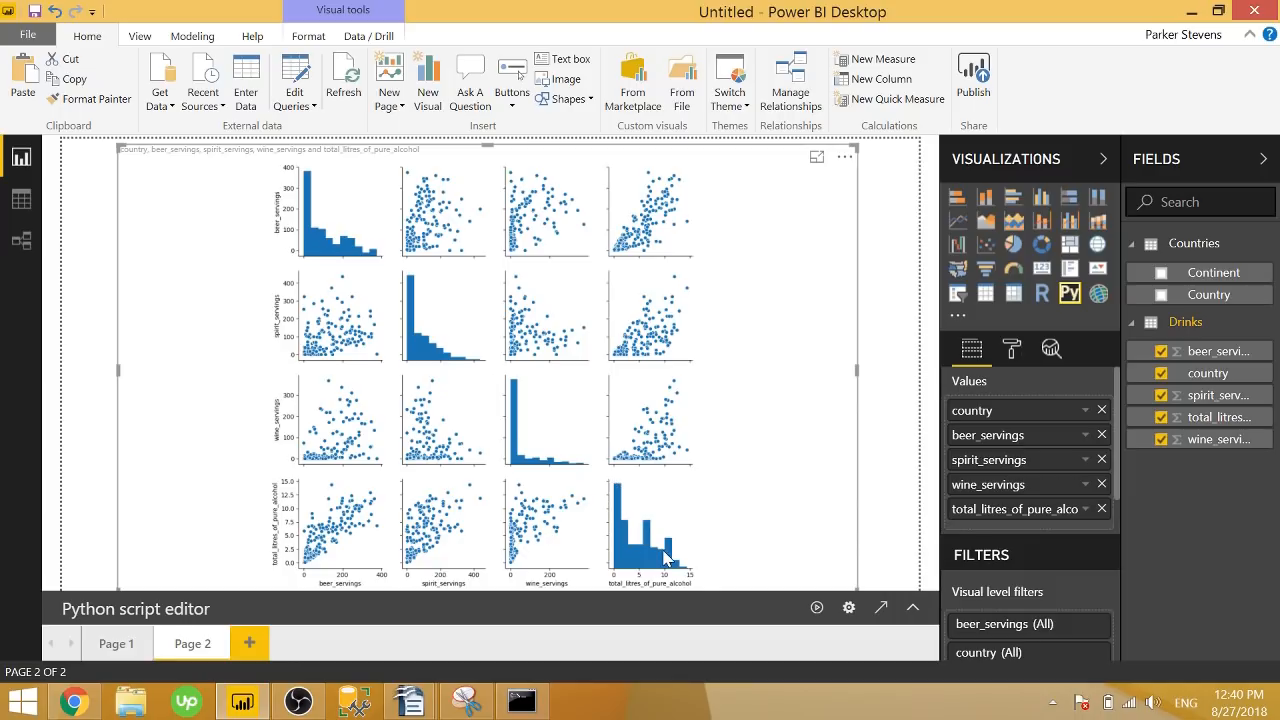
mouse_move(672, 512)
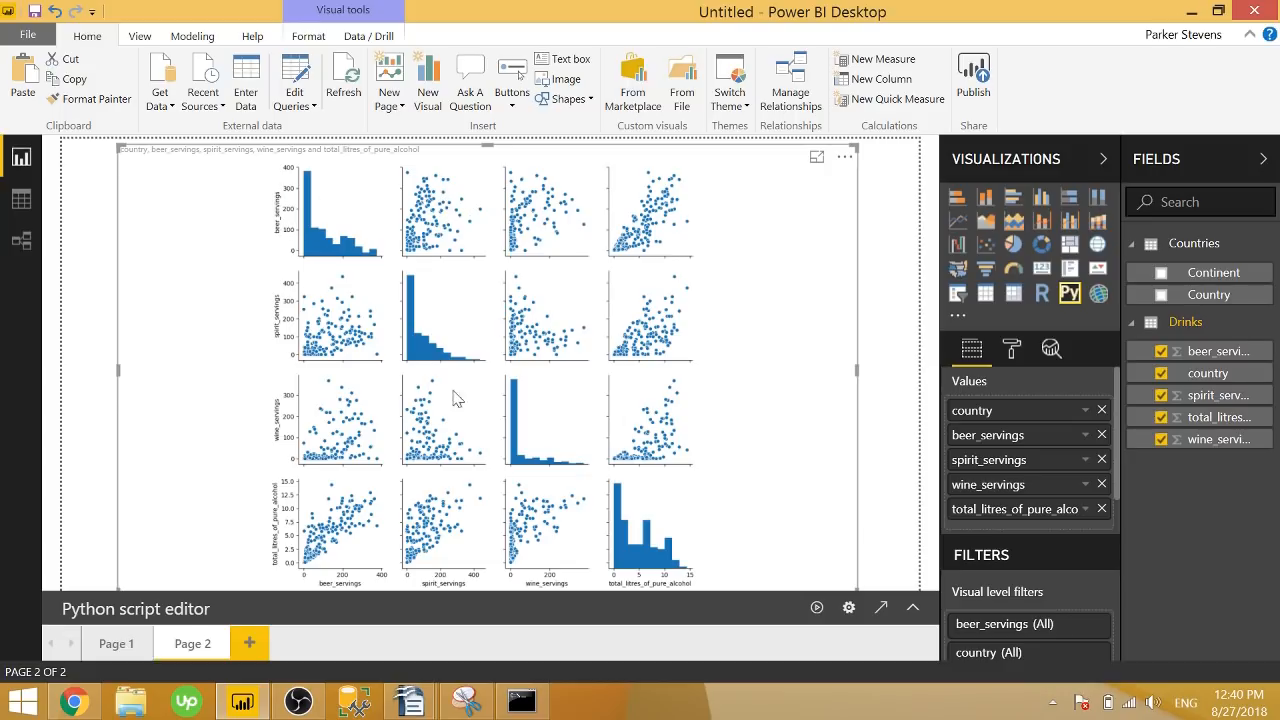
mouse_move(422, 252)
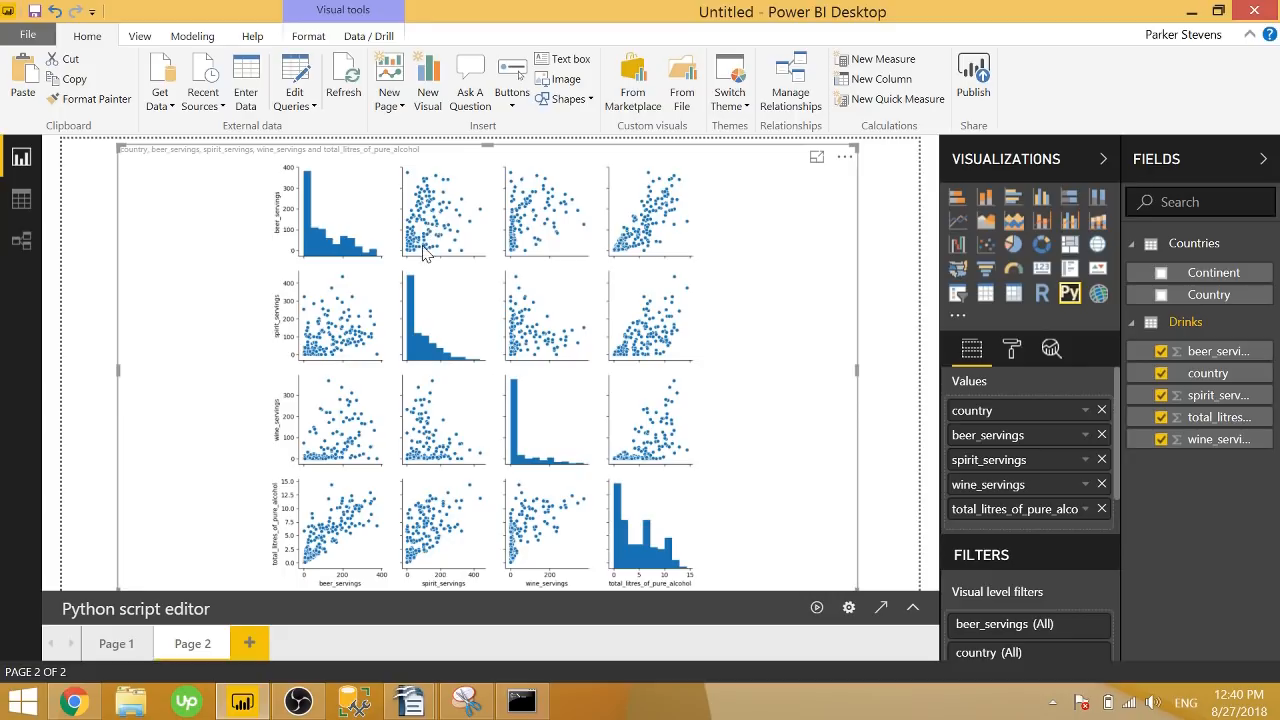
mouse_move(448, 222)
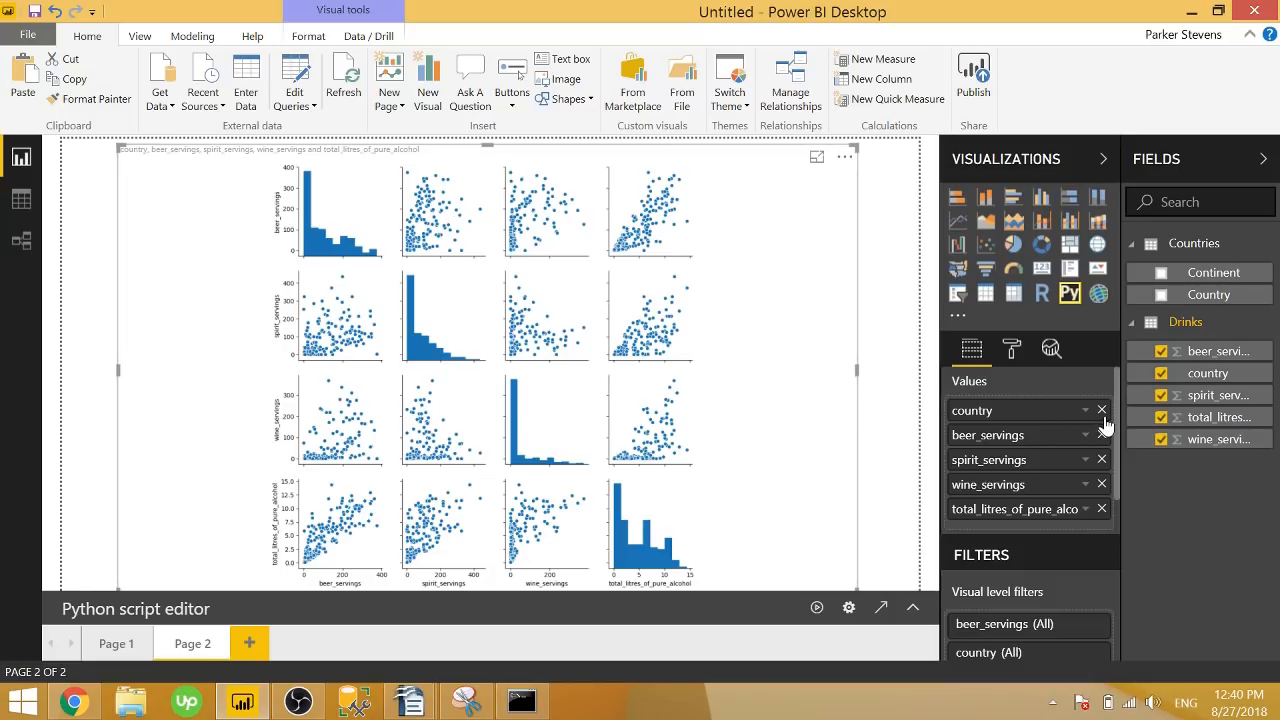
mouse_move(476, 220)
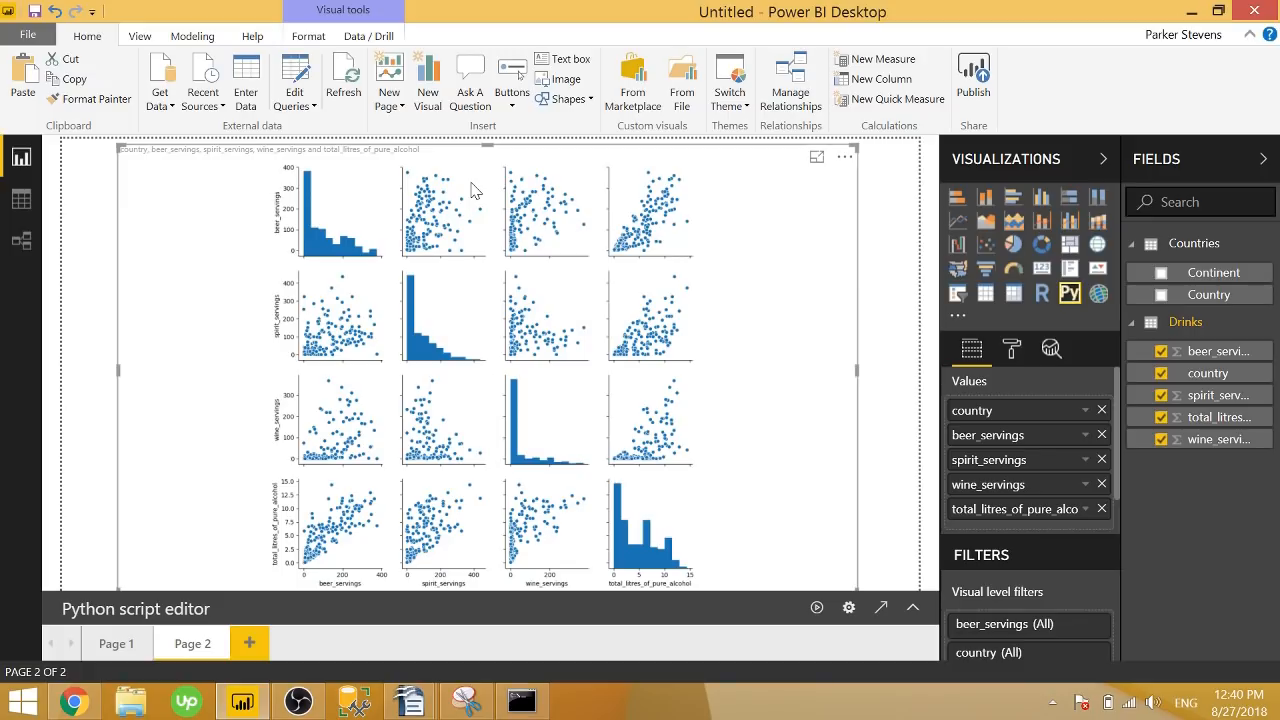
mouse_move(464, 182)
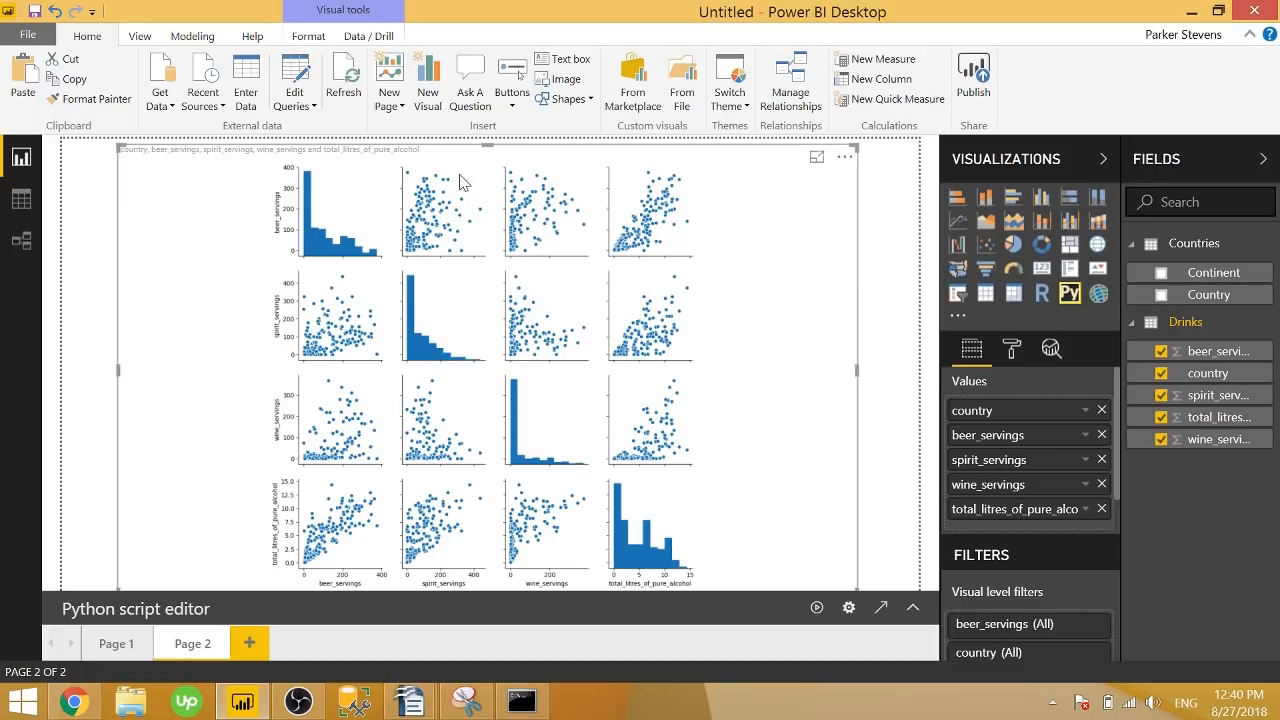
mouse_move(480, 192)
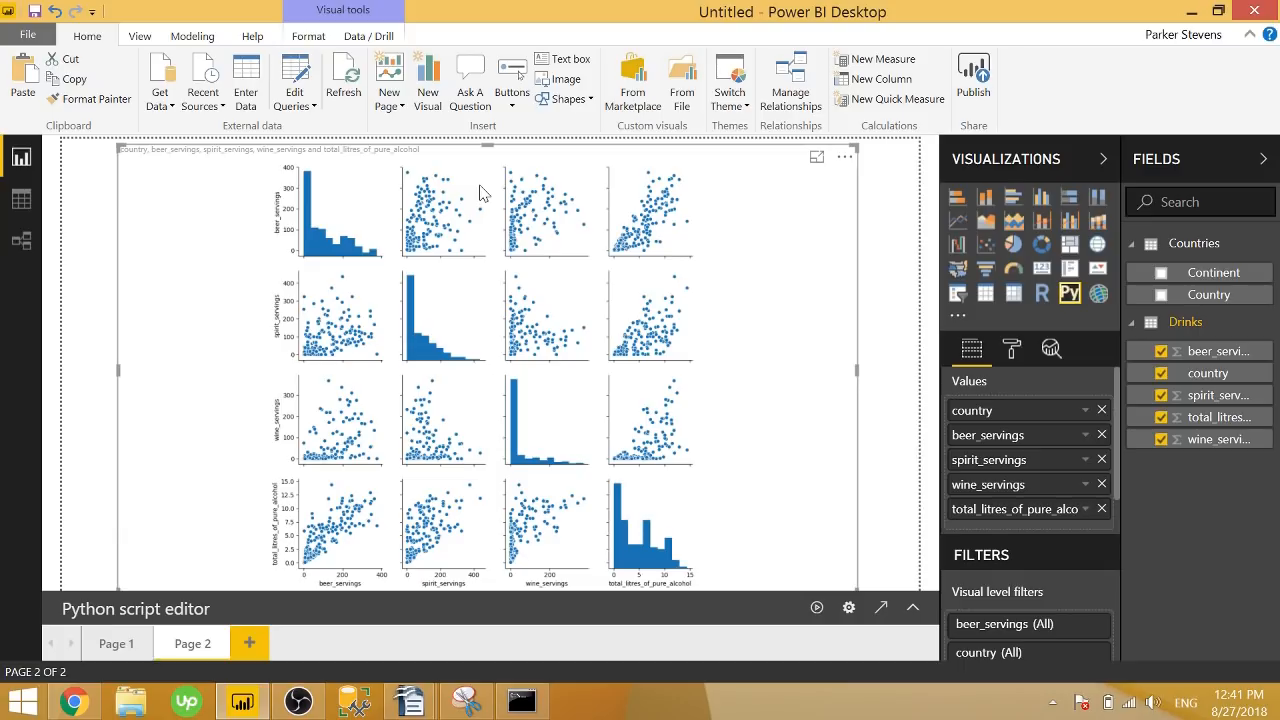
mouse_move(448, 332)
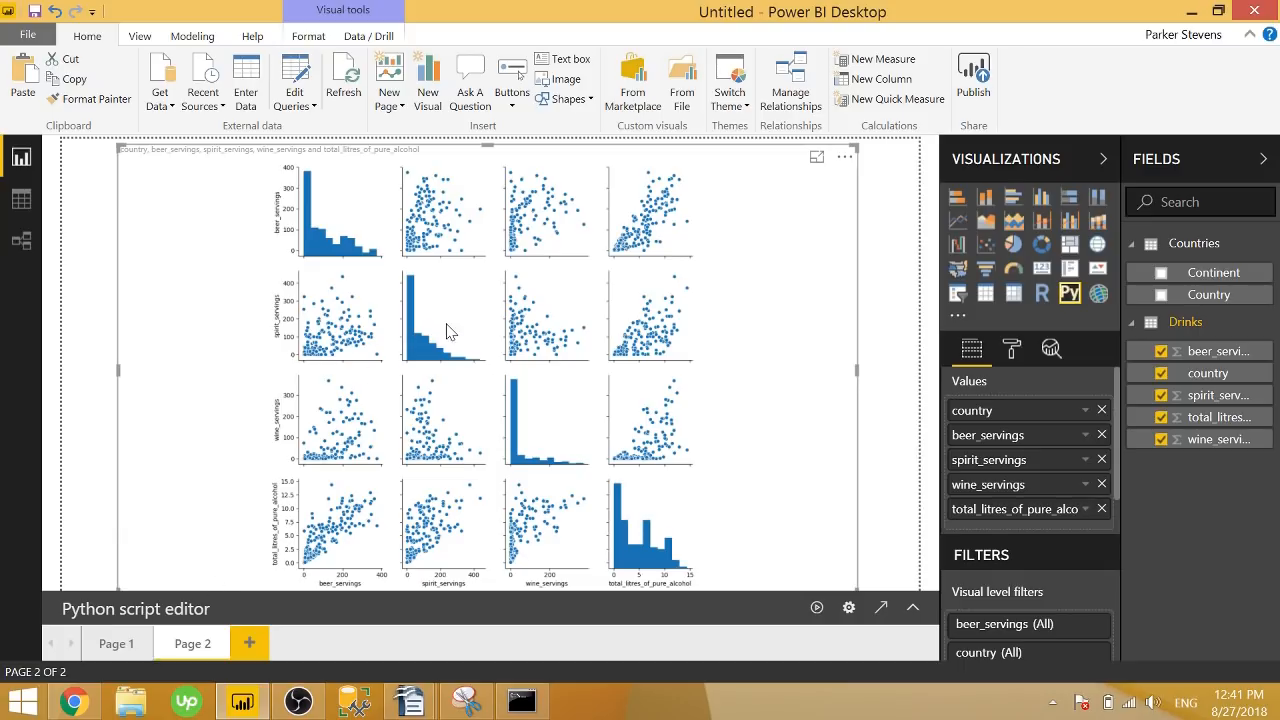
click(116, 644)
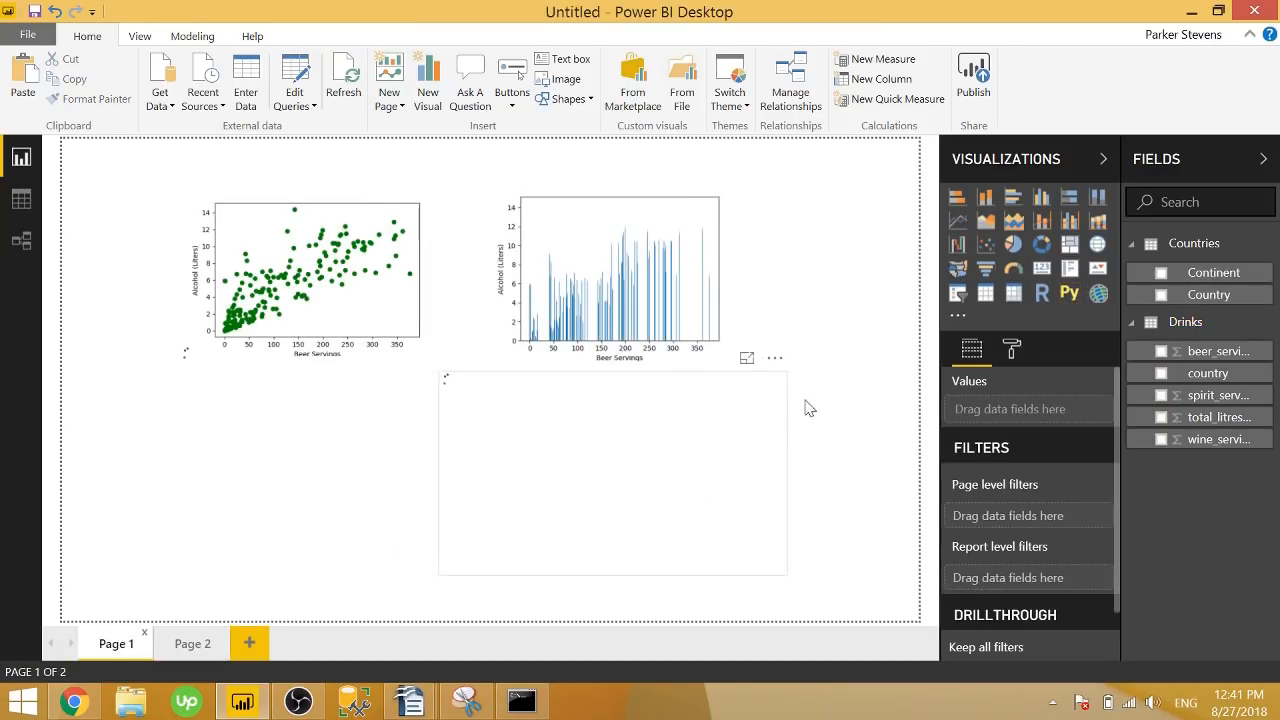